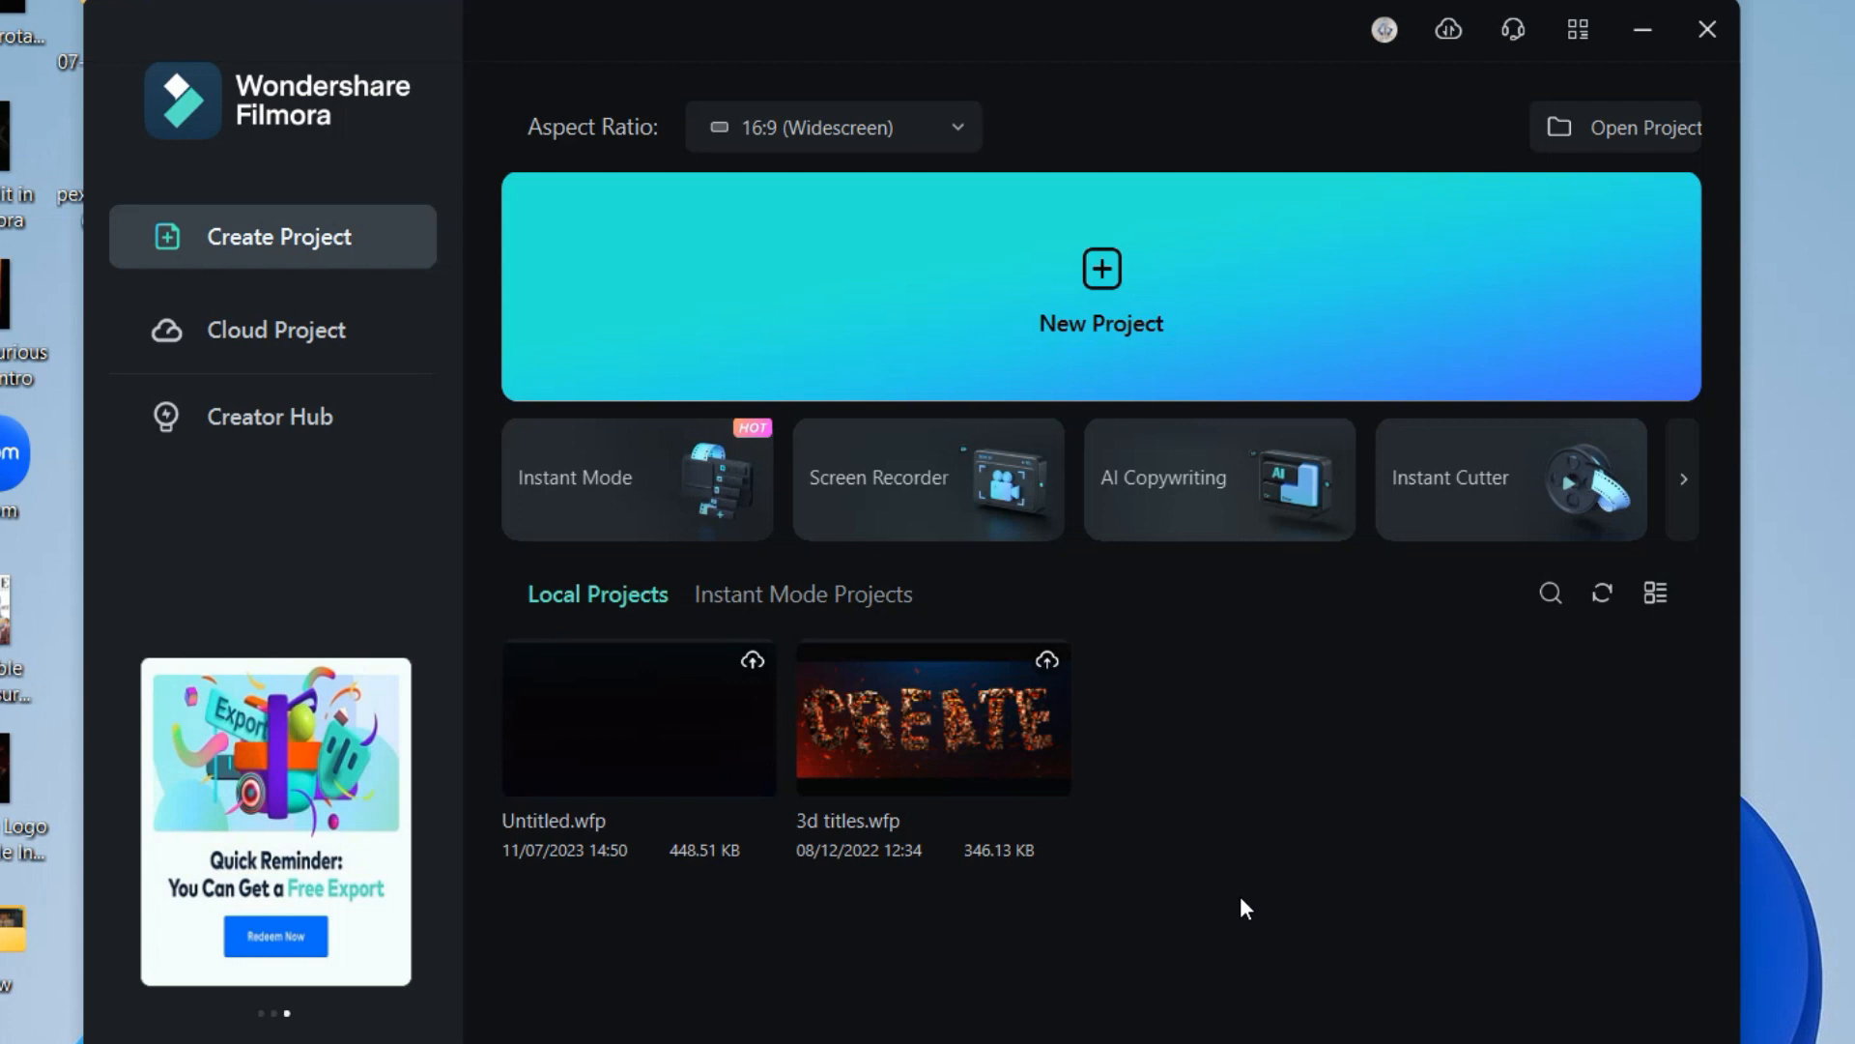
{"action": "mouse_move", "coordinate": [1206, 732]}
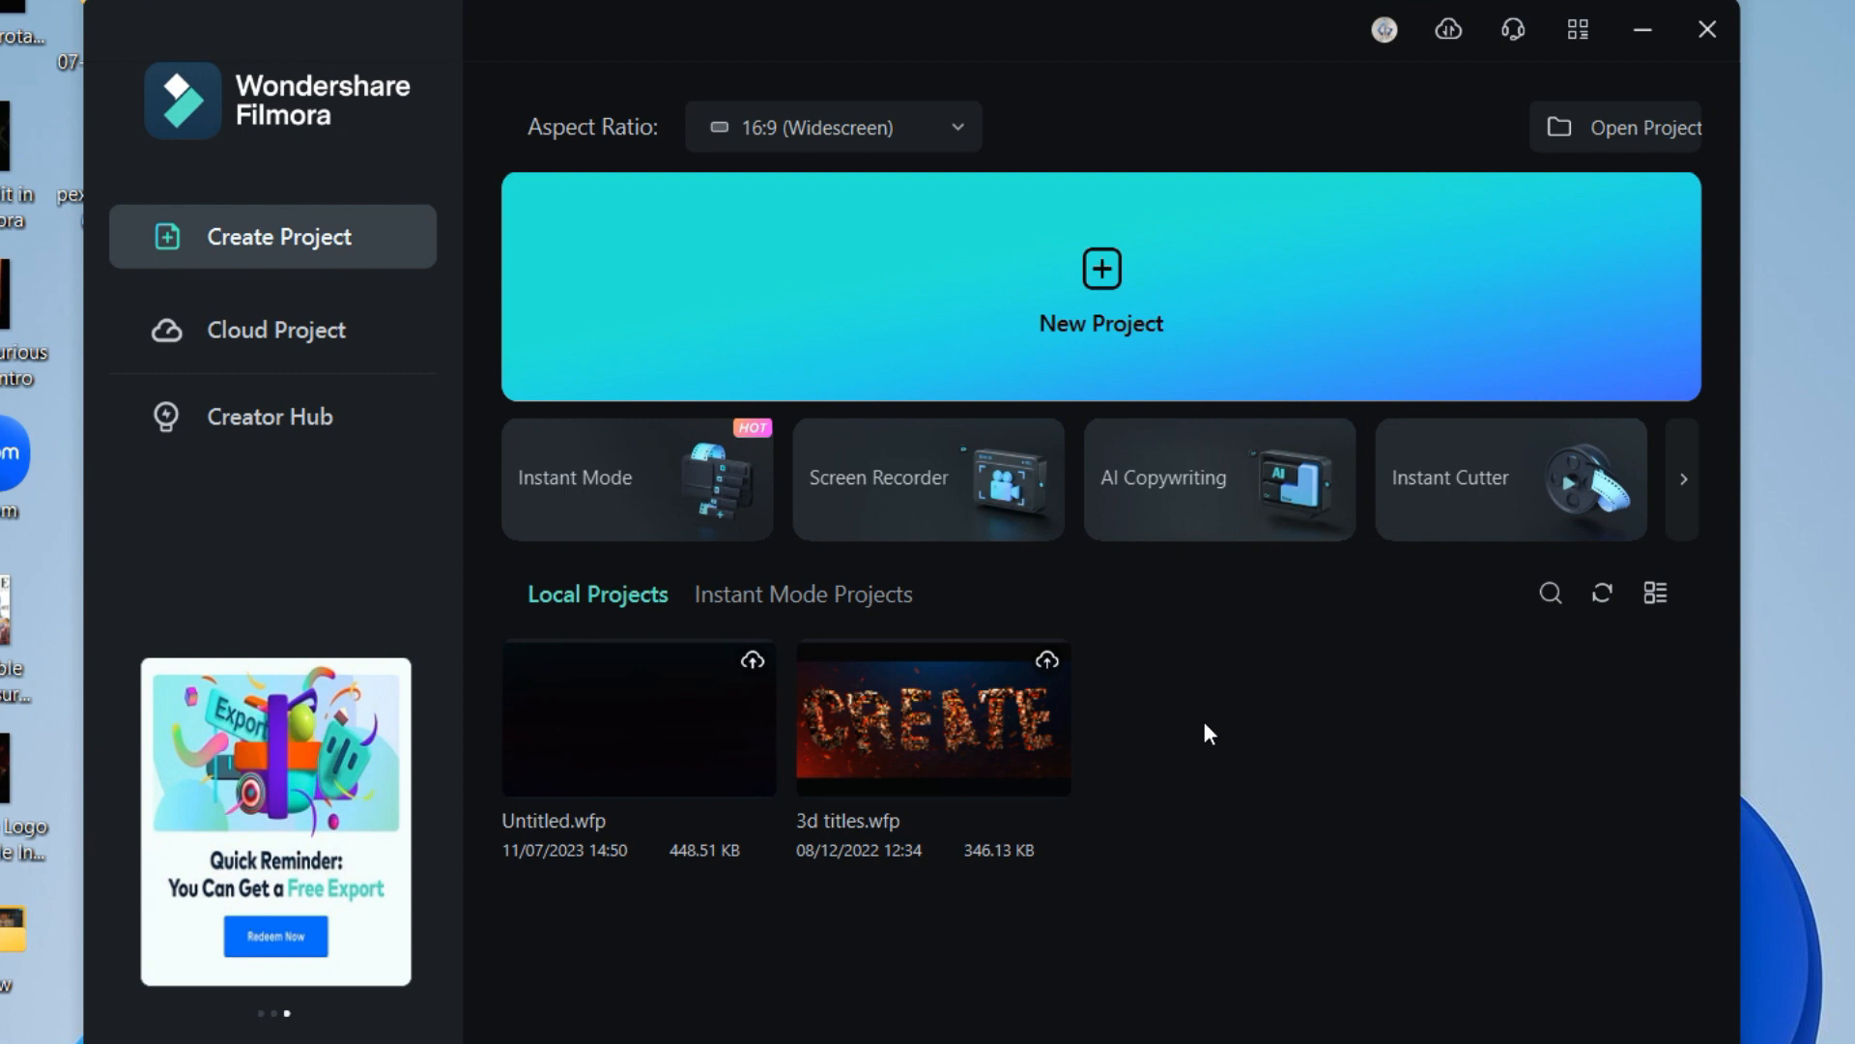
Launch the AI Copywriting assistant from the start screen tile
{"action": "left_click", "coordinate": [1217, 477]}
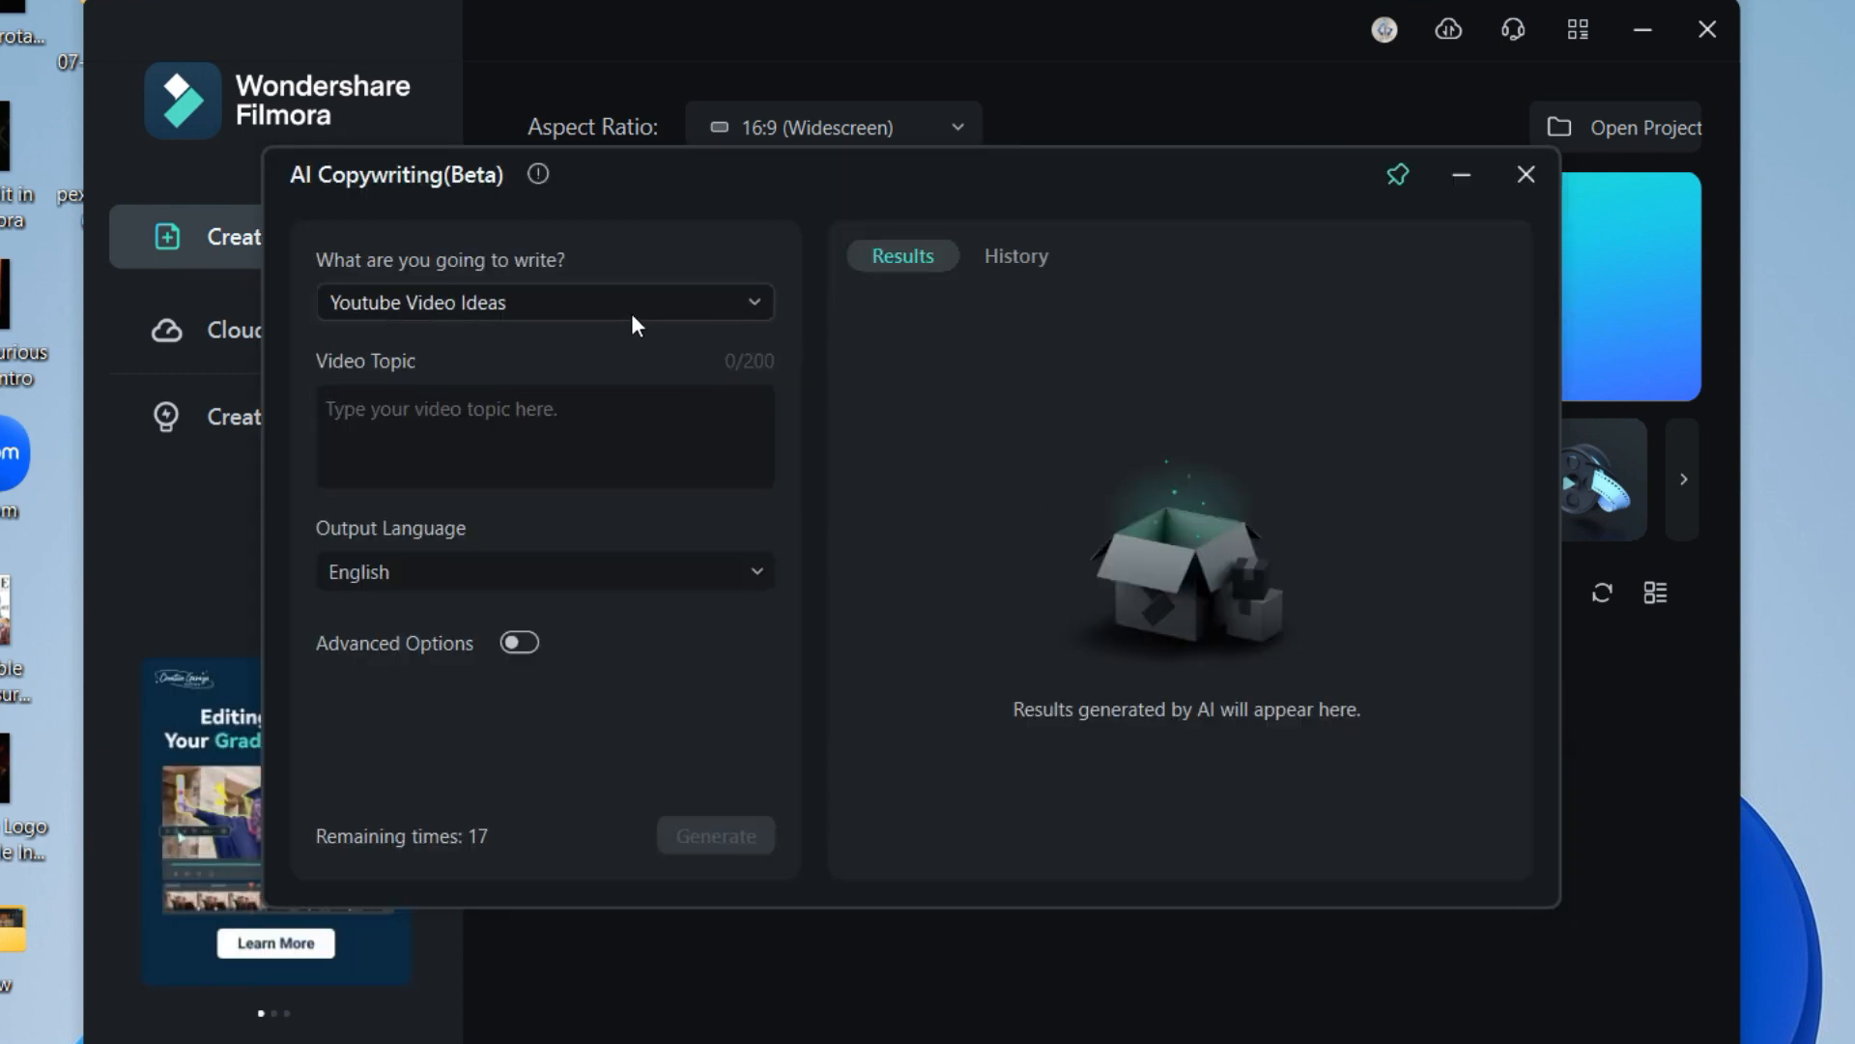
Generate YouTube video ideas for a topic starting 'I need a v' about kids play
{"action": "left_click", "coordinate": [543, 301]}
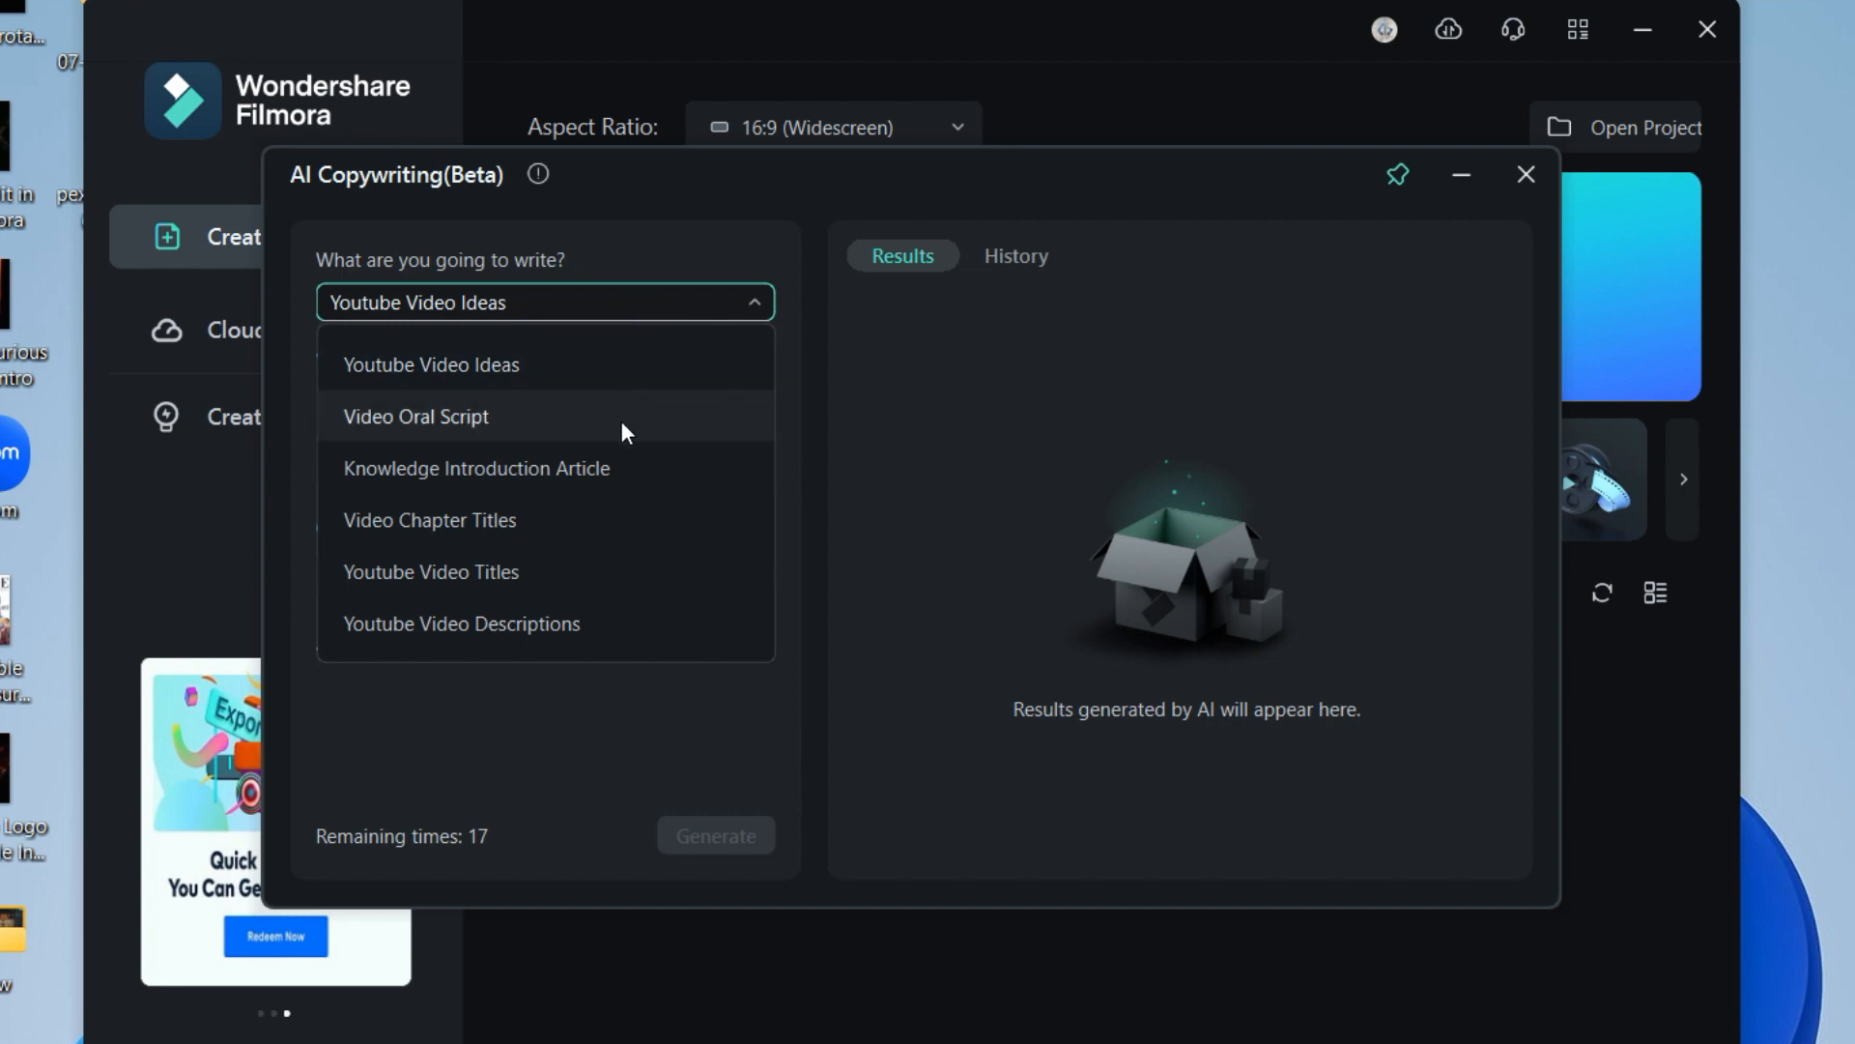
{"action": "mouse_move", "coordinate": [624, 520]}
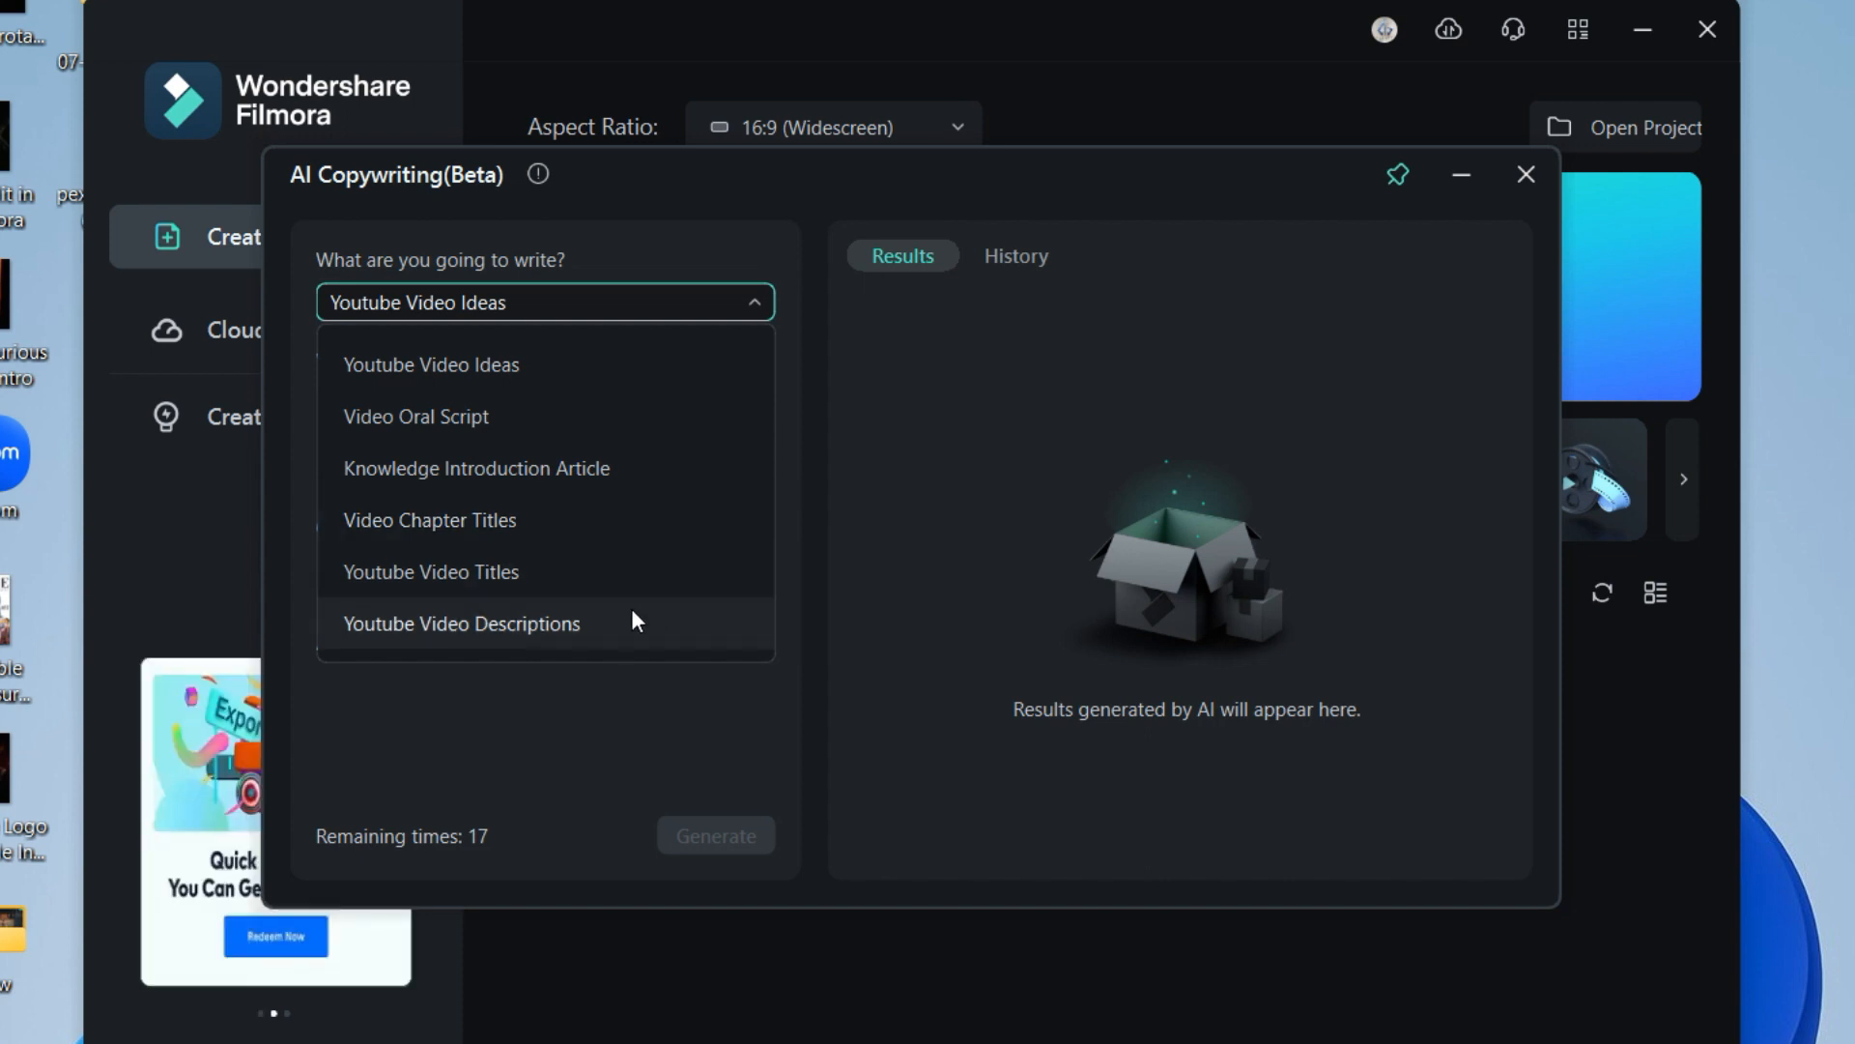
{"action": "left_click", "coordinate": [429, 364]}
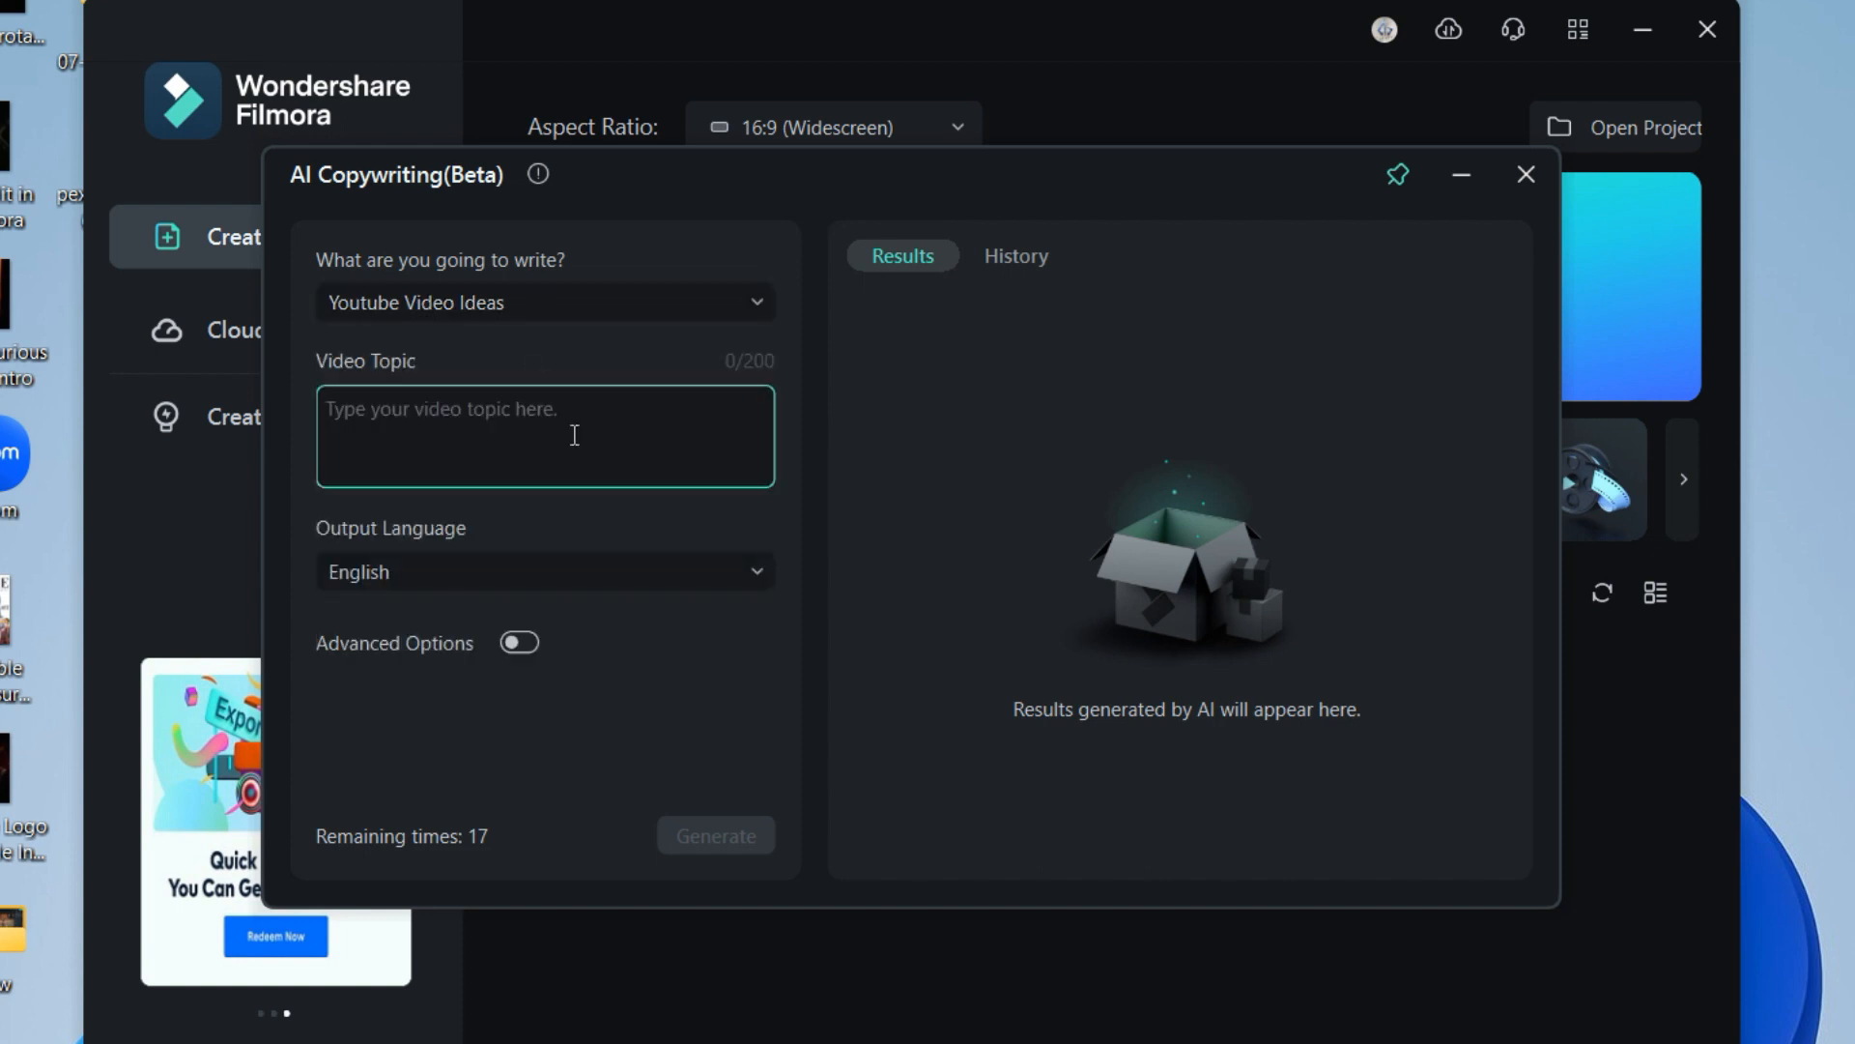
{"action": "type", "text": "I need a video ideas about kids pla"}
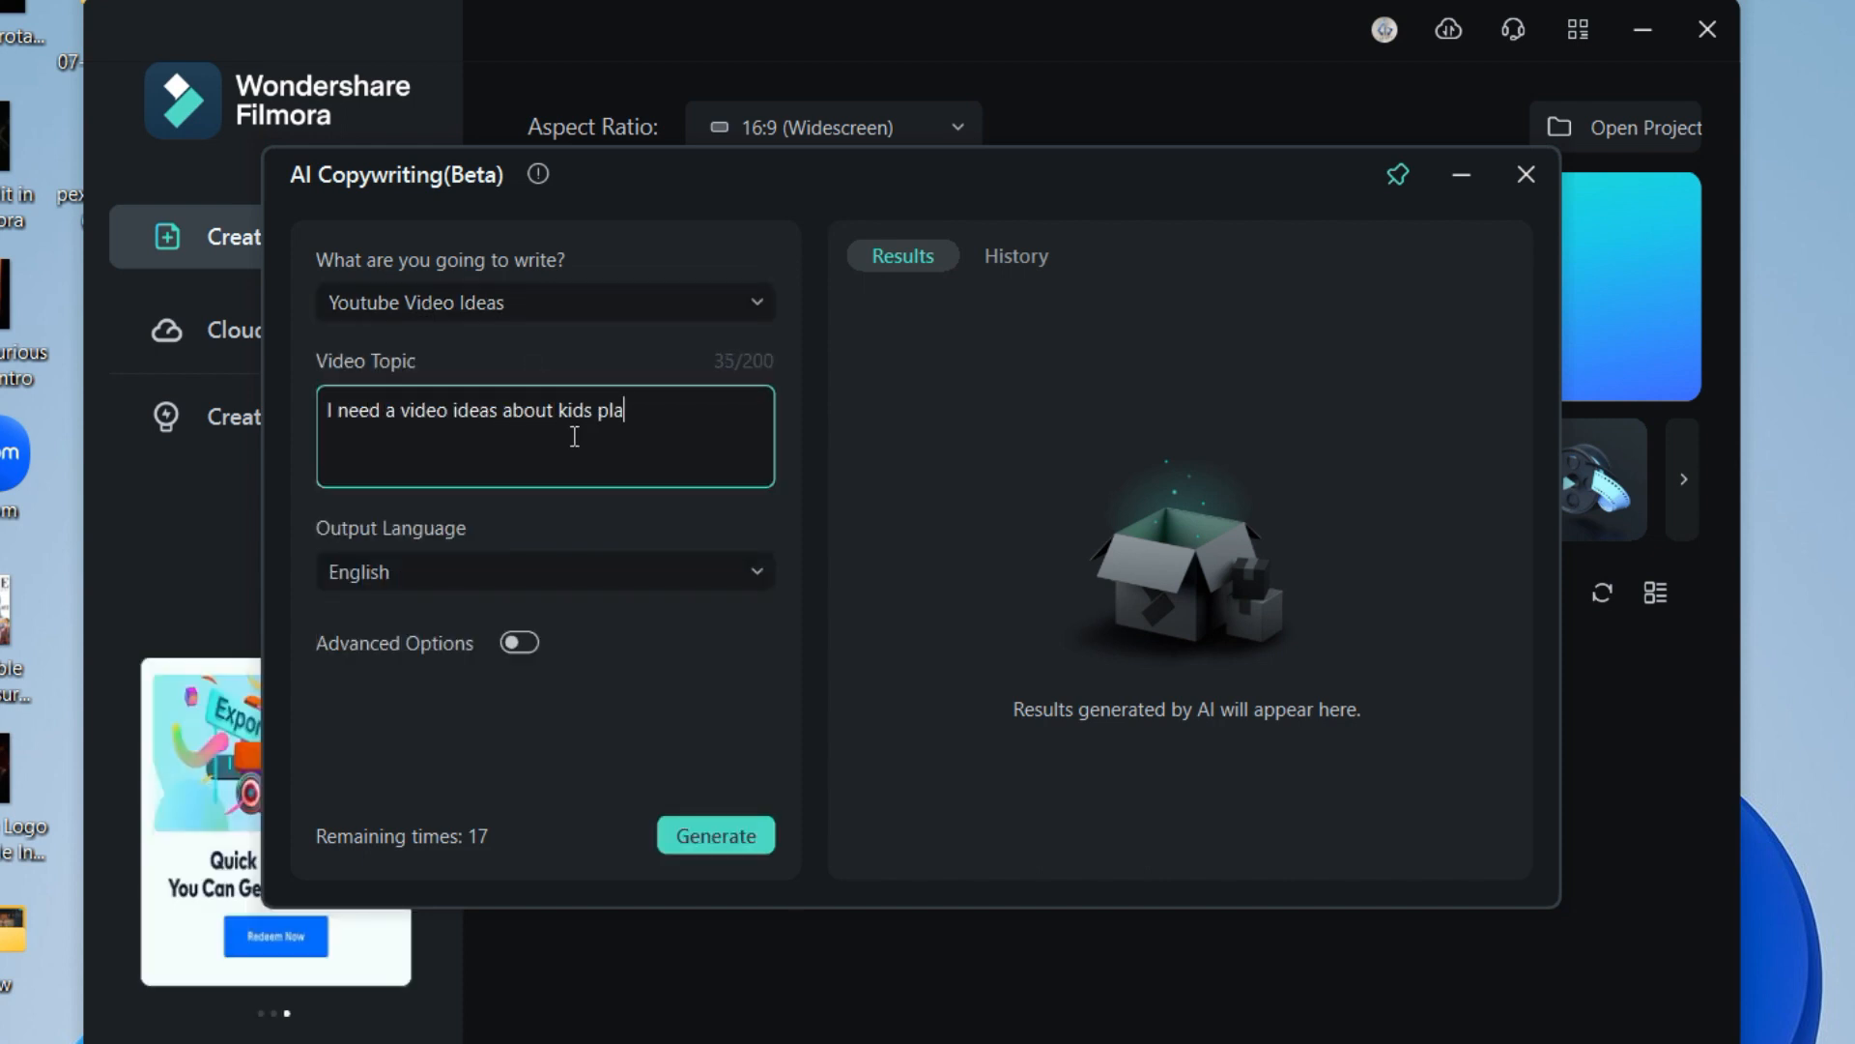
{"action": "left_click", "coordinate": [715, 835]}
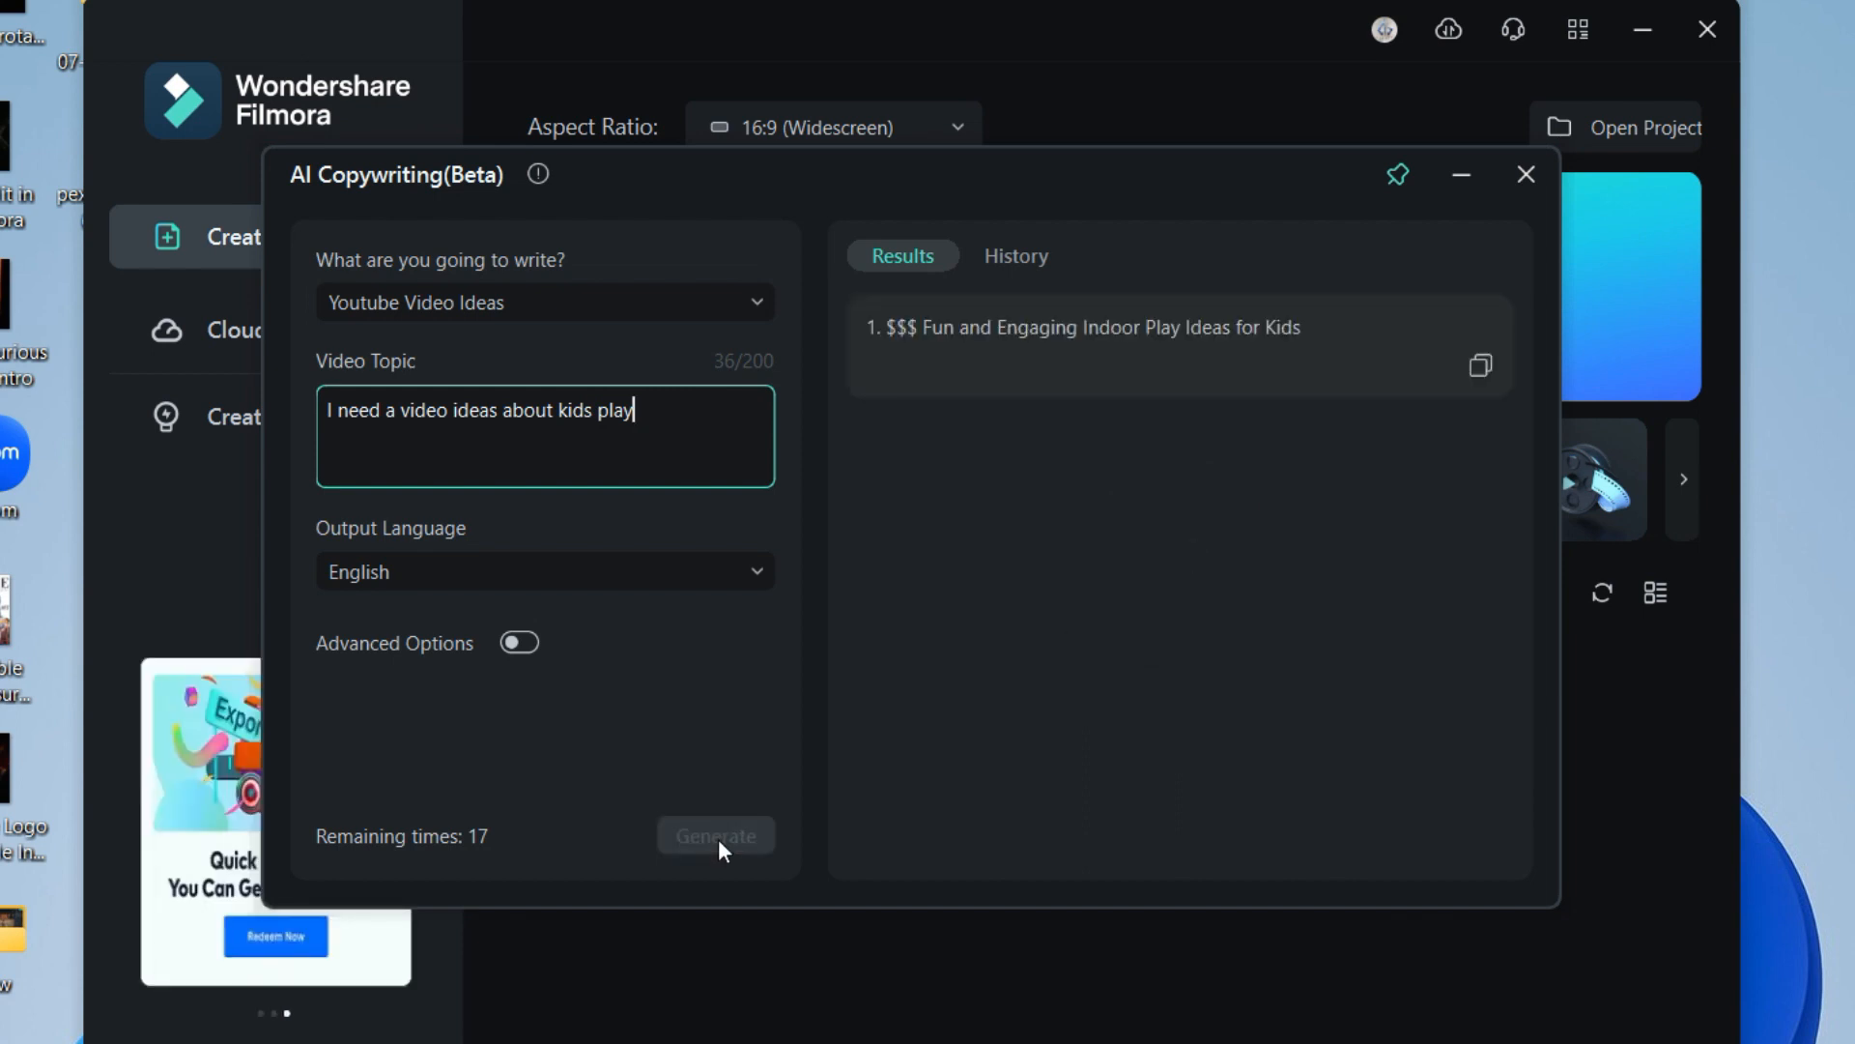
{"action": "left_click", "coordinate": [715, 835]}
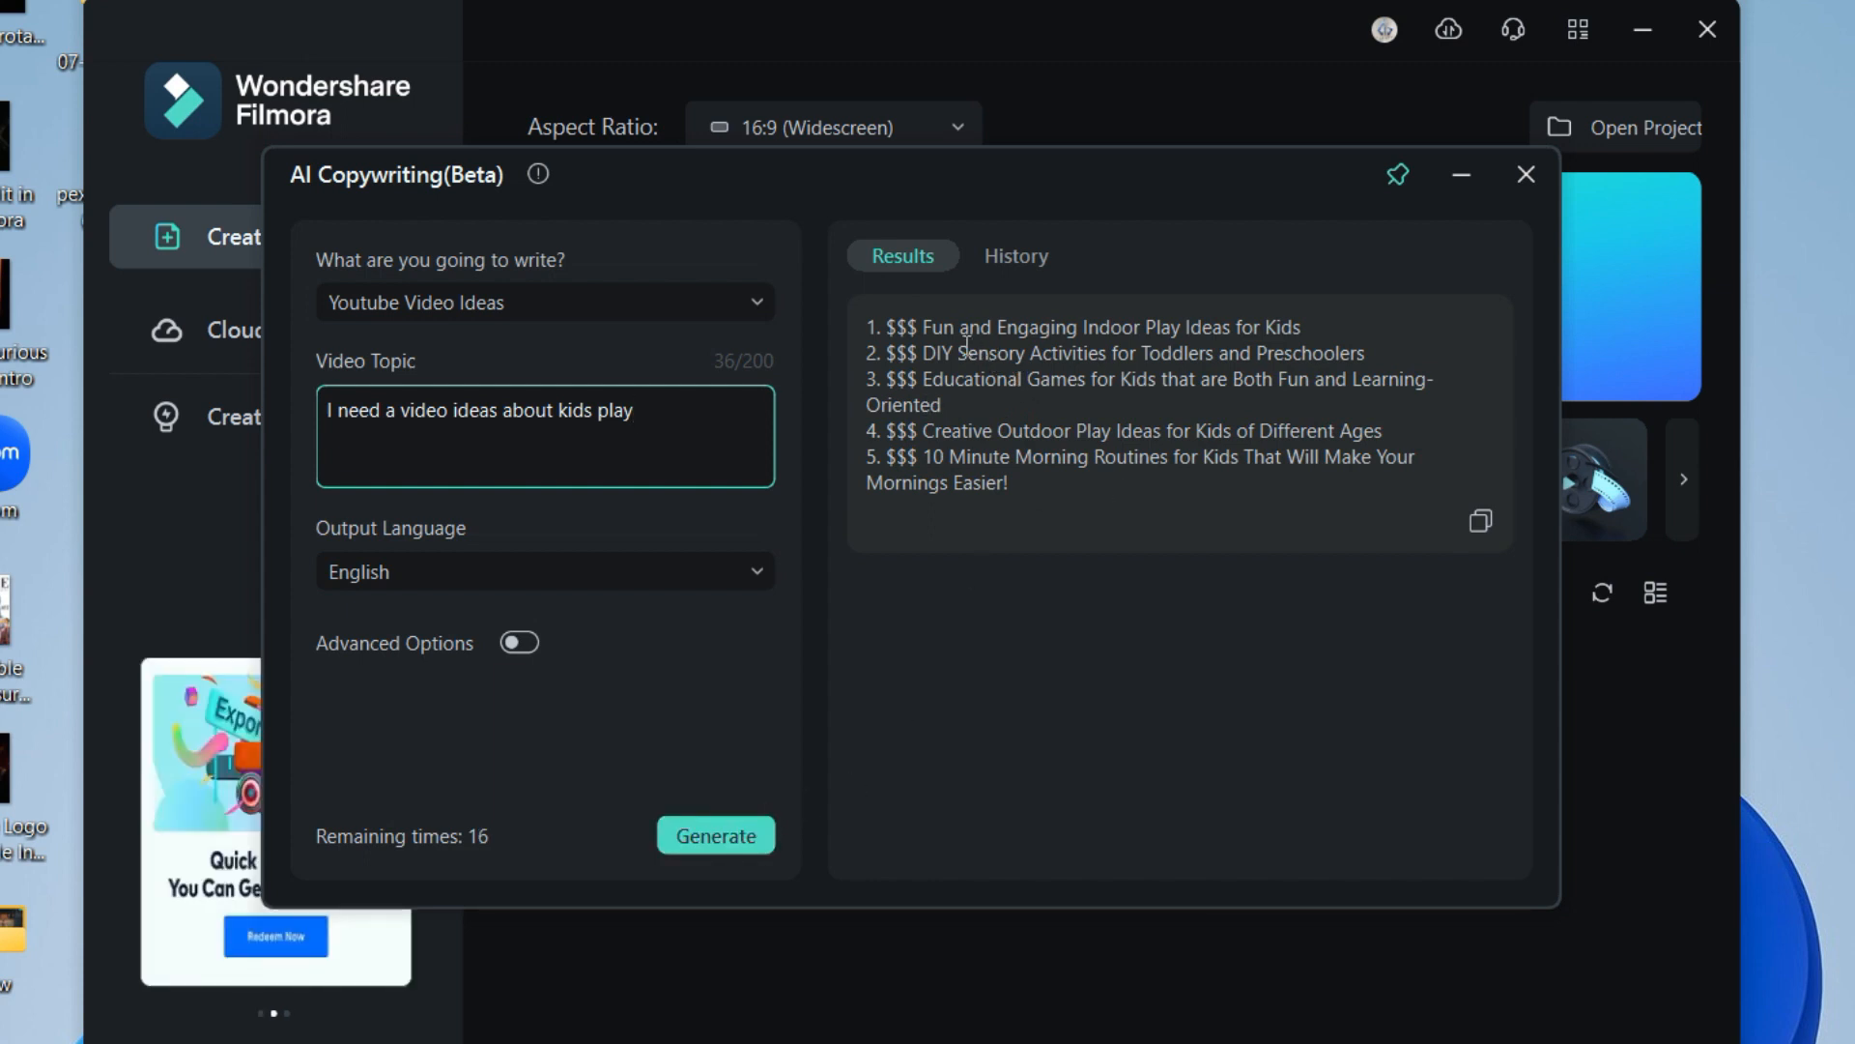
Switch the writing type to YouTube Video Descriptions and review the generated results
{"action": "left_click", "coordinate": [544, 301]}
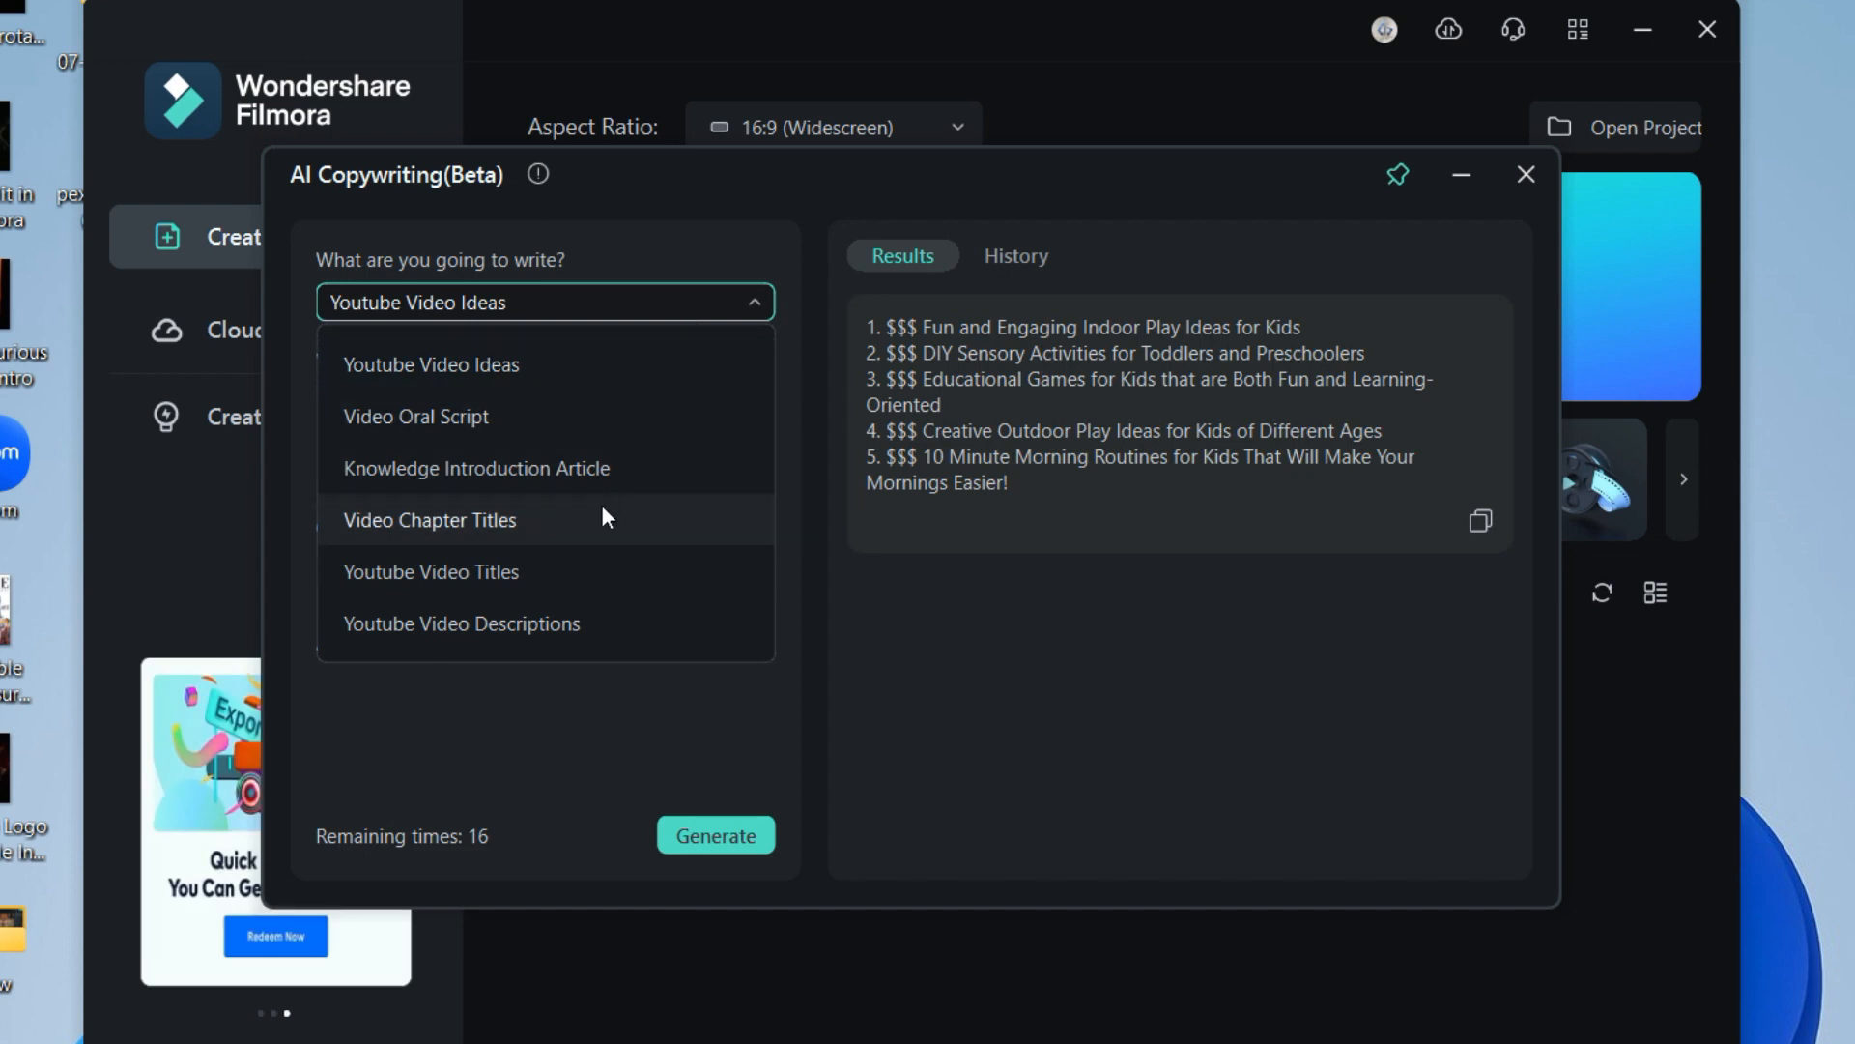
{"action": "left_click", "coordinate": [462, 624]}
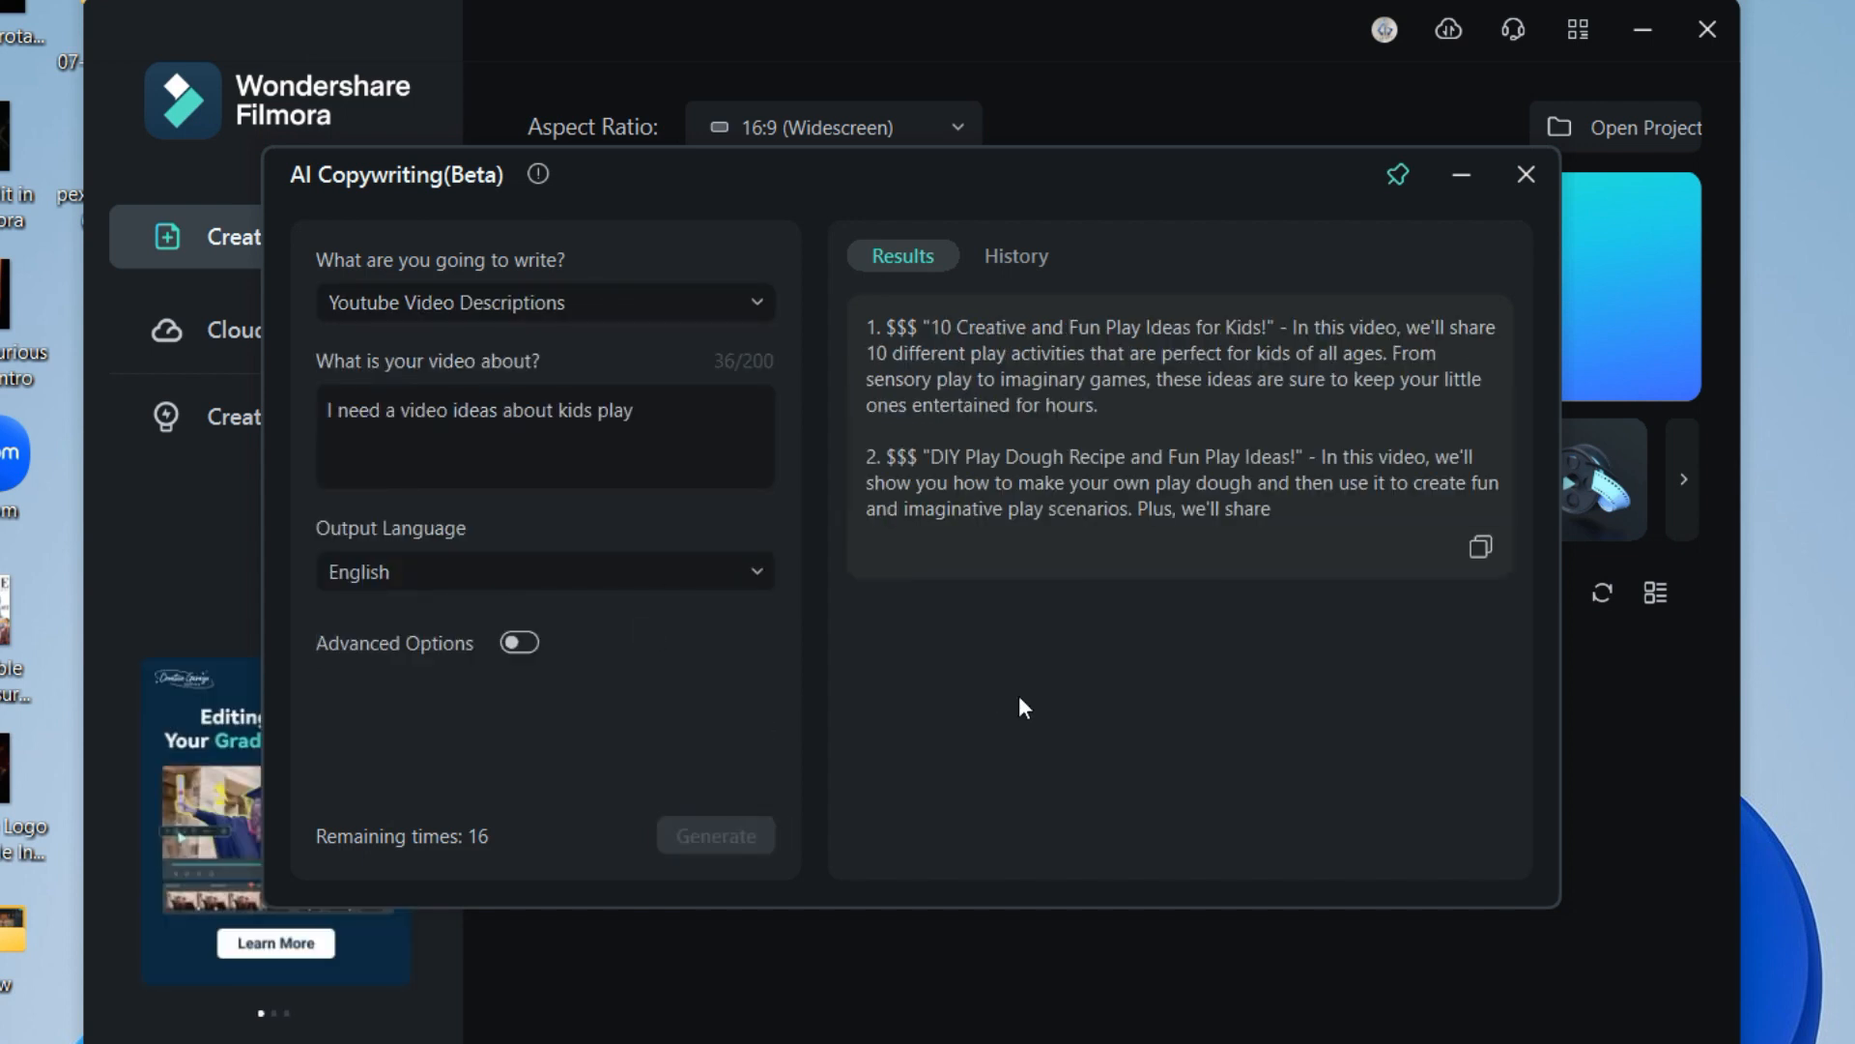
{"action": "scroll", "scroll_direction": "down", "scroll_amount": 3}
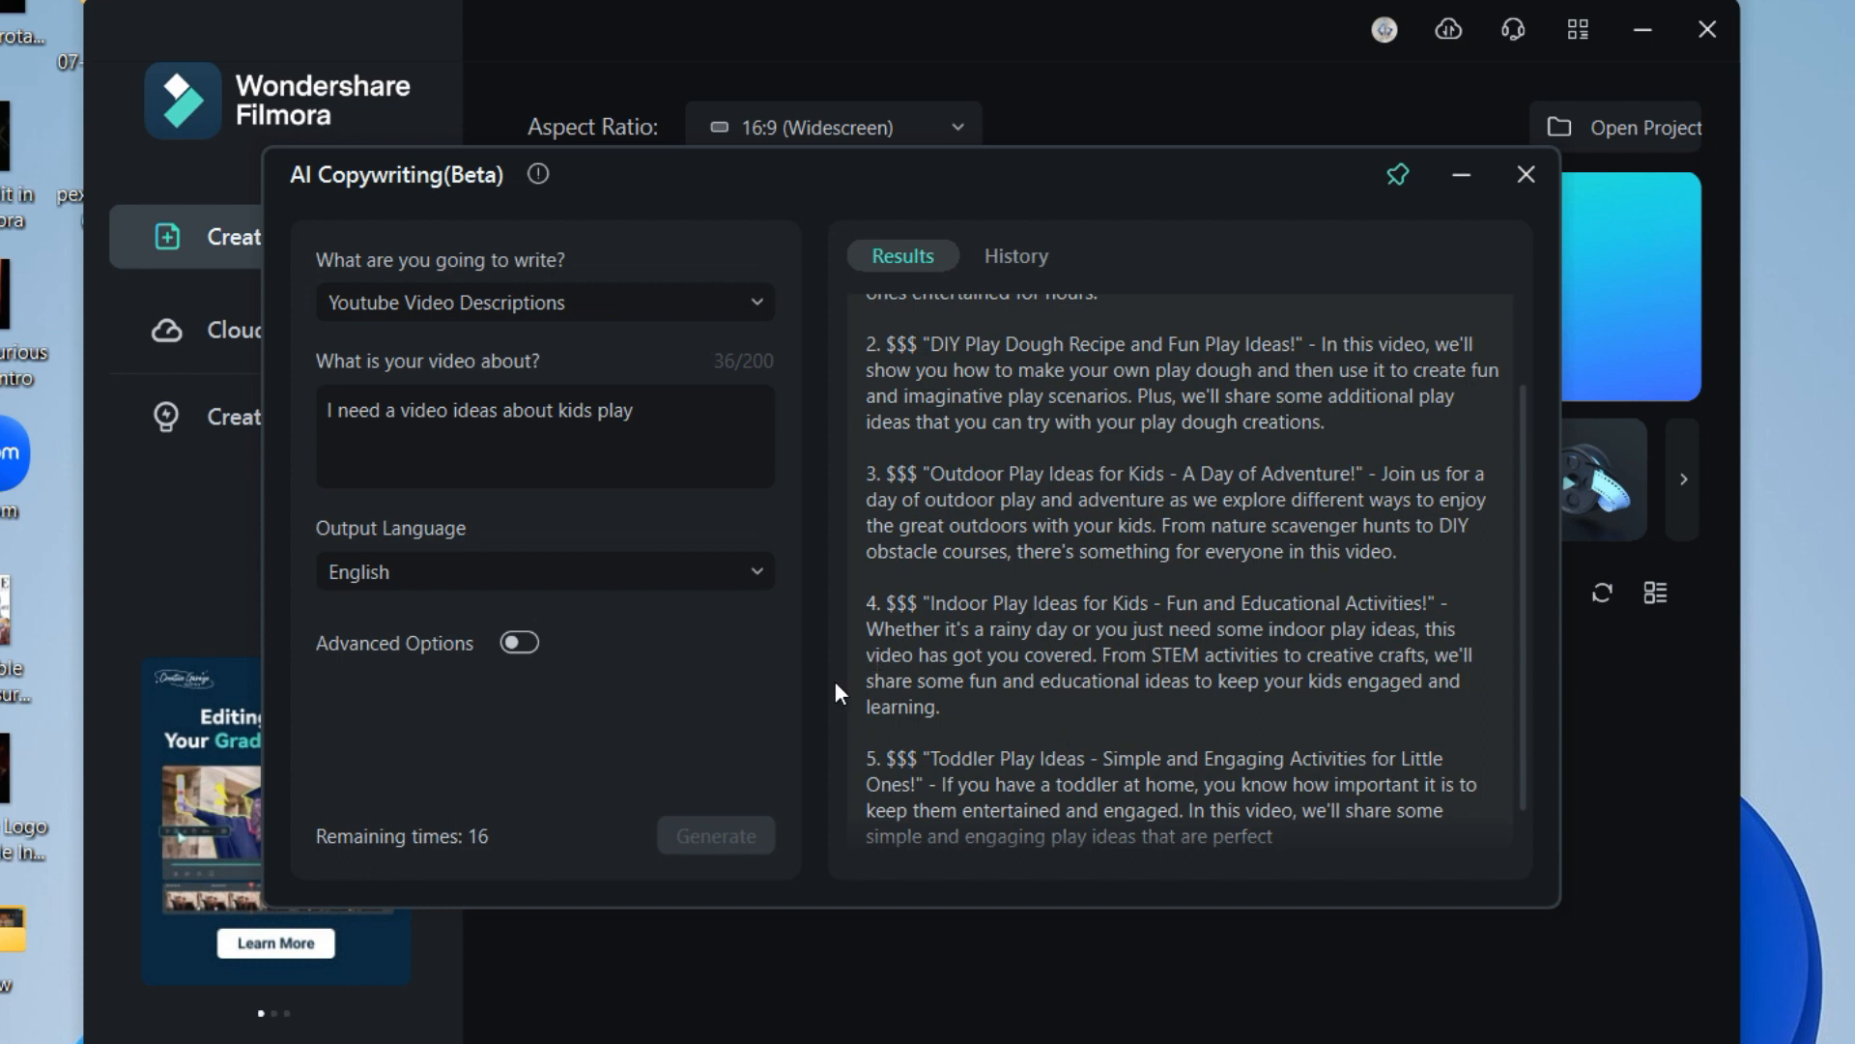
Enable Advanced Options and choose the number of results to generate
{"action": "left_click", "coordinate": [518, 642]}
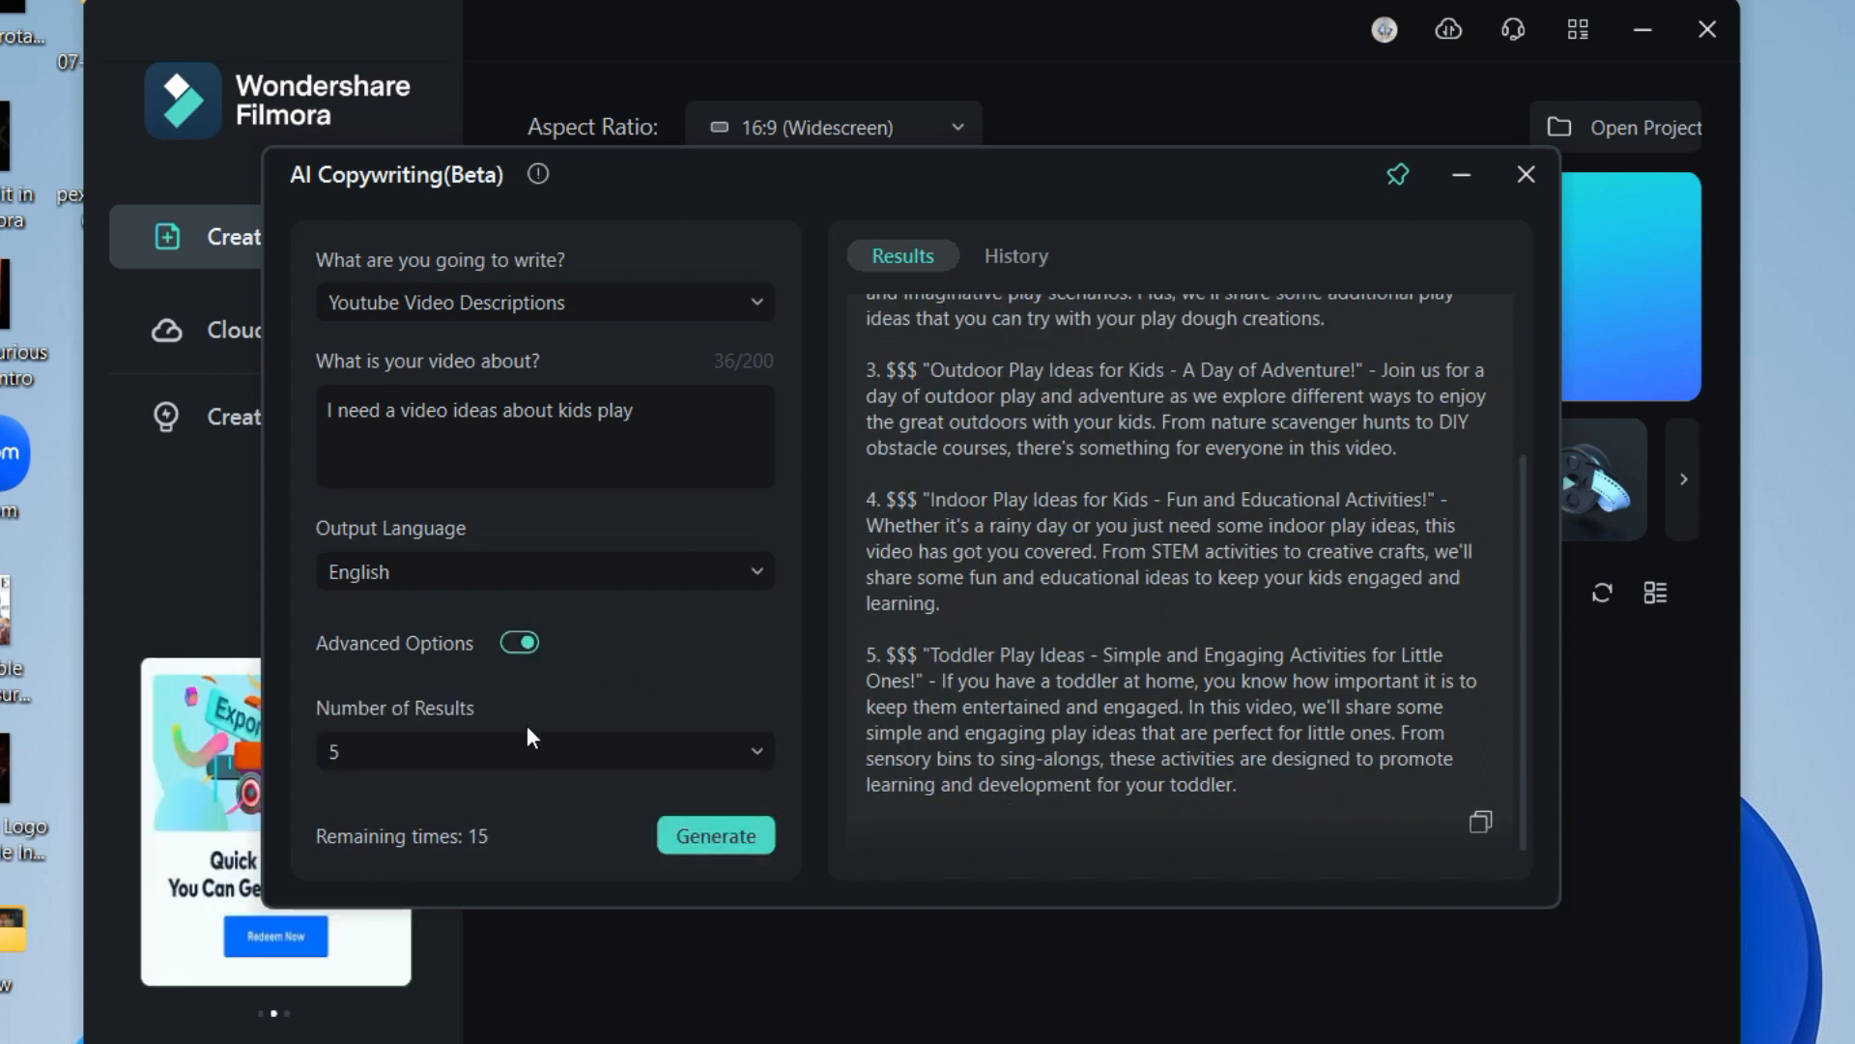
{"action": "left_click", "coordinate": [543, 750]}
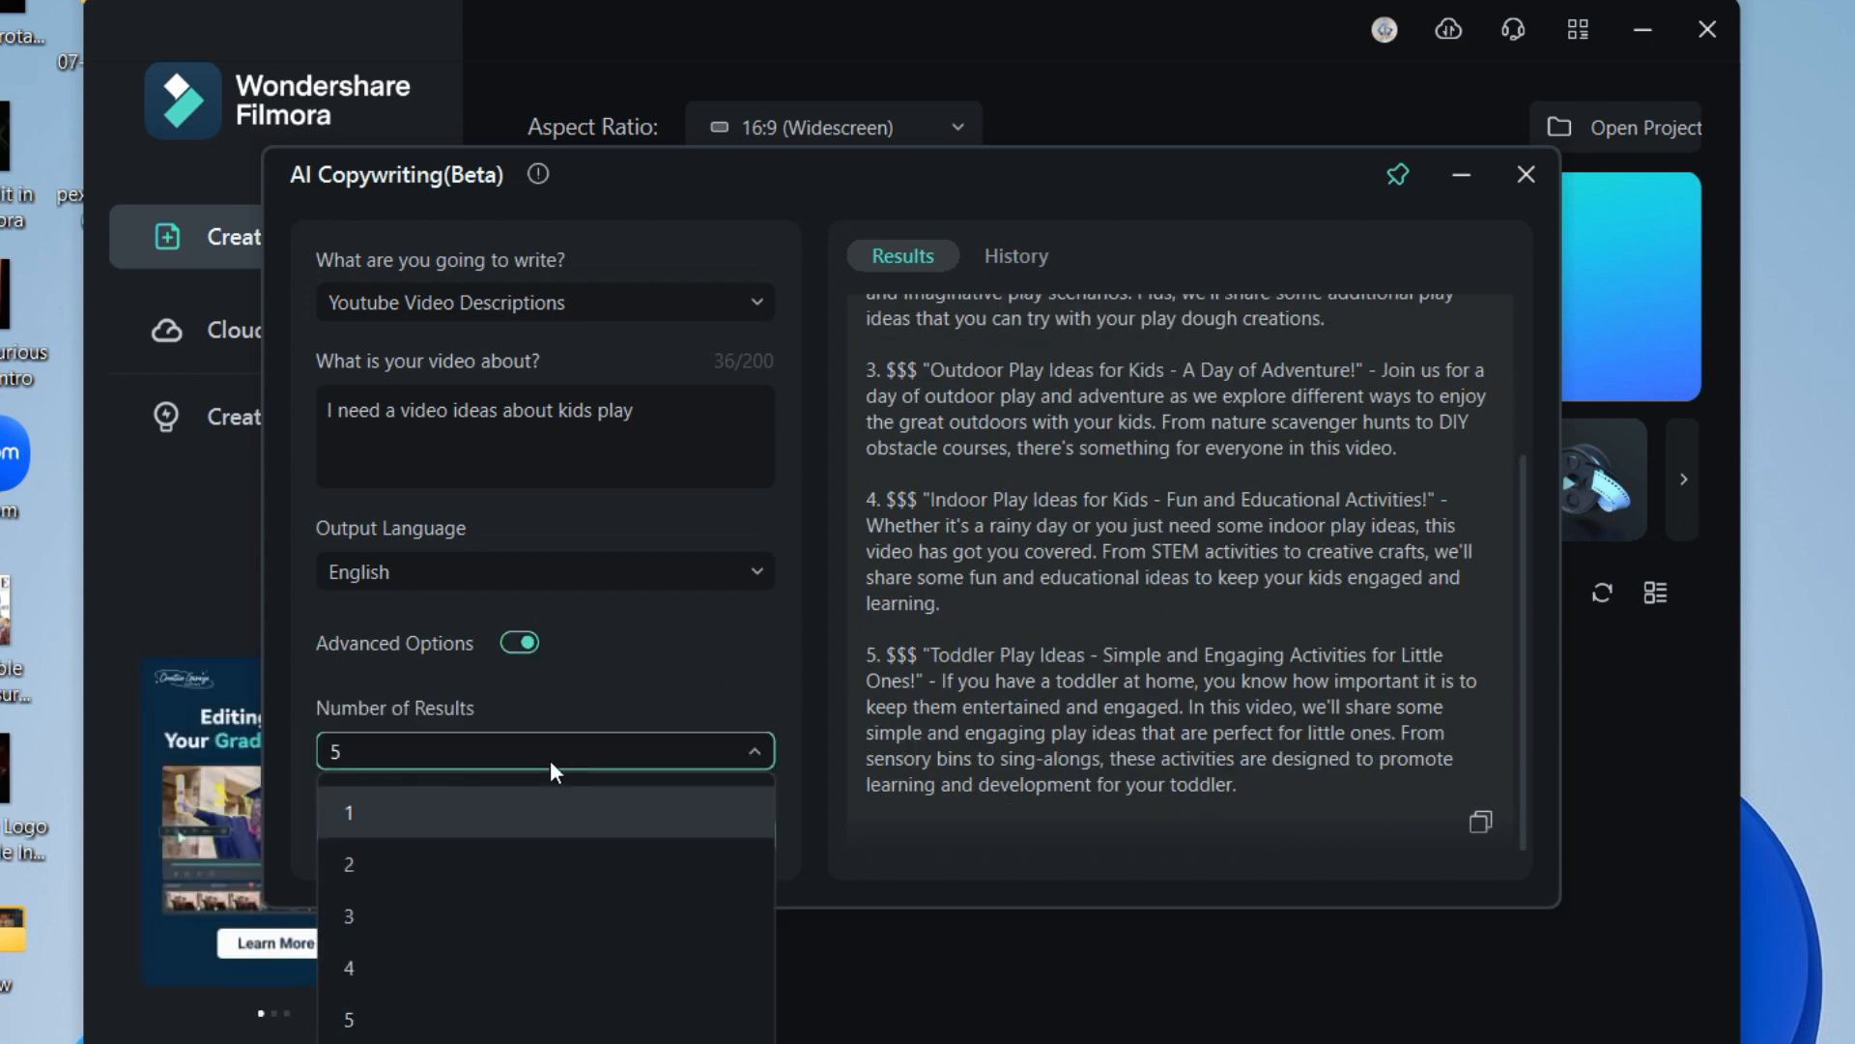
{"action": "left_click", "coordinate": [1525, 174]}
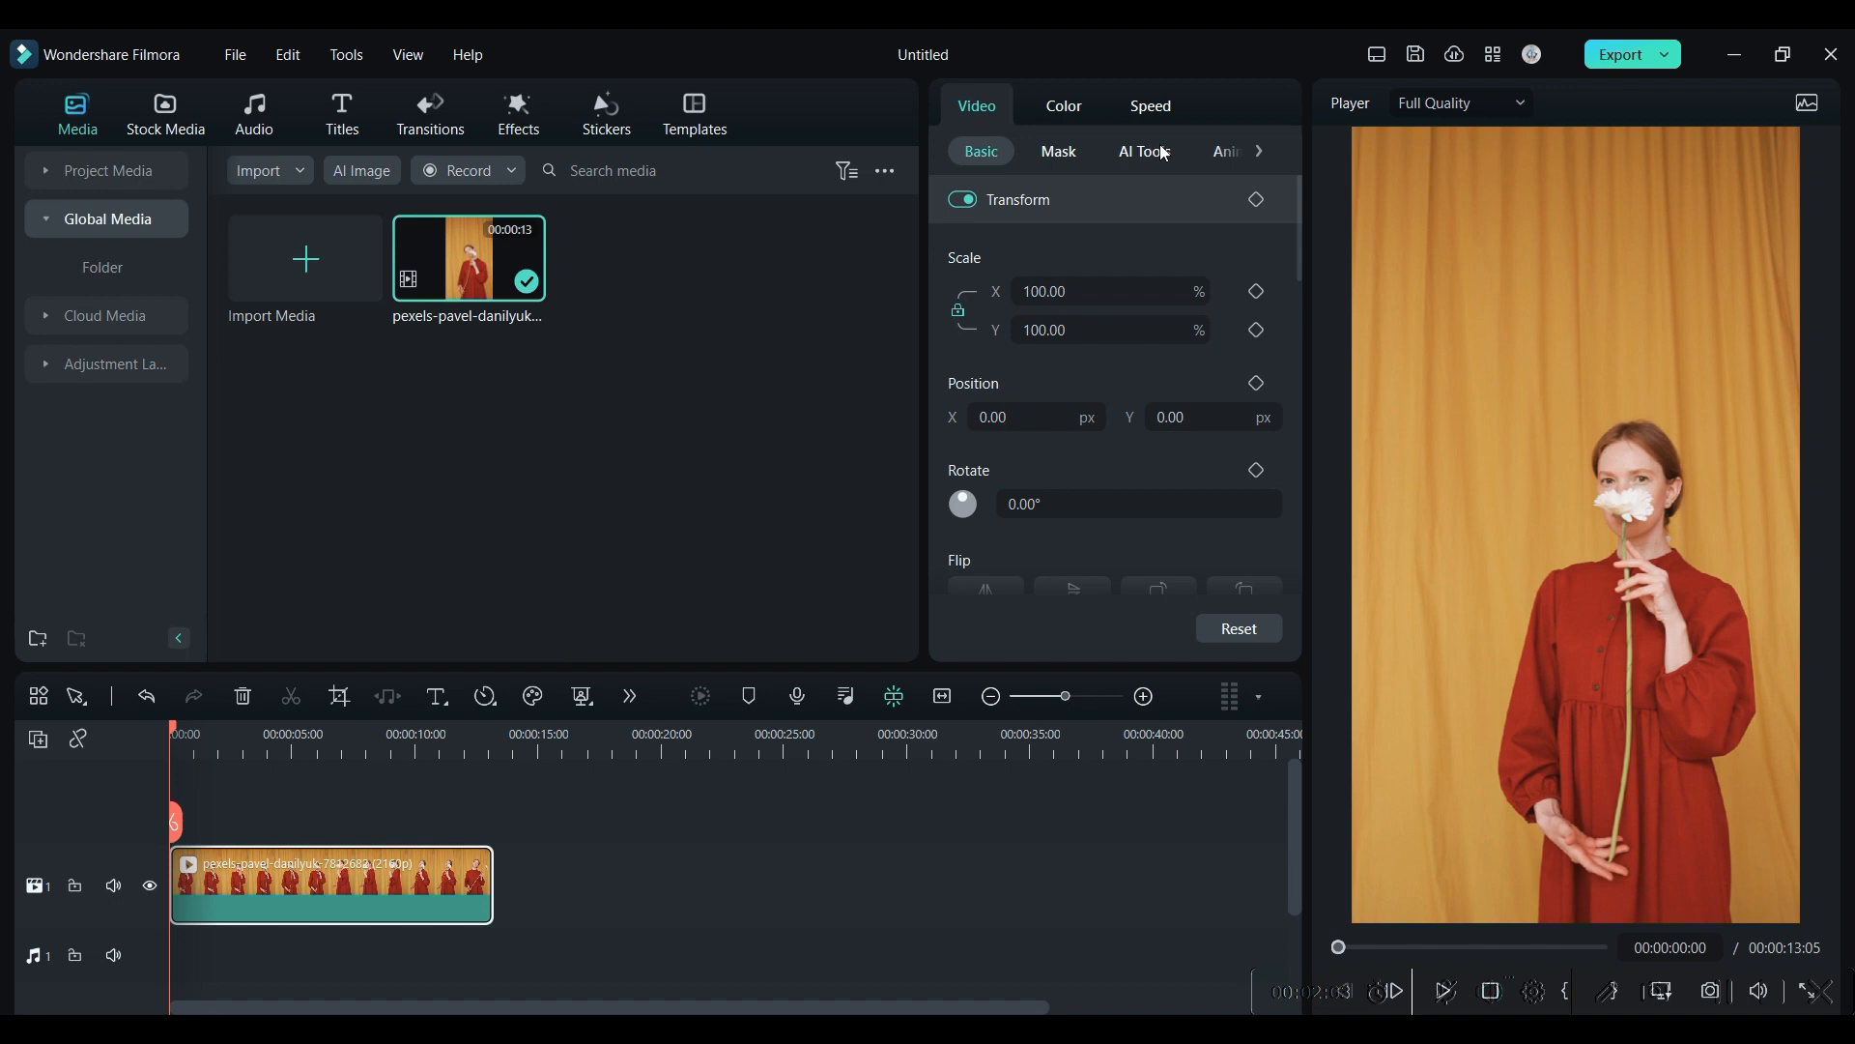
Enable AI Portrait on the clip from the Video AI Tools panel
{"action": "left_click", "coordinate": [1142, 151]}
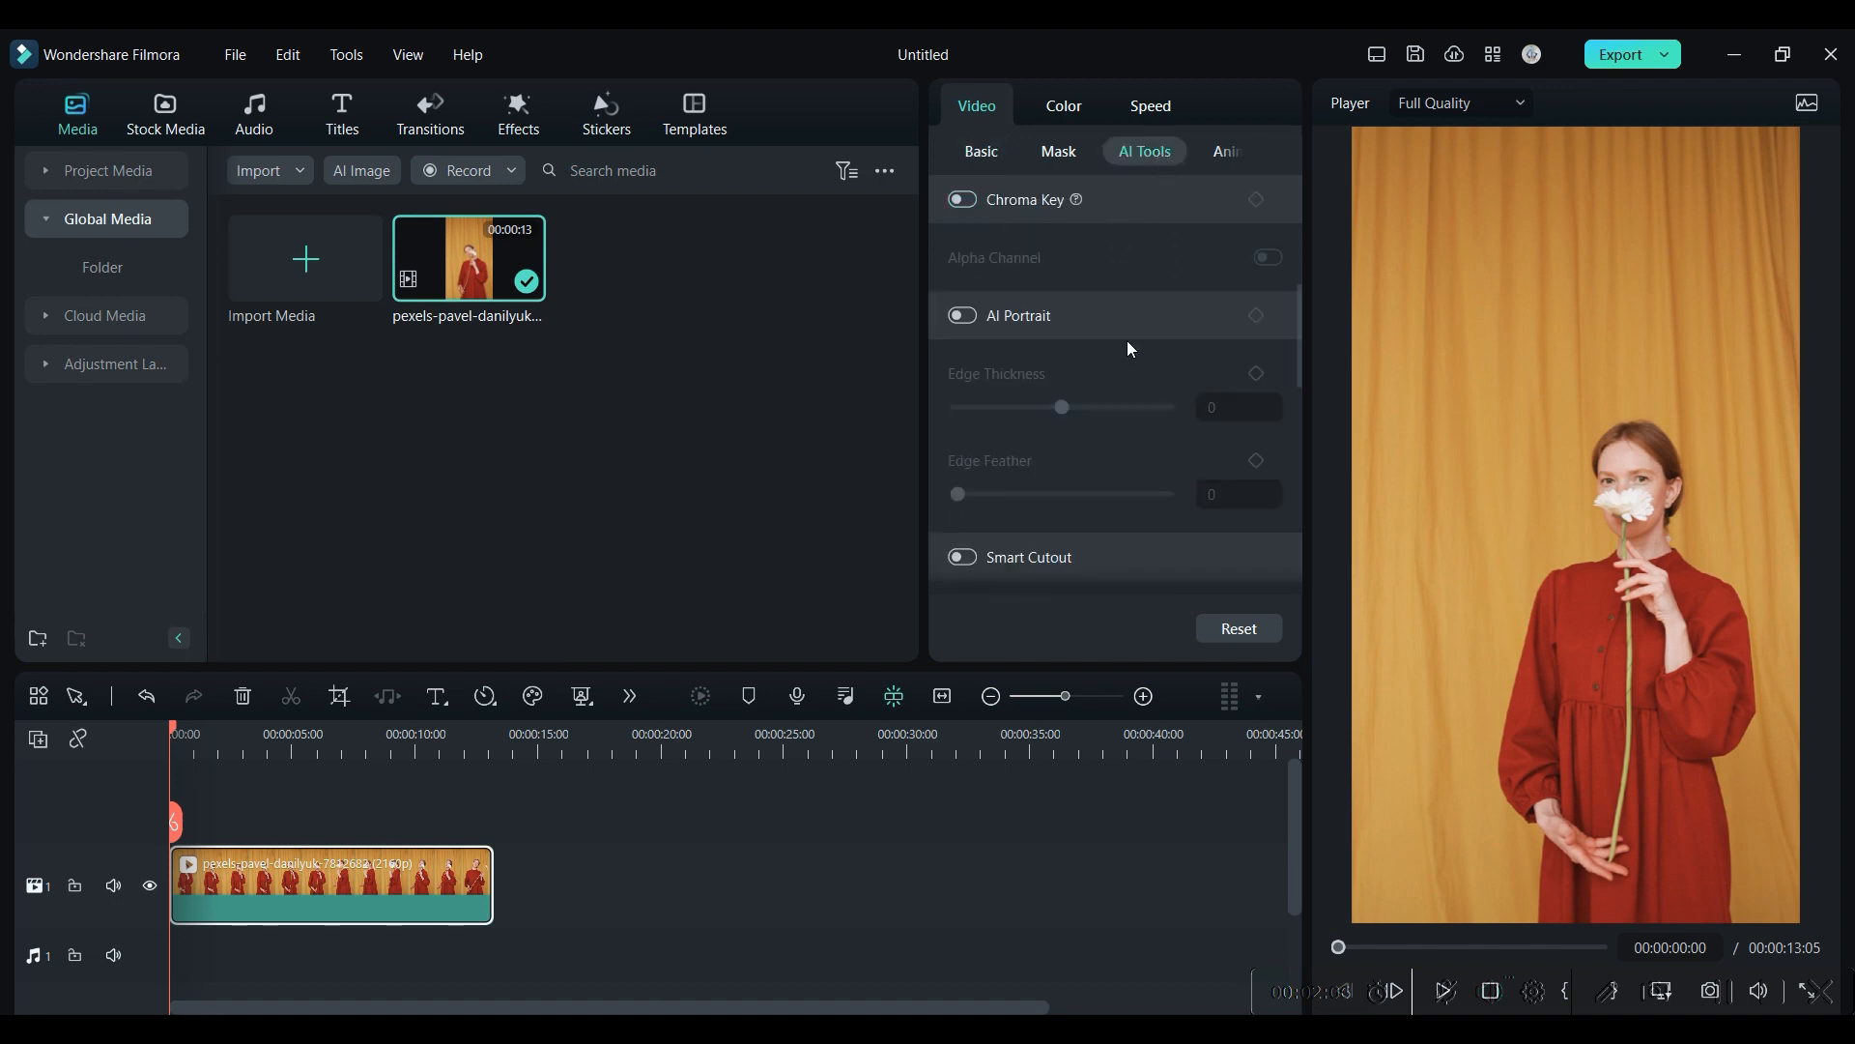
{"action": "left_click", "coordinate": [960, 315]}
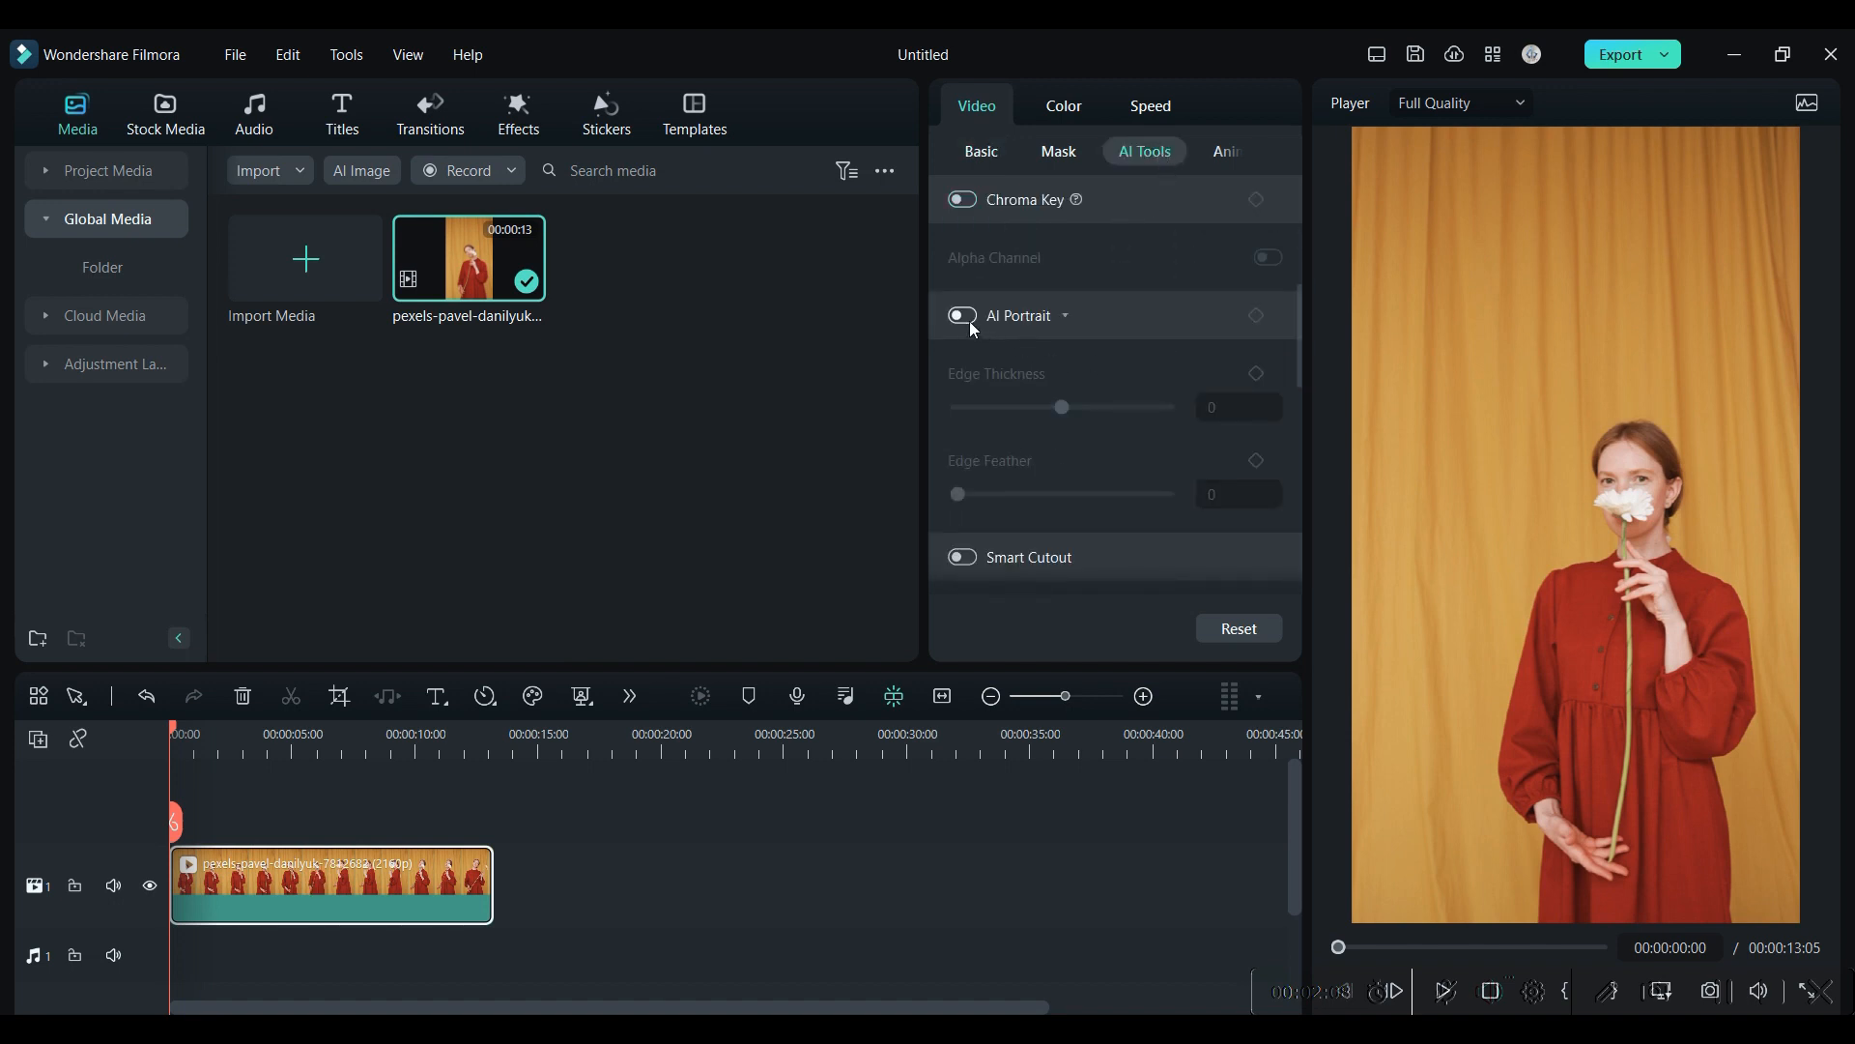
{"action": "left_click", "coordinate": [960, 315]}
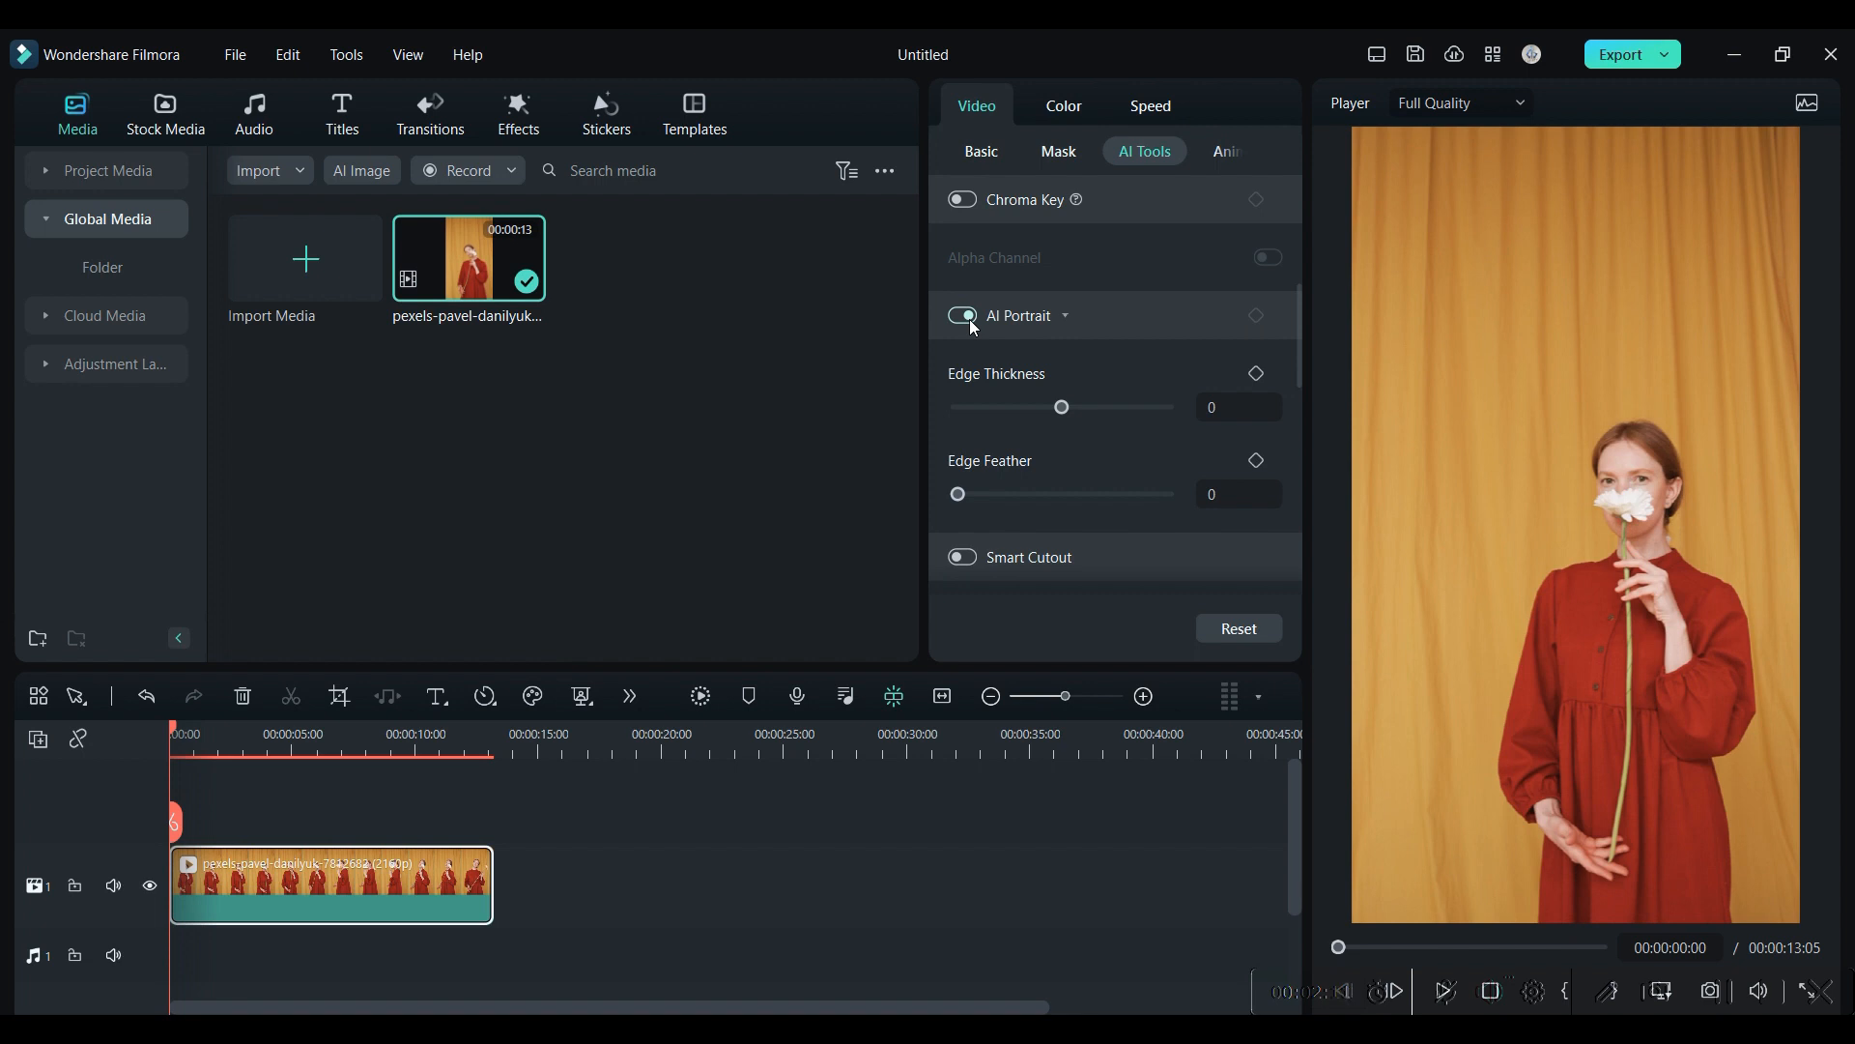
{"action": "left_click", "coordinate": [960, 315]}
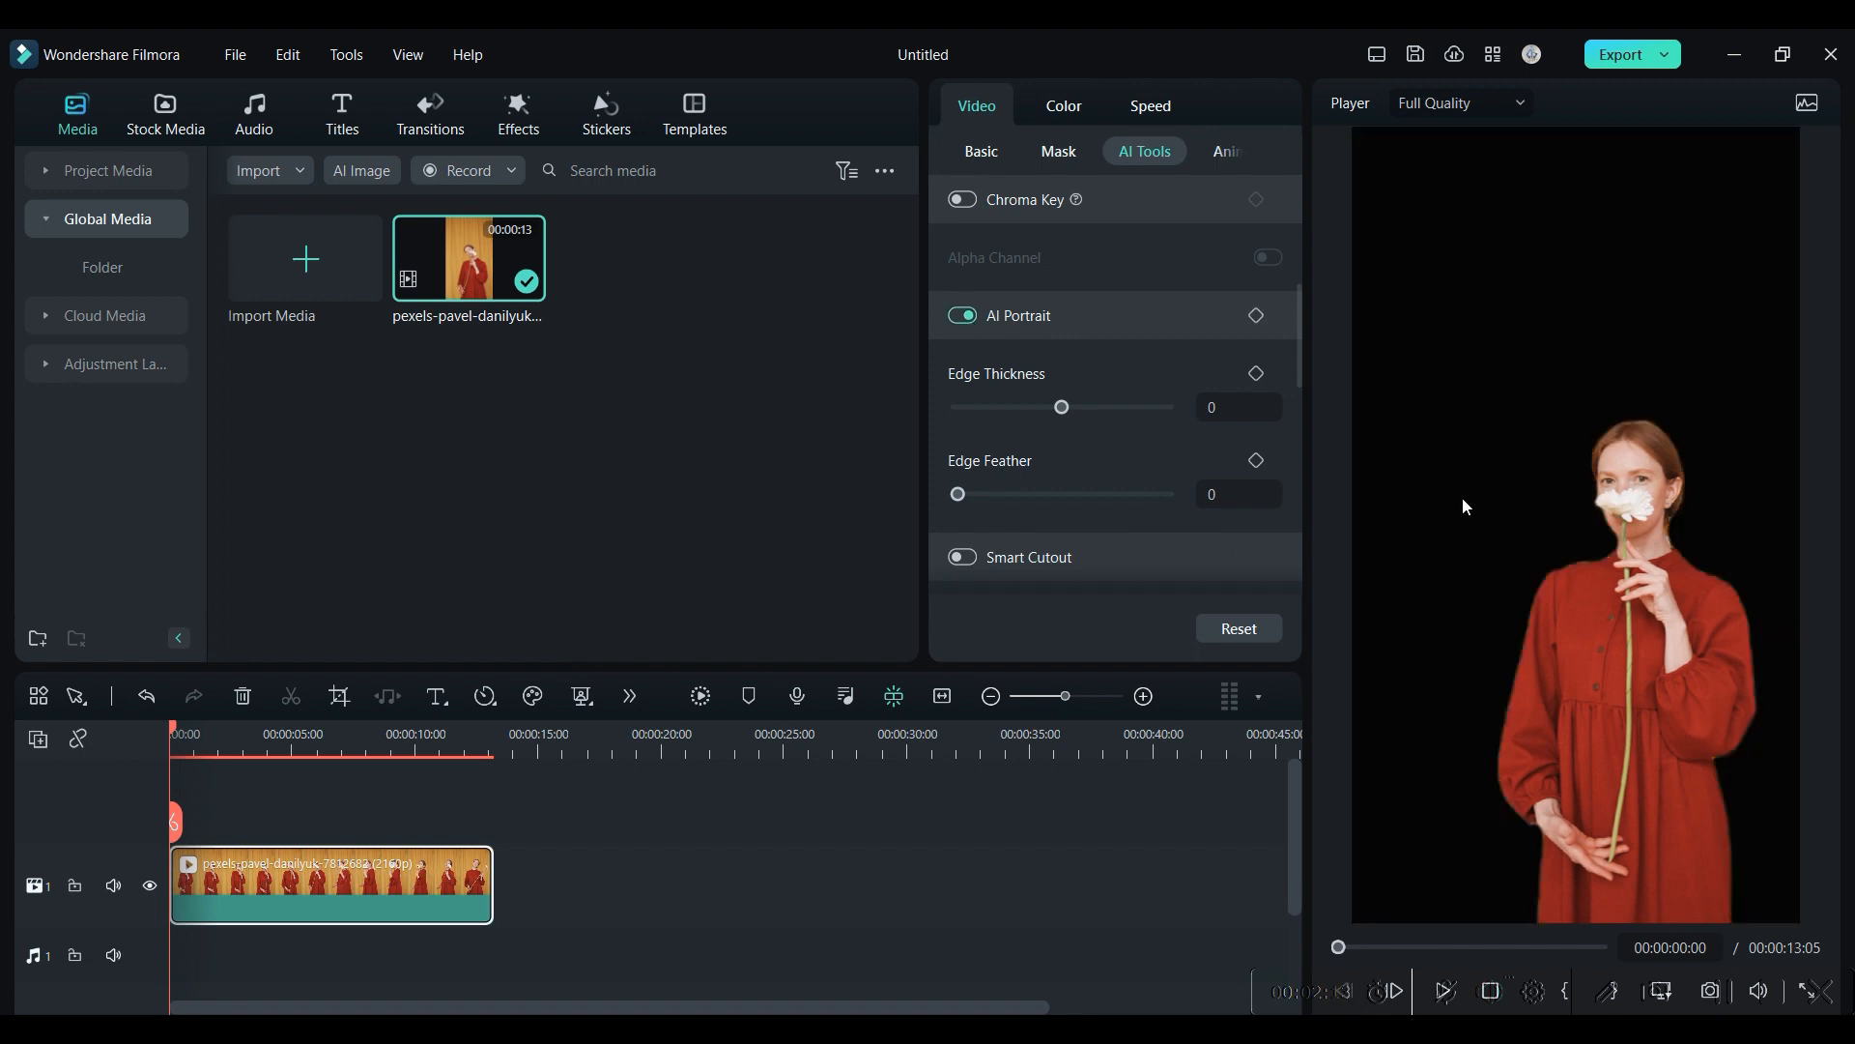
Adjust the cutout's Edge Thickness and Edge Feather sliders
{"action": "left_click_drag", "start_coordinate": [1061, 408], "coordinate": [1073, 408]}
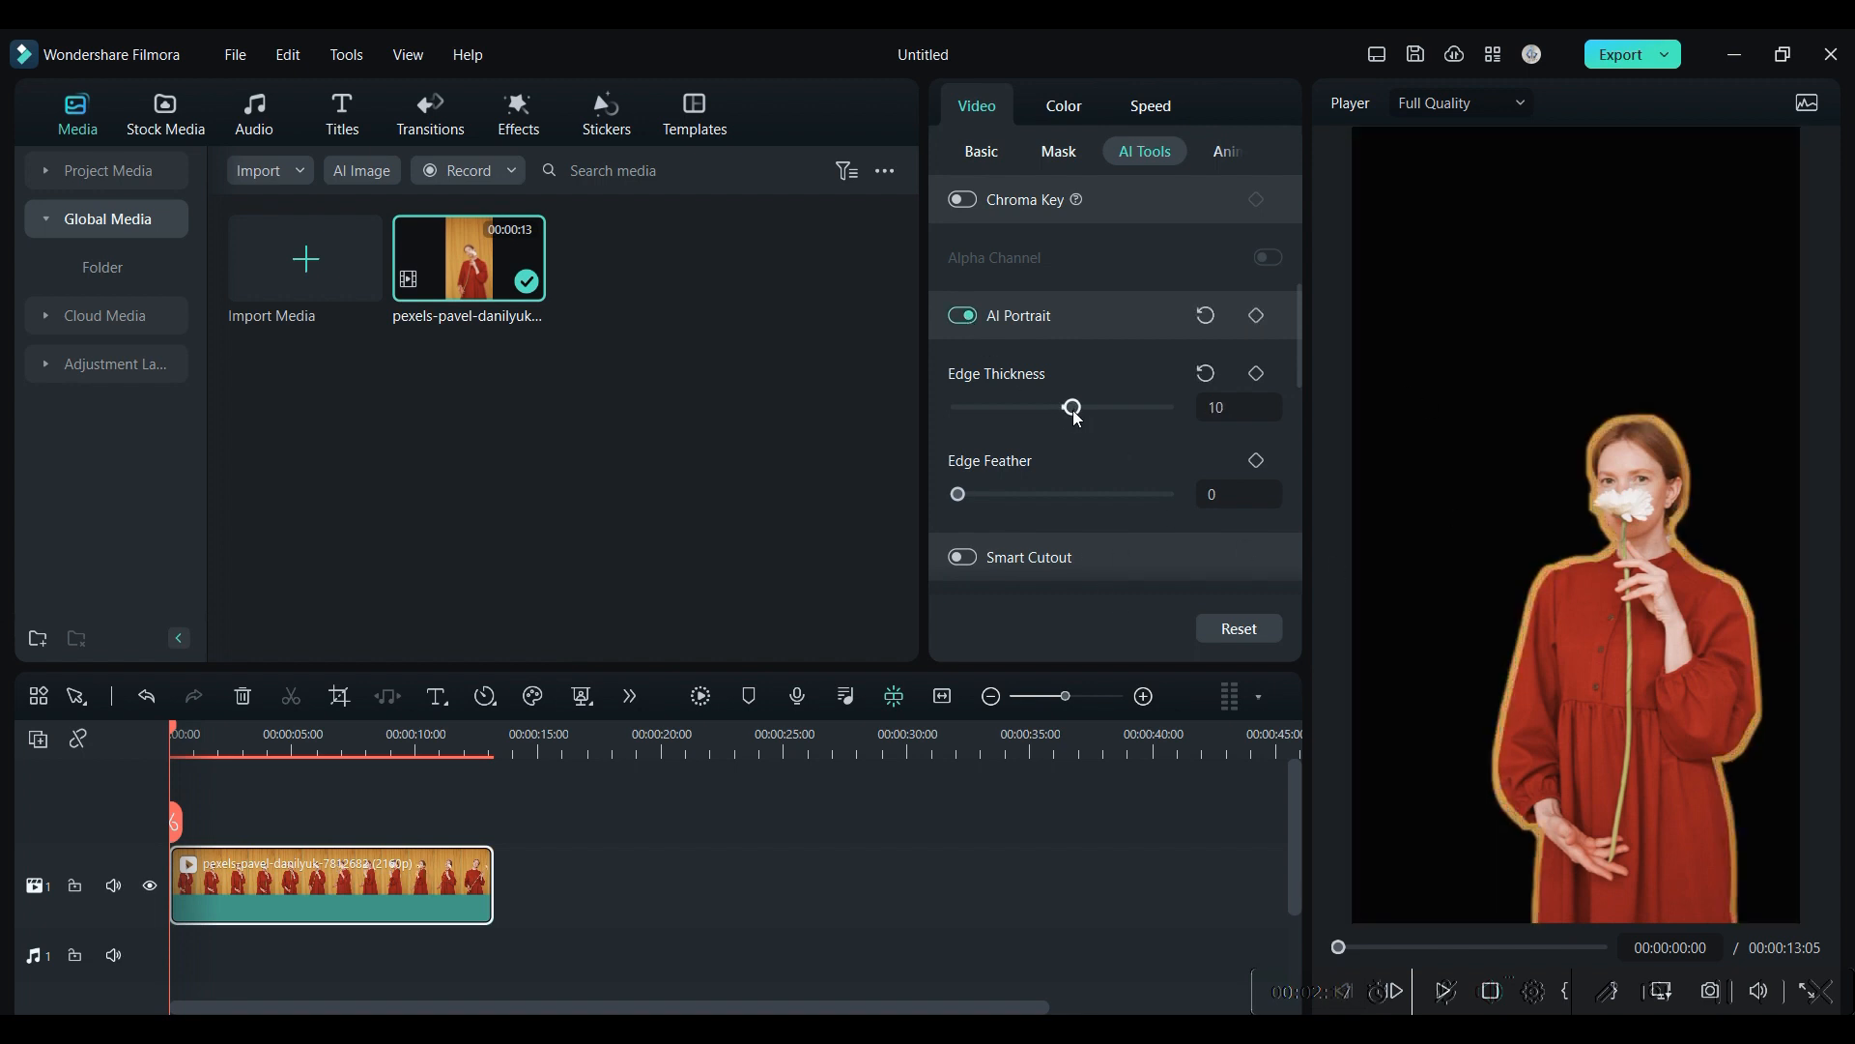
{"action": "left_click_drag", "start_coordinate": [1072, 408], "coordinate": [1063, 408]}
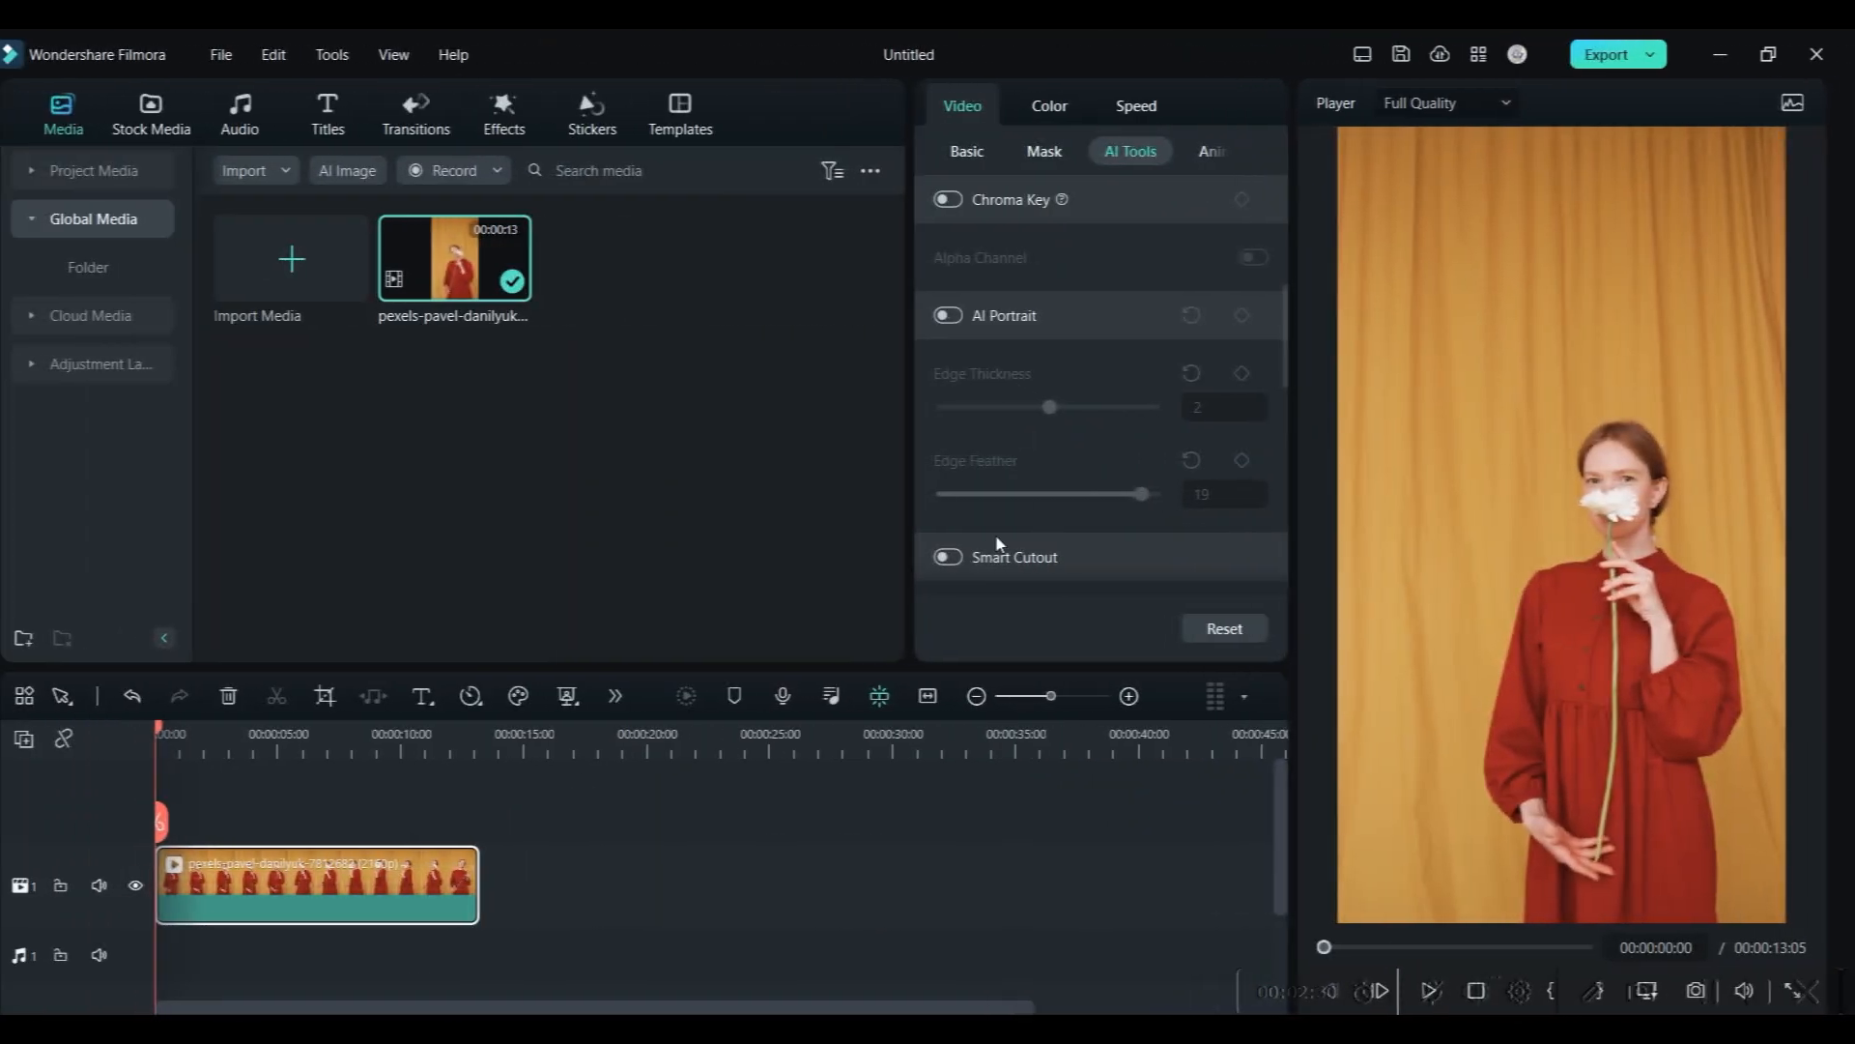
Enable Smart Cutout, start marking the woman and switch to the eraser brush
{"action": "left_click", "coordinate": [947, 557]}
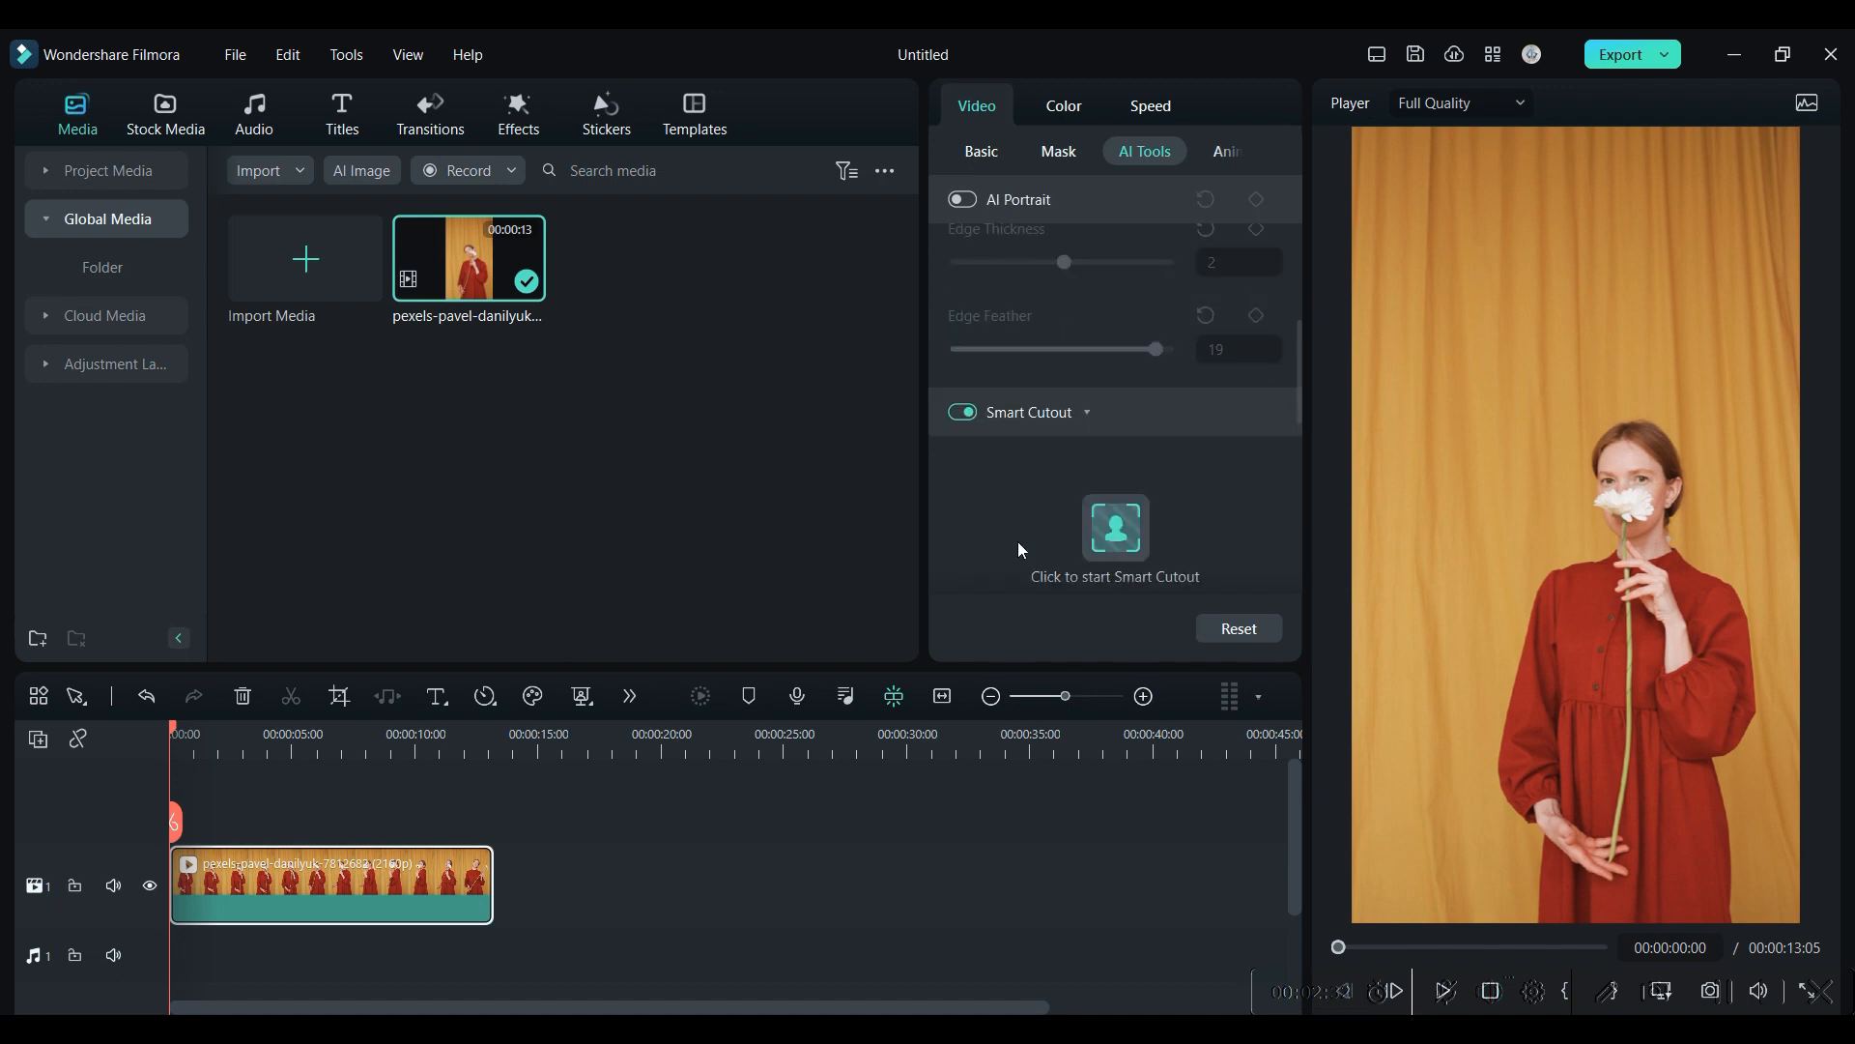
{"action": "left_click", "coordinate": [1113, 539]}
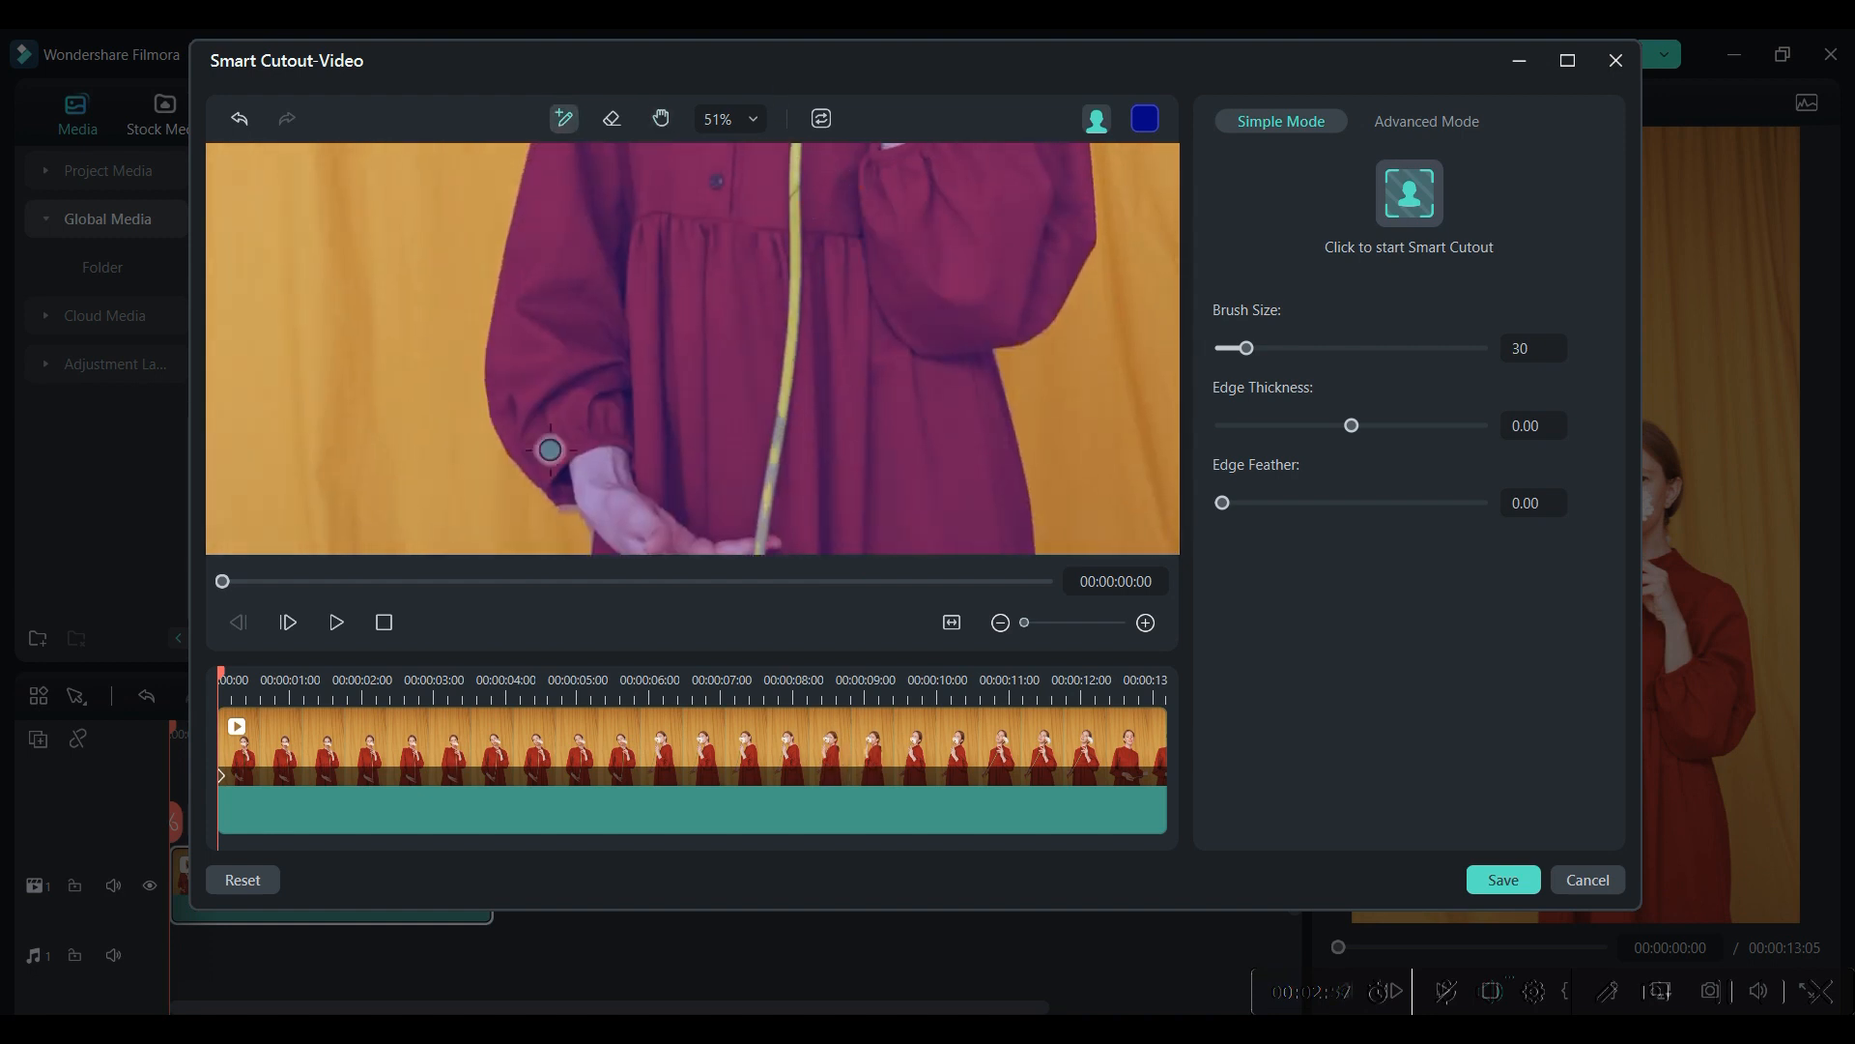
{"action": "left_click", "coordinate": [612, 117]}
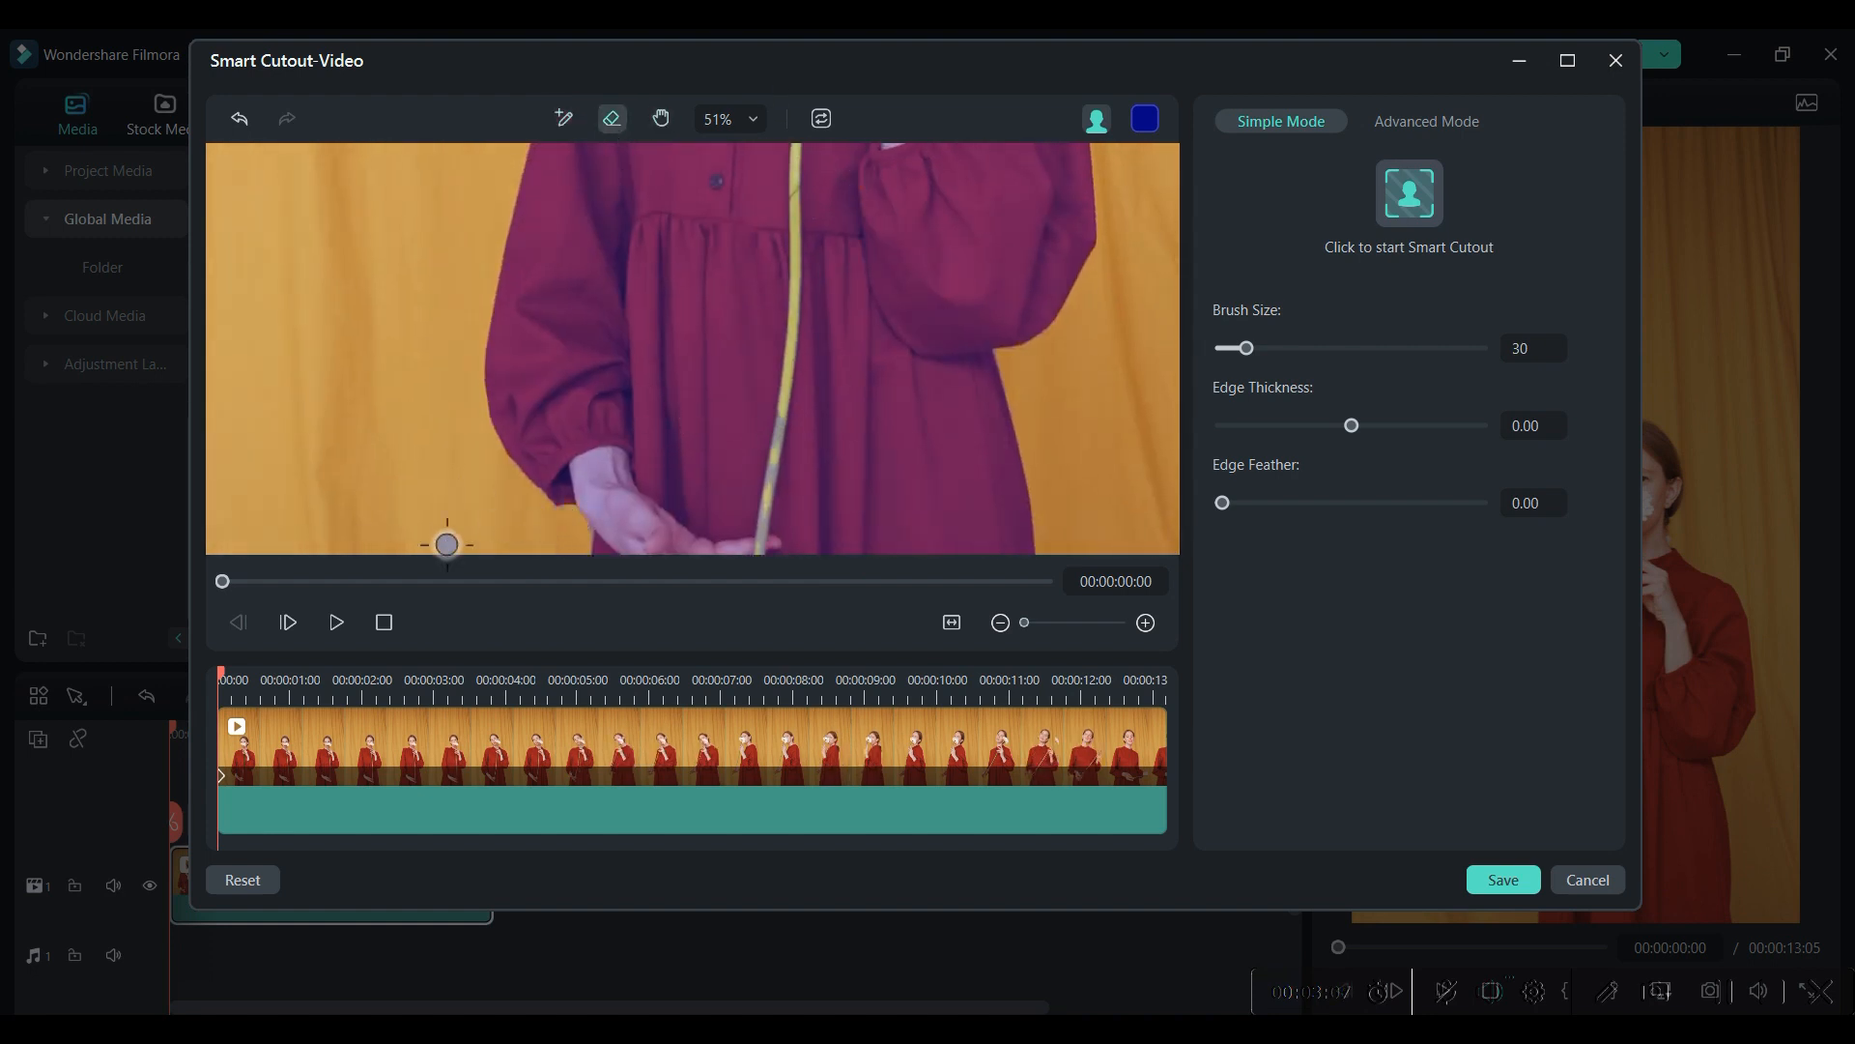
Track the woman through the clip, stop tracking and return to the editor
{"action": "left_click", "coordinate": [1407, 194]}
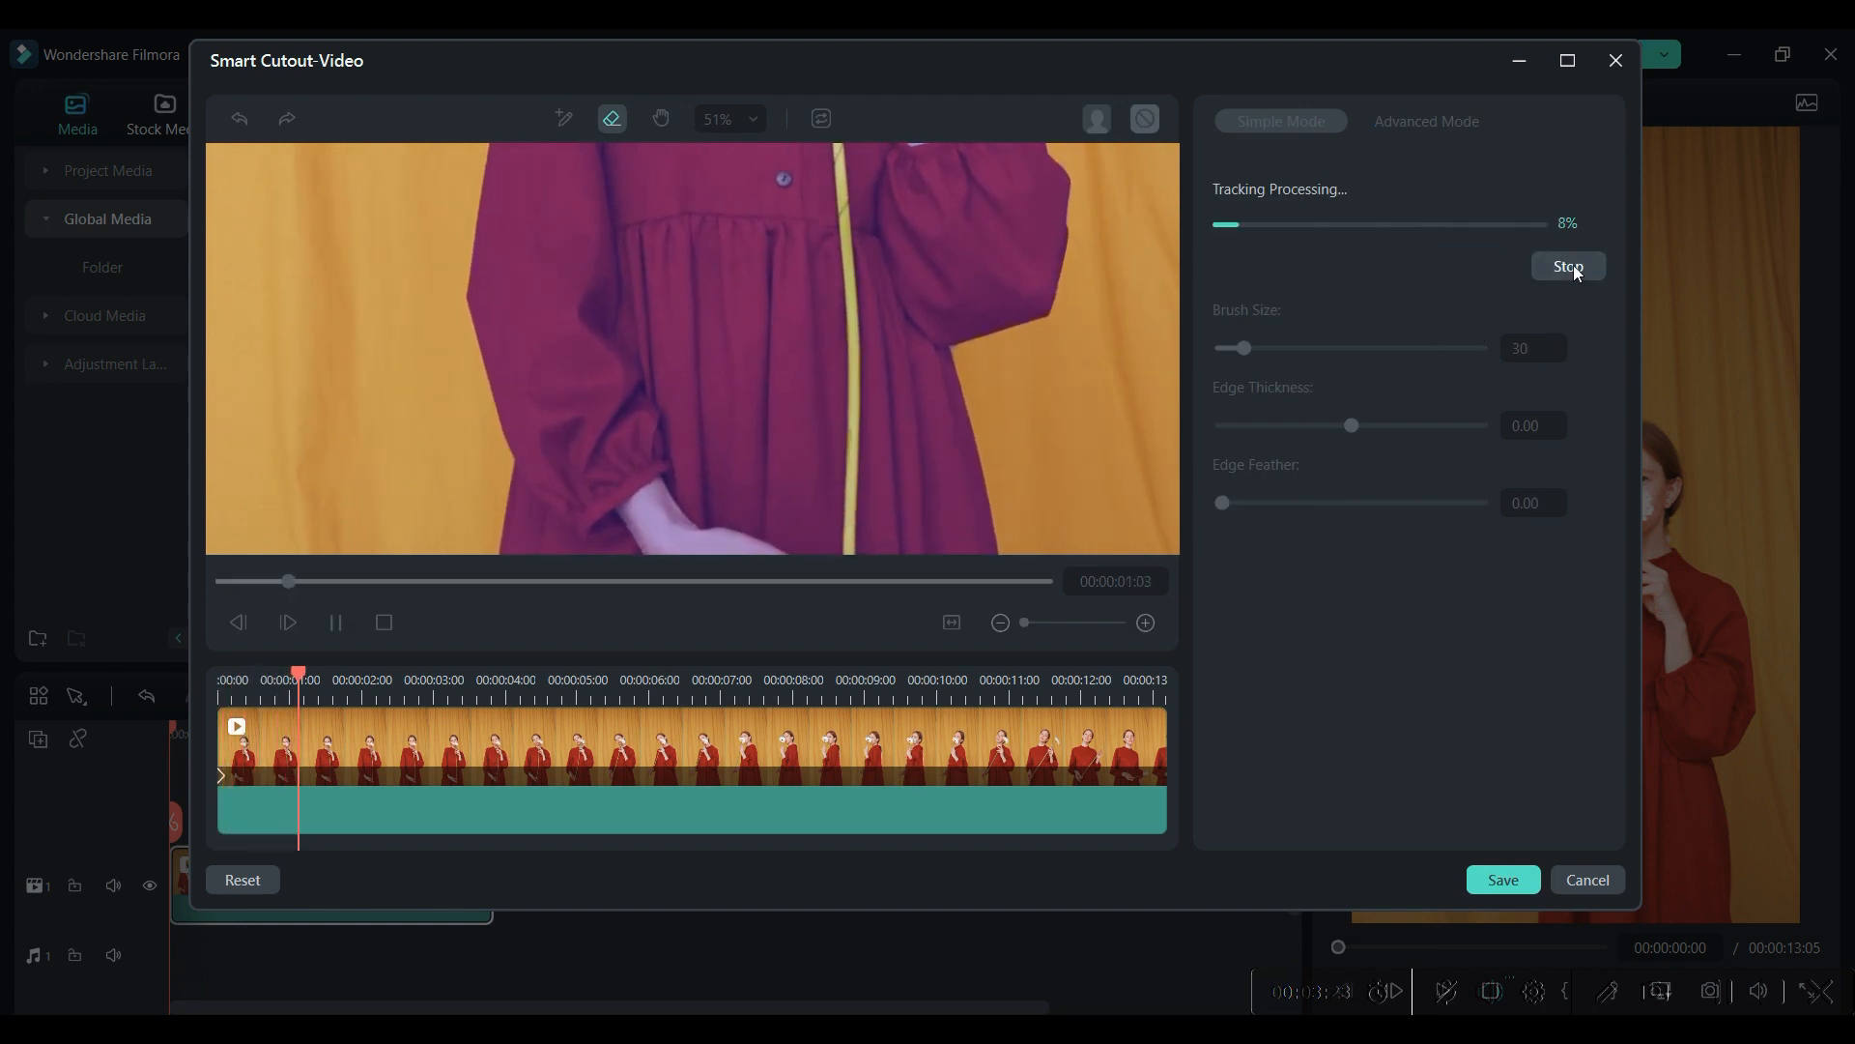
{"action": "left_click", "coordinate": [1567, 265]}
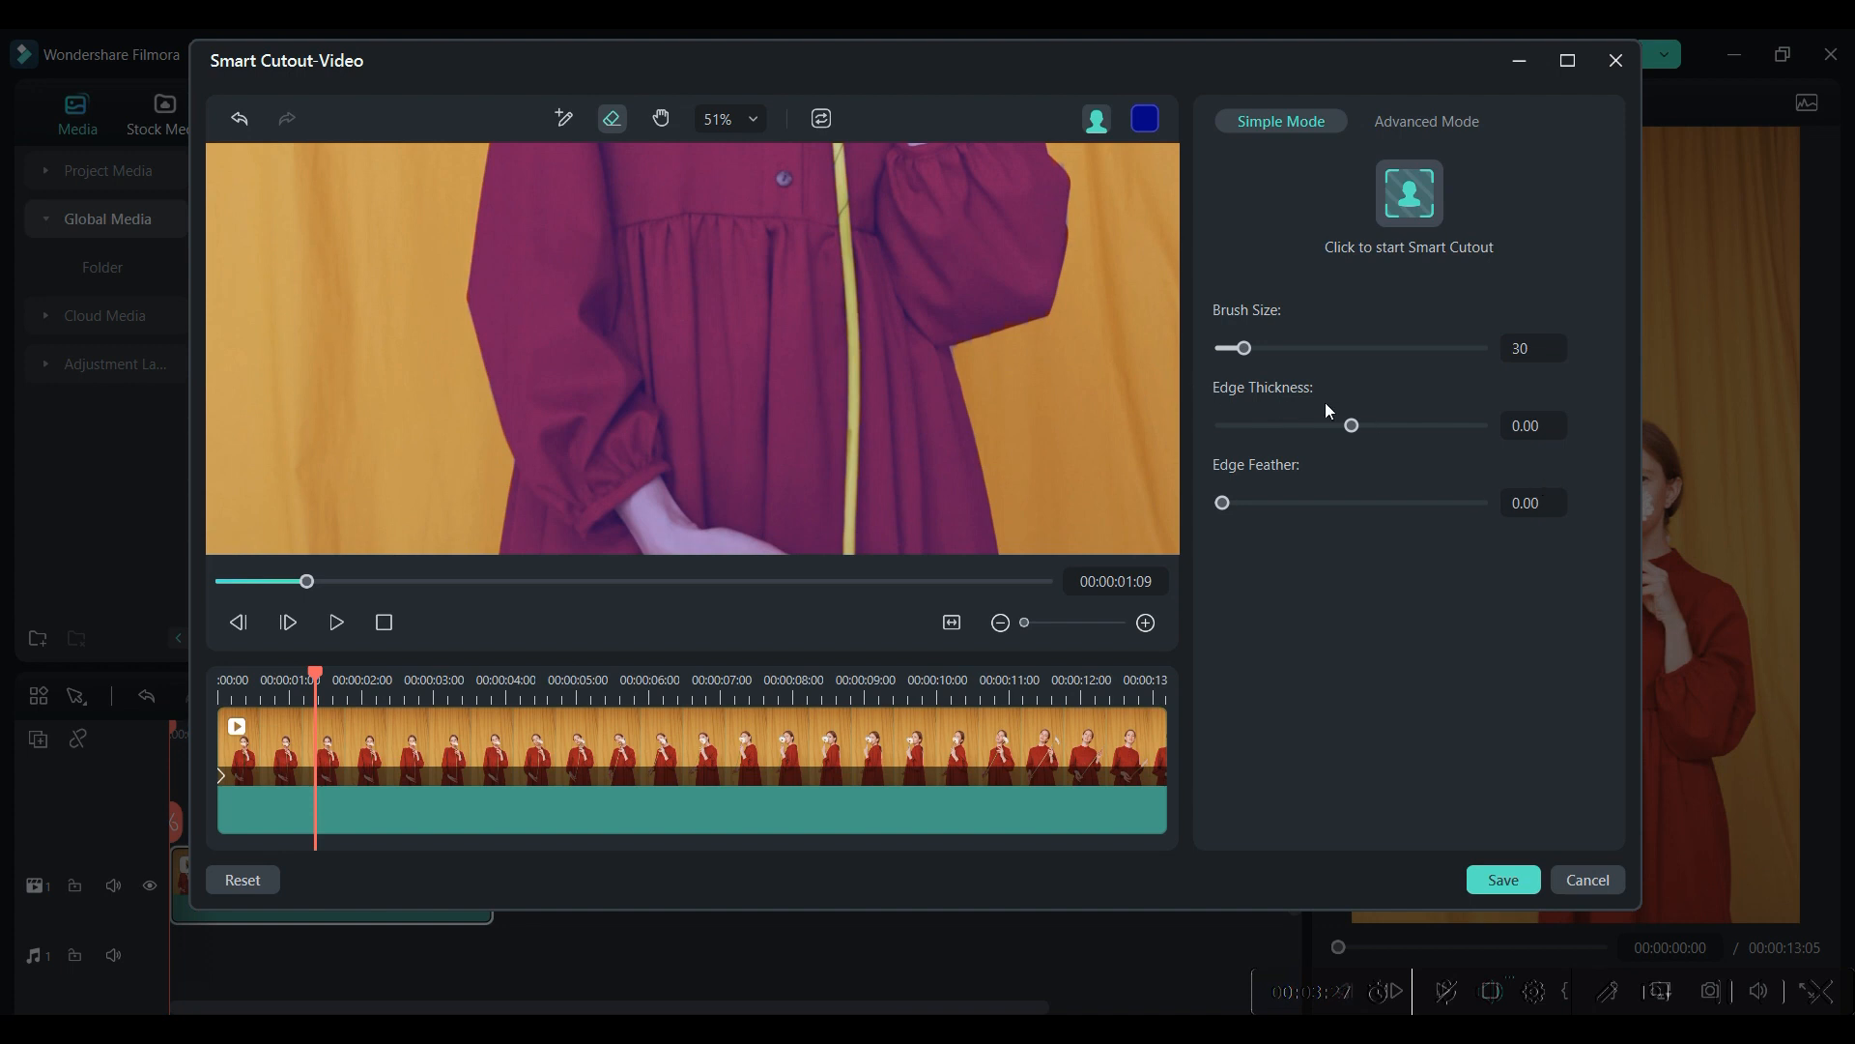
{"action": "left_click_drag", "start_coordinate": [1352, 425], "coordinate": [1331, 425]}
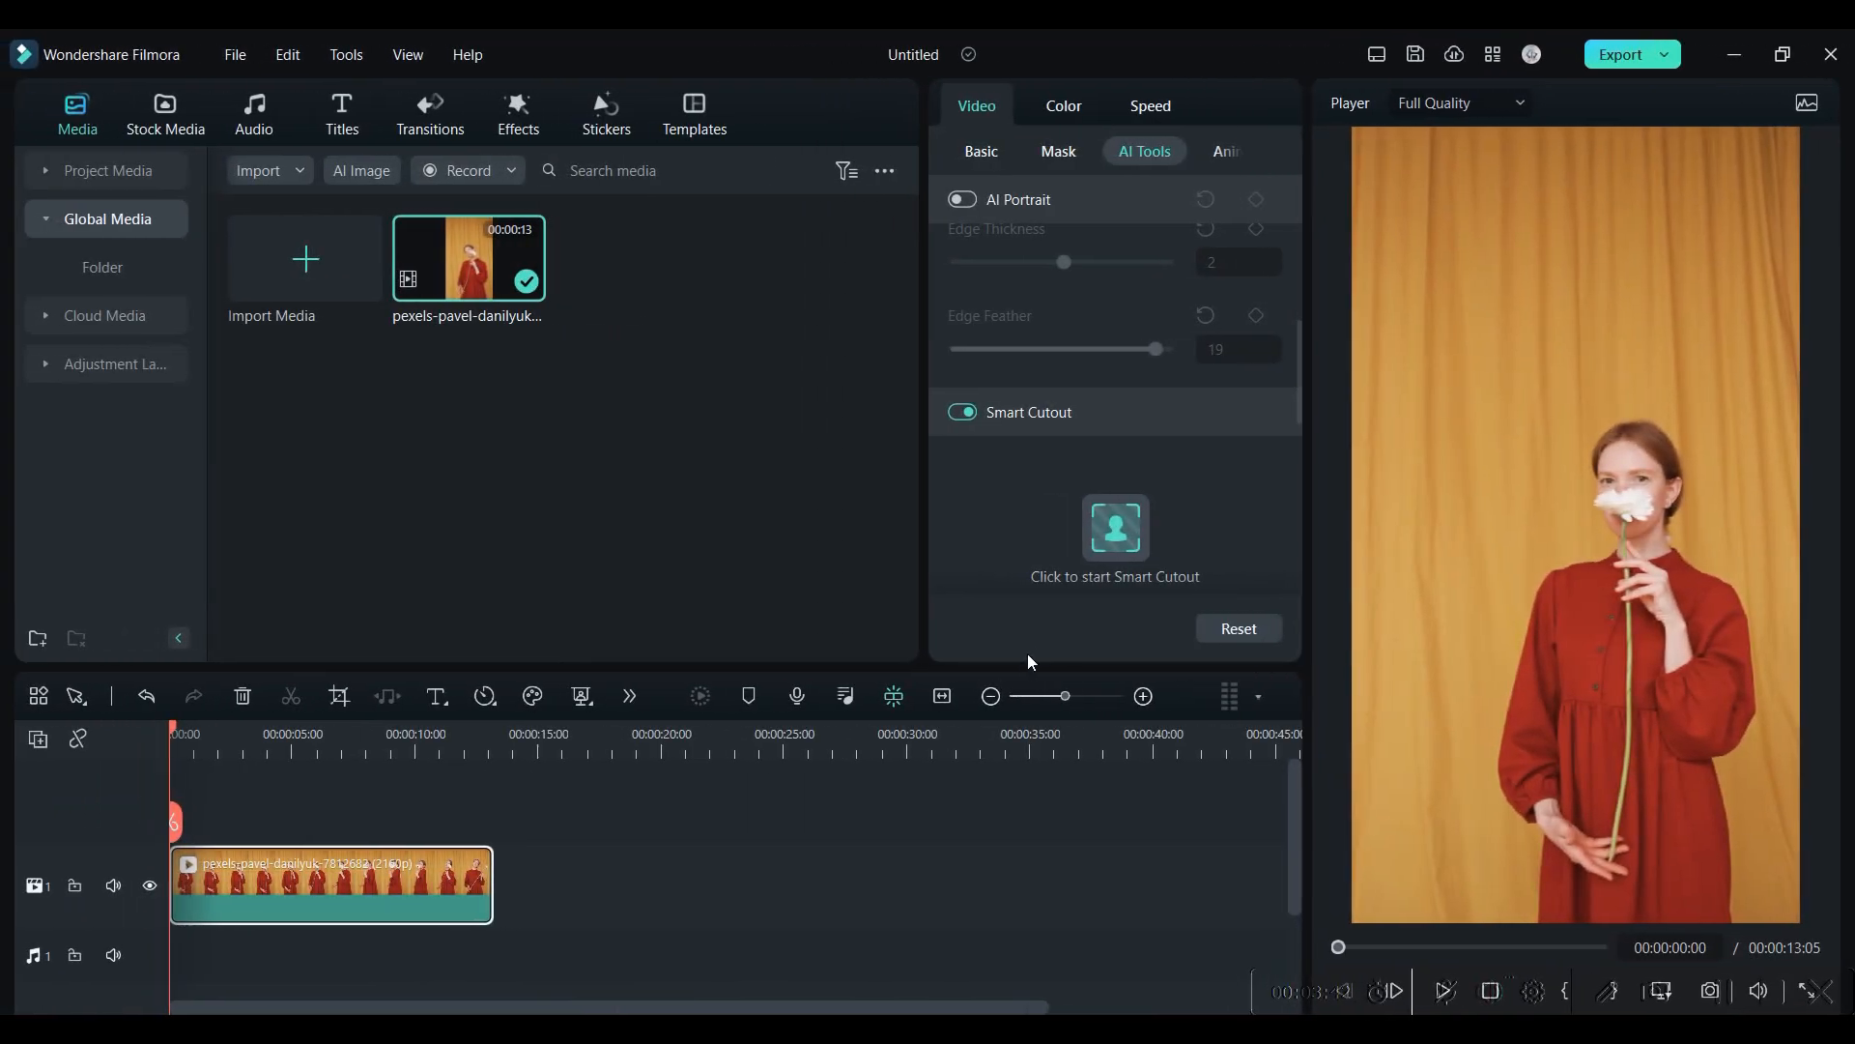
Add the Alive track from the Audio library to the timeline and return to Media
{"action": "left_click", "coordinate": [254, 106]}
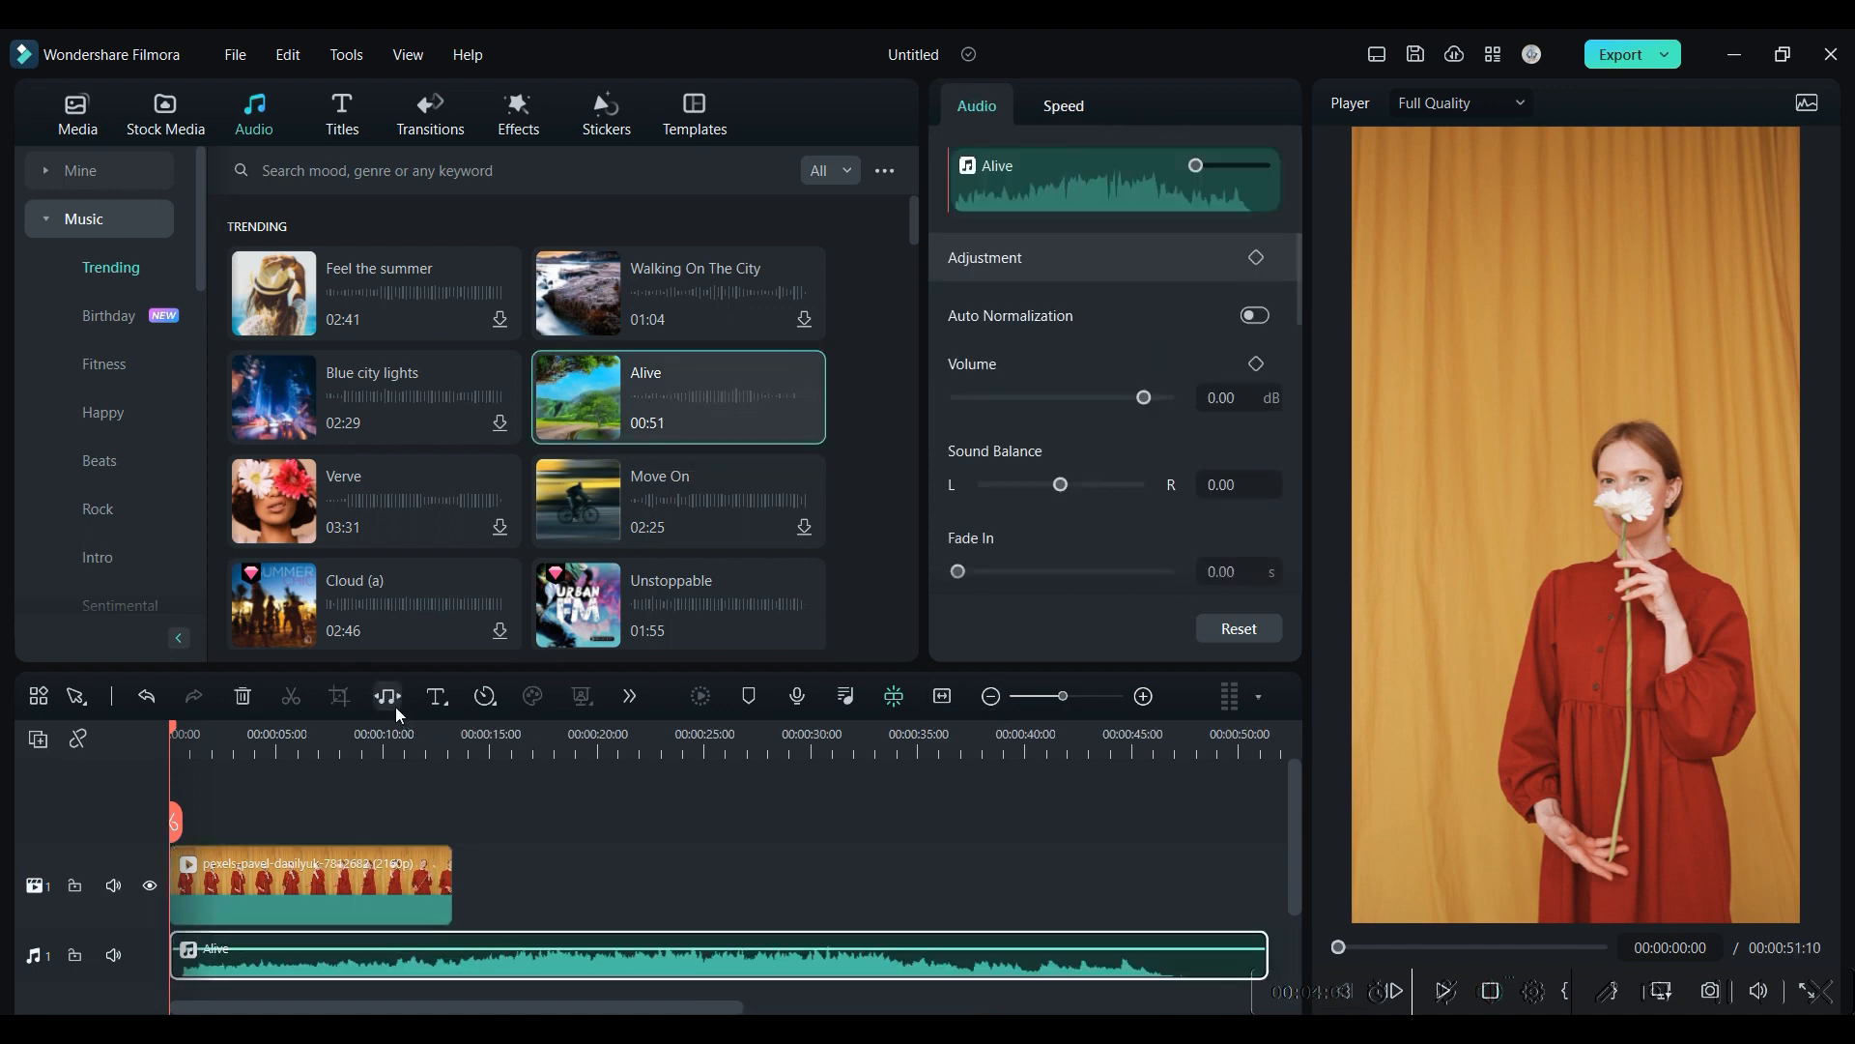
{"action": "mouse_move", "coordinate": [388, 696]}
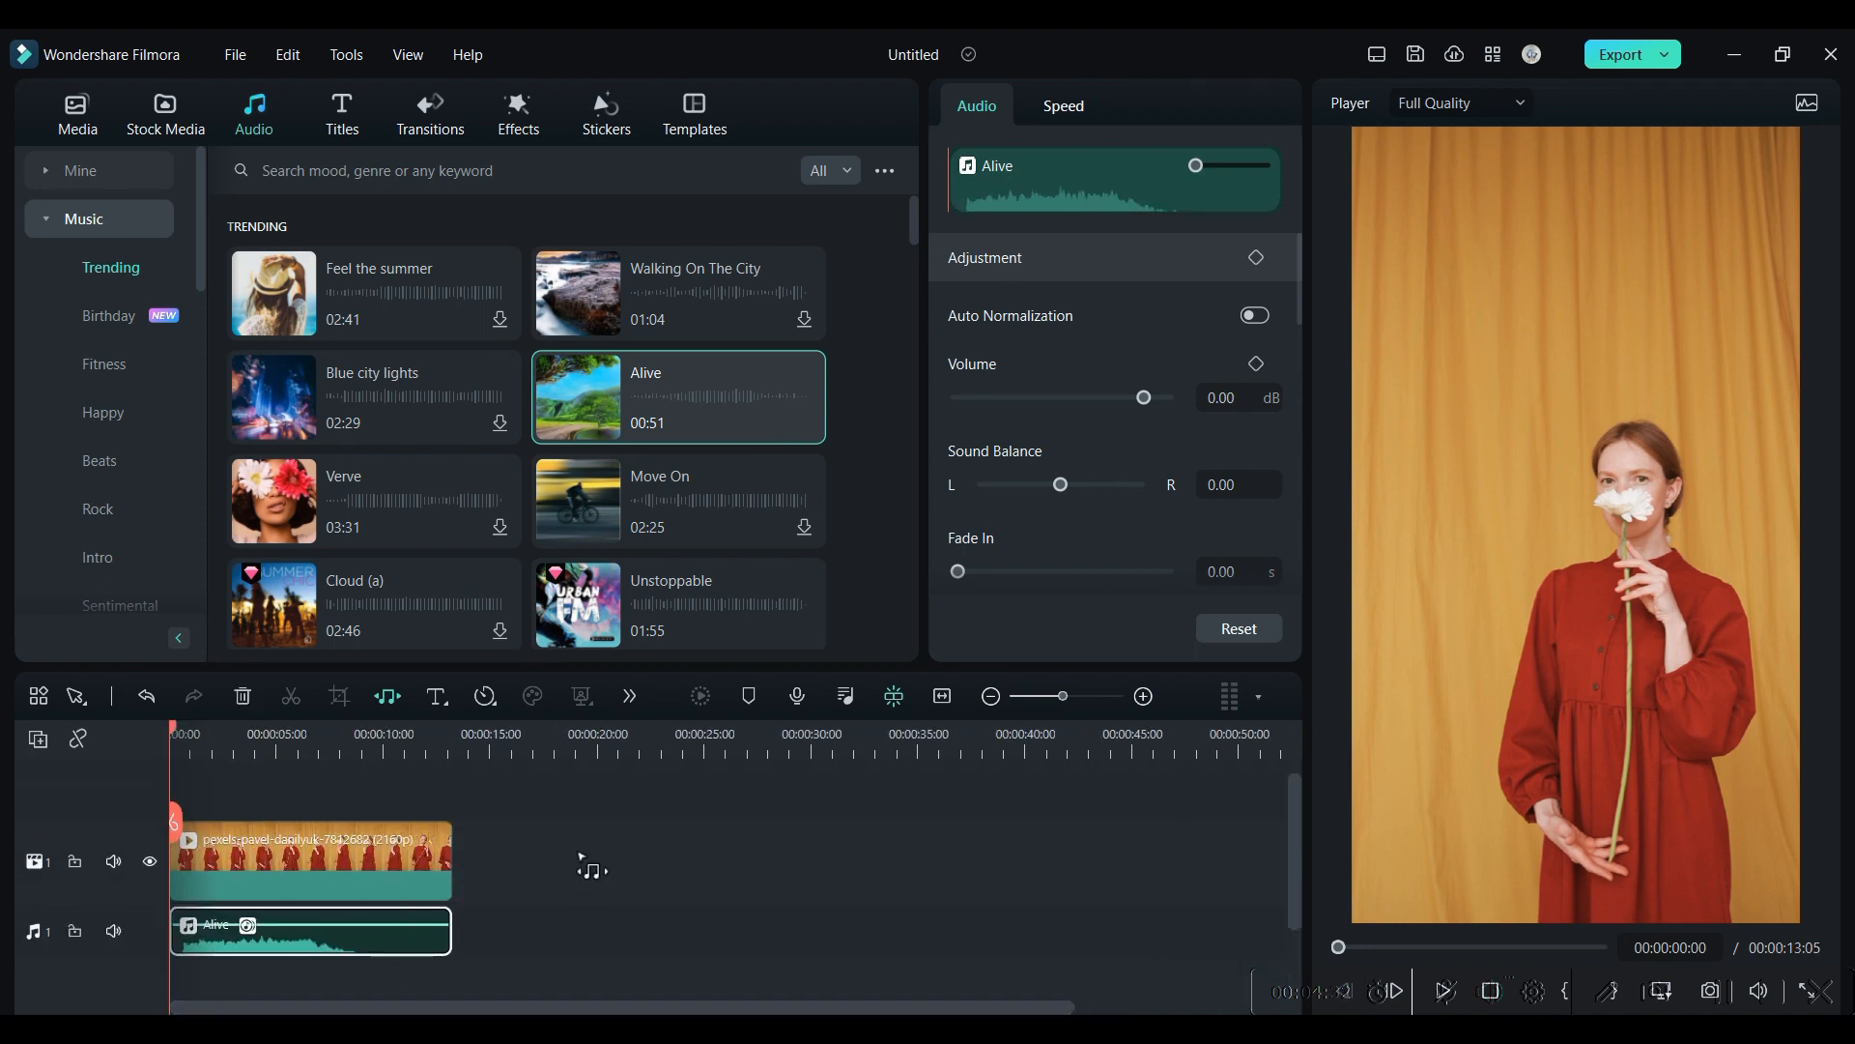
{"action": "left_click", "coordinate": [75, 115]}
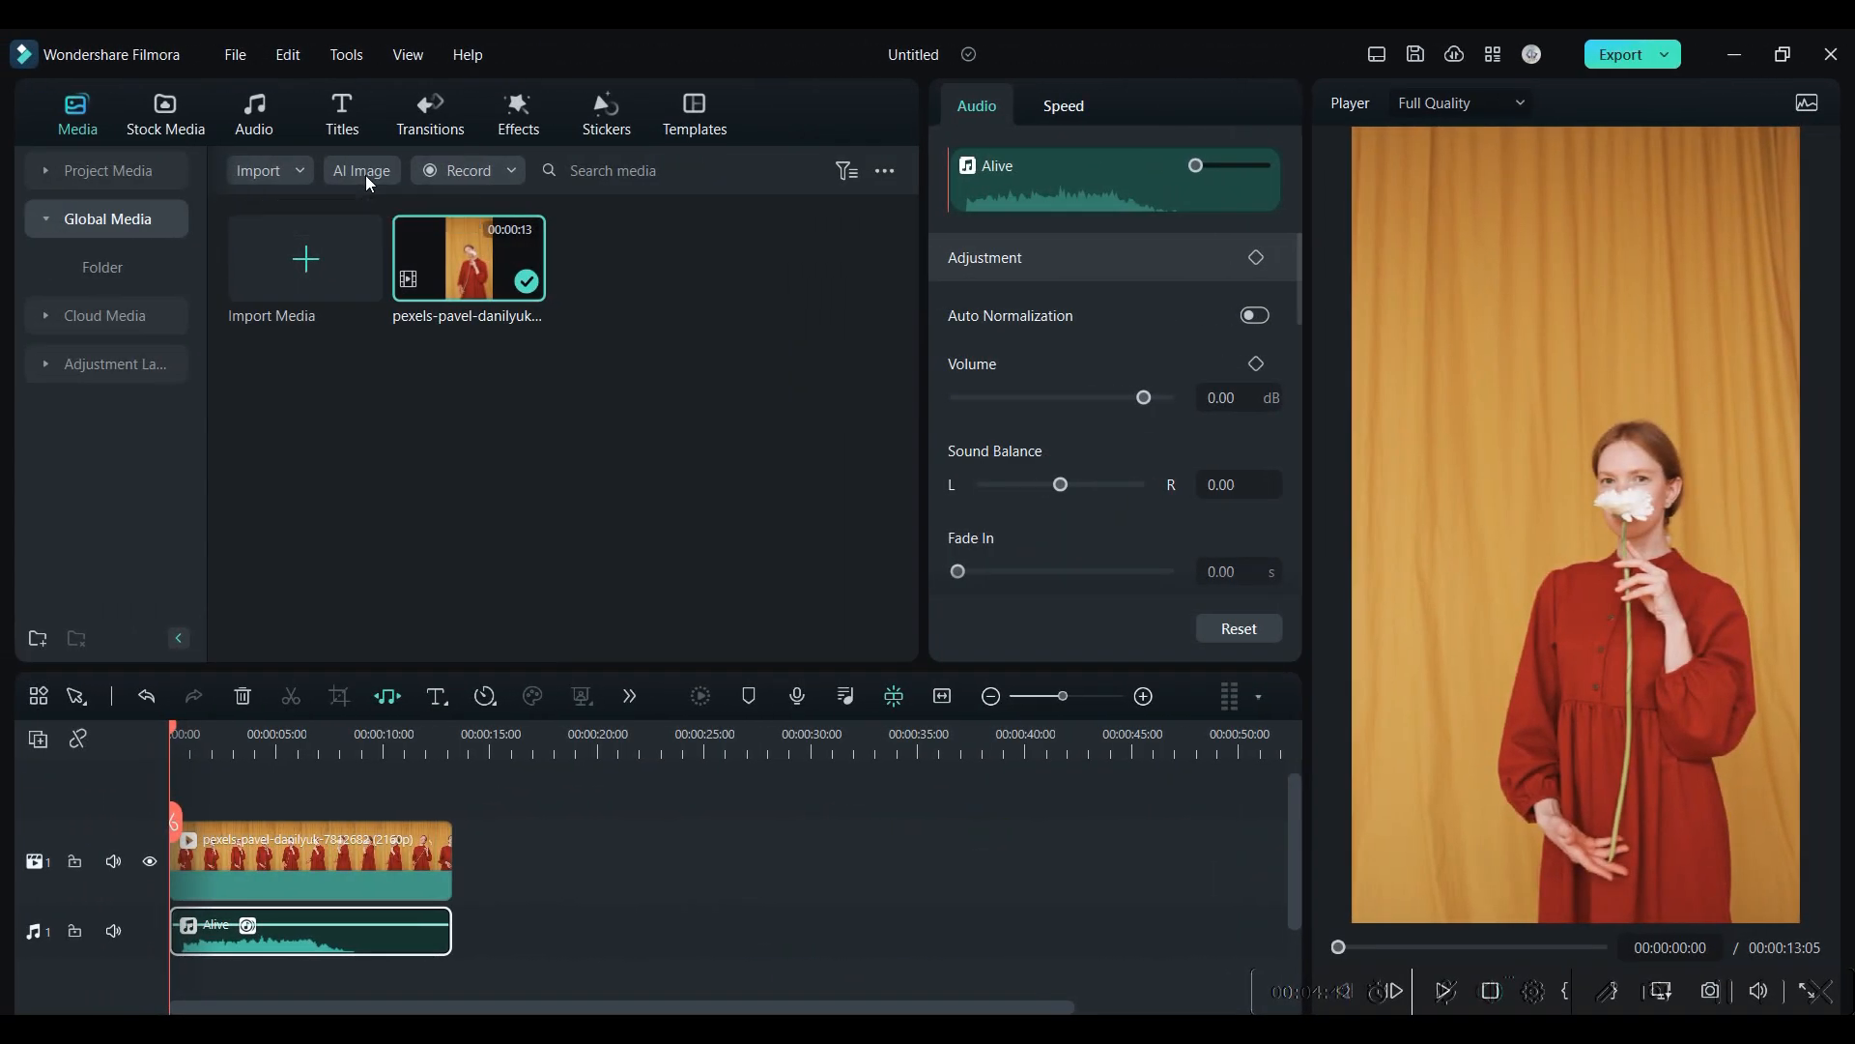
{"action": "left_click", "coordinate": [362, 170]}
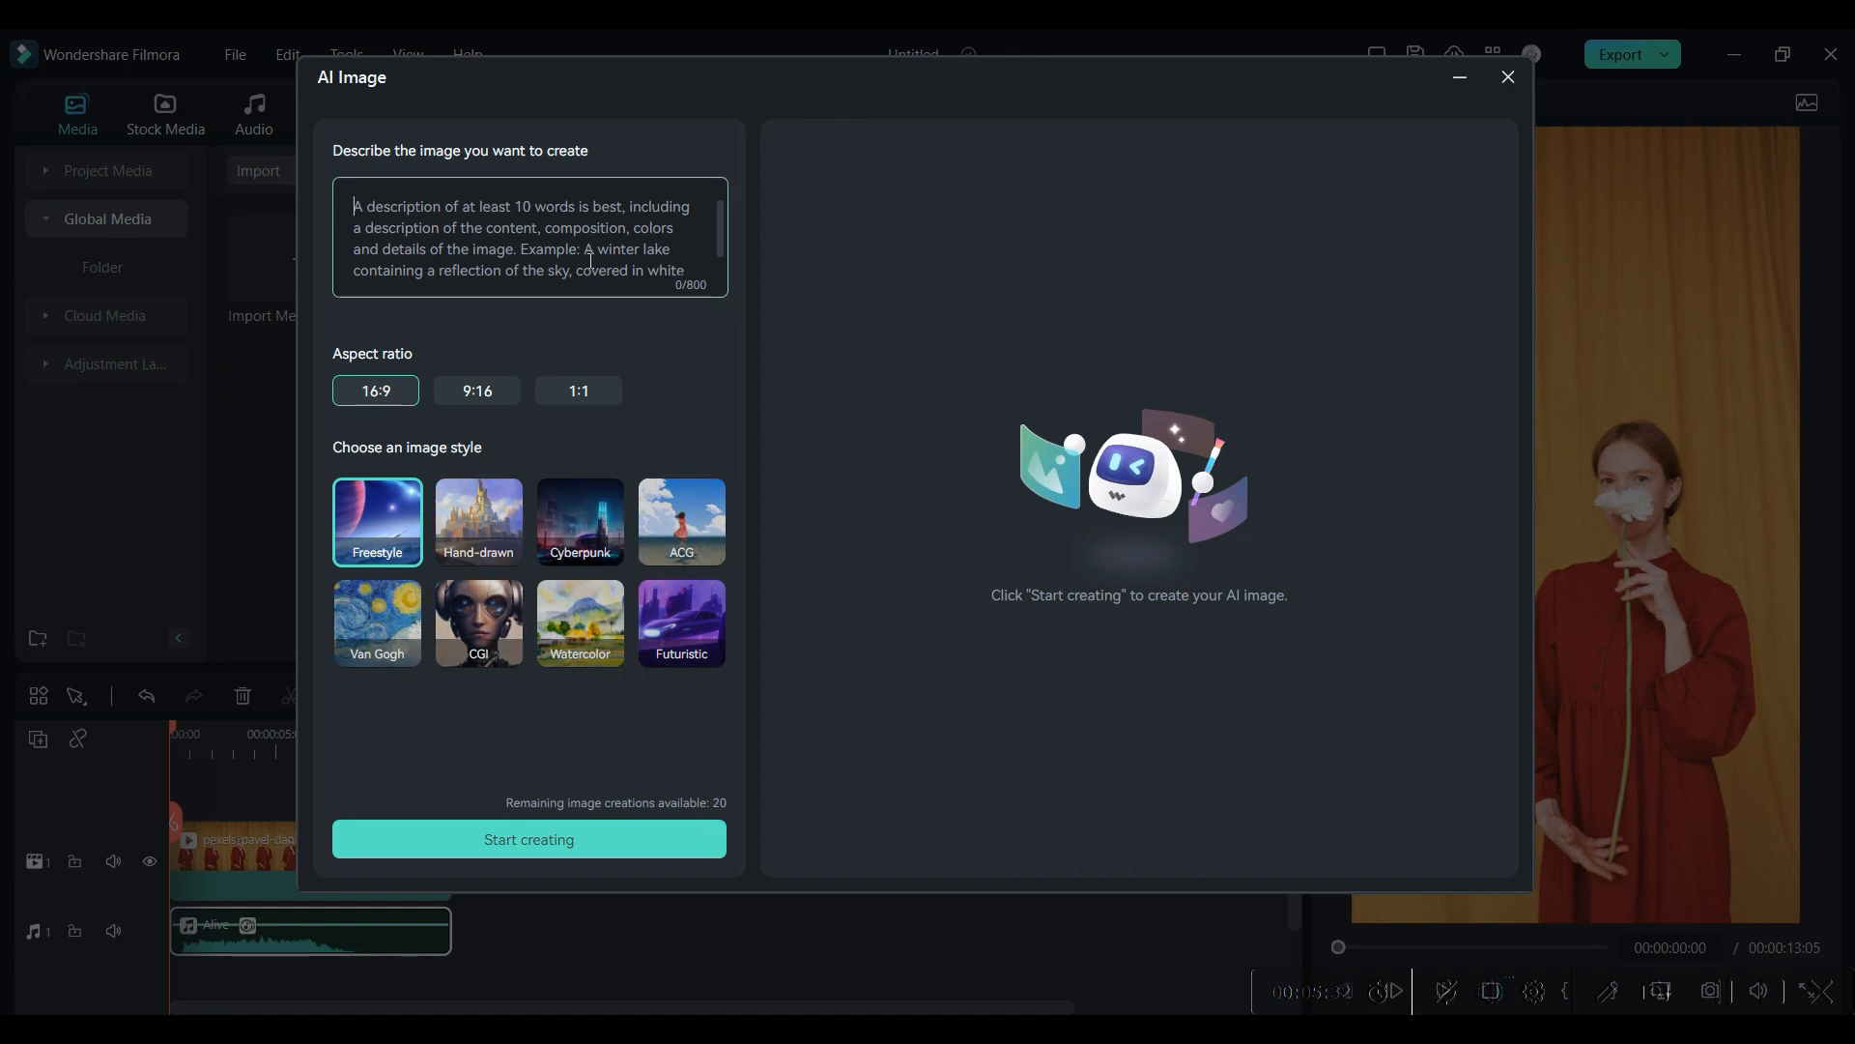
{"action": "type", "text": "elephant with mandala design"}
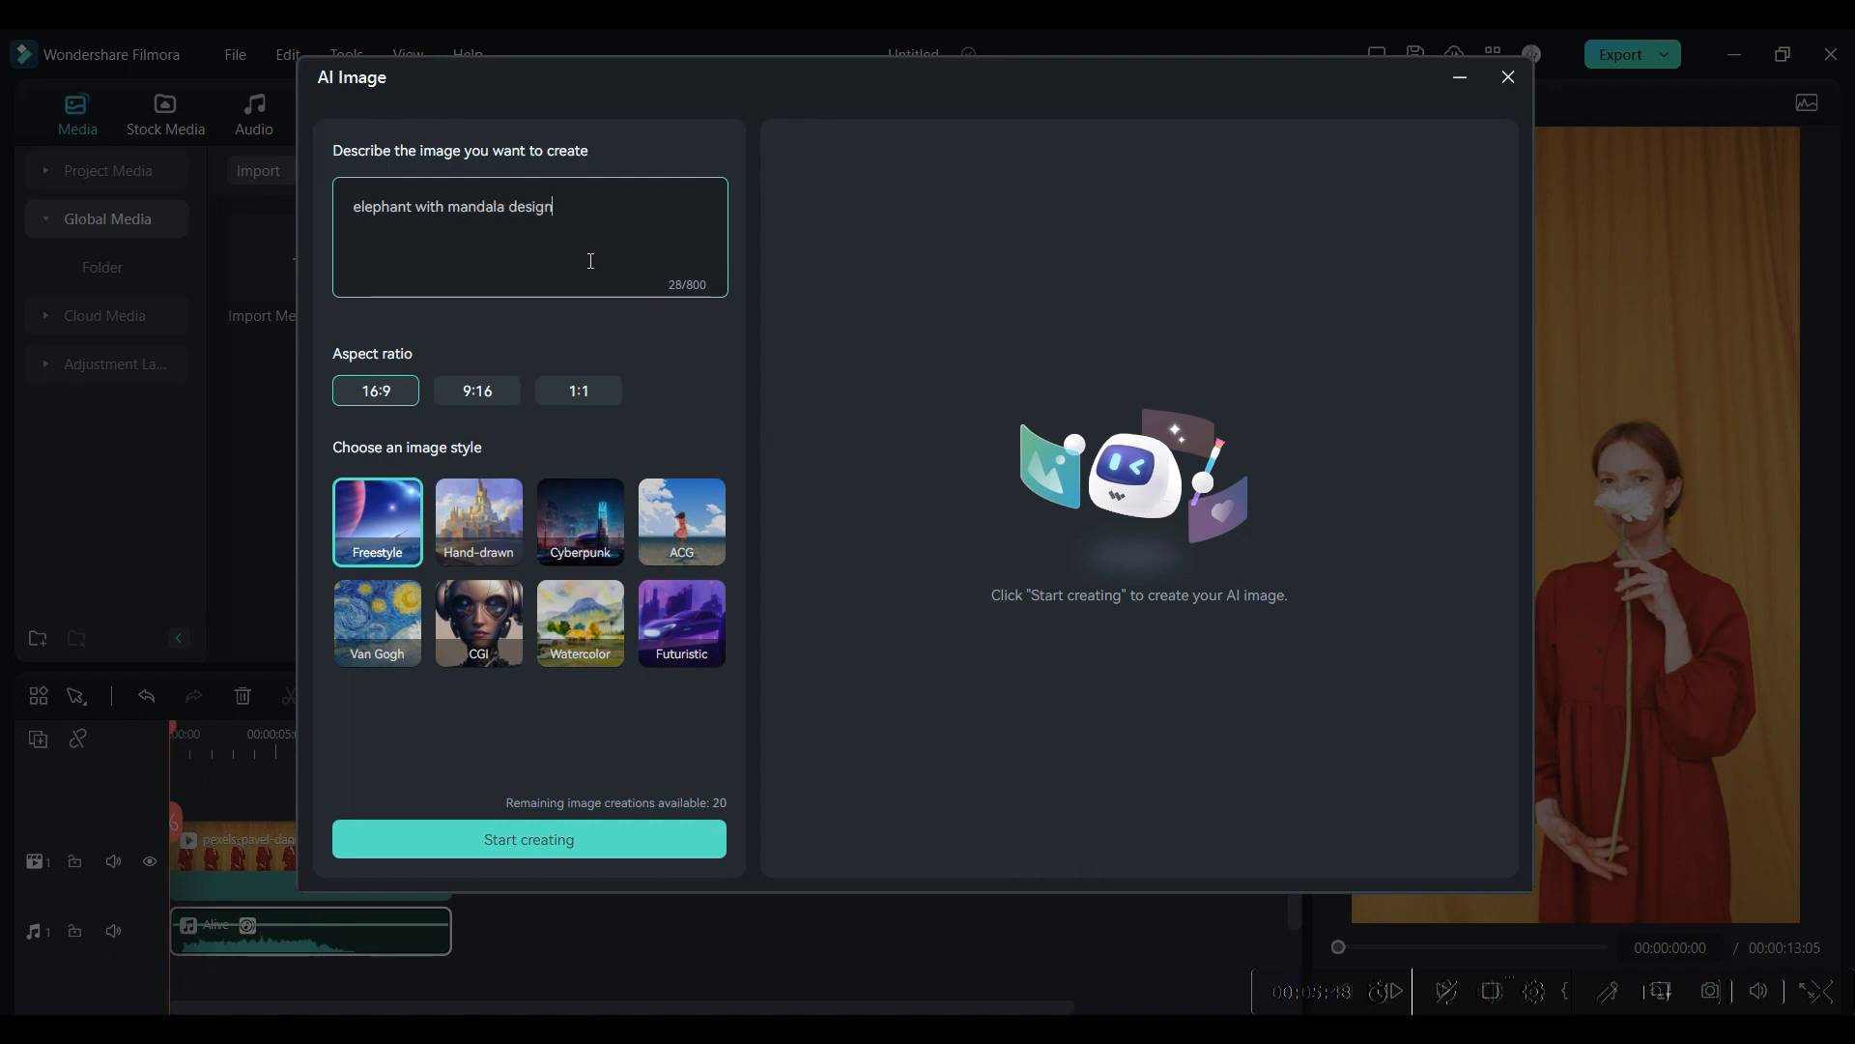
{"action": "left_click", "coordinate": [475, 391]}
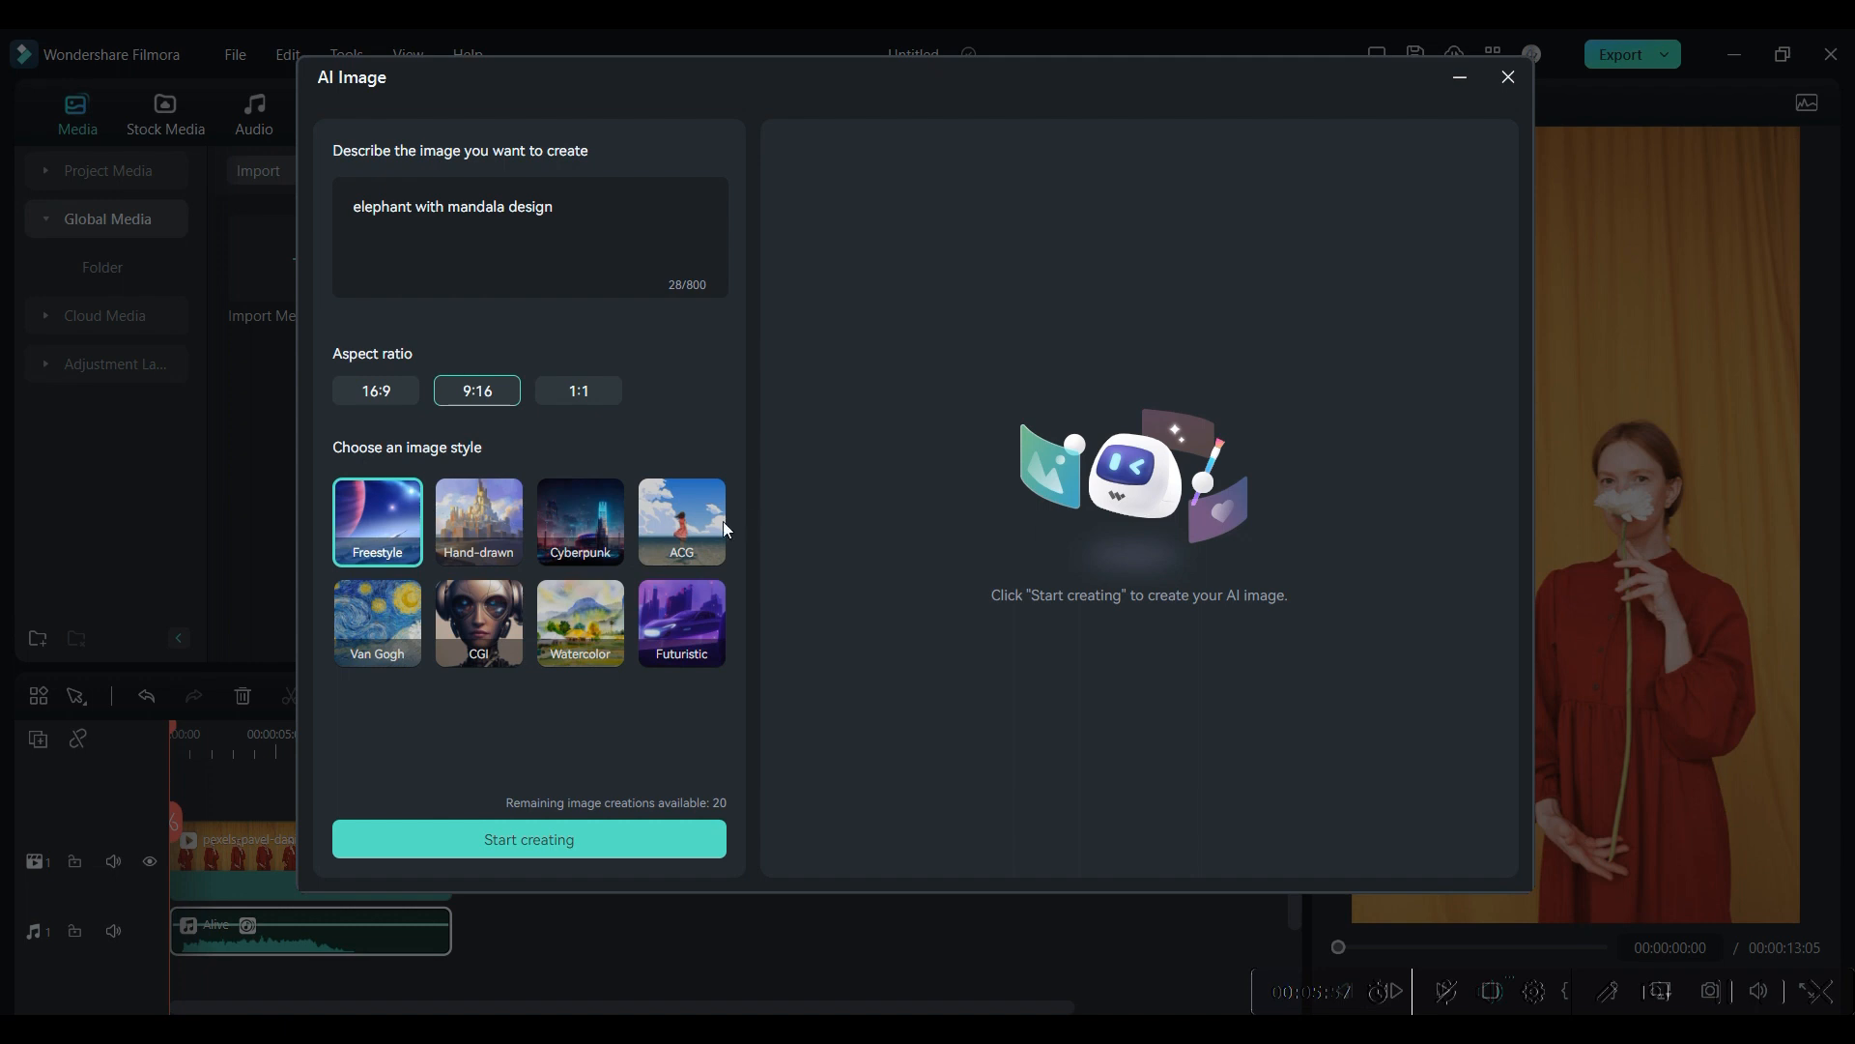
{"action": "left_click", "coordinate": [478, 624]}
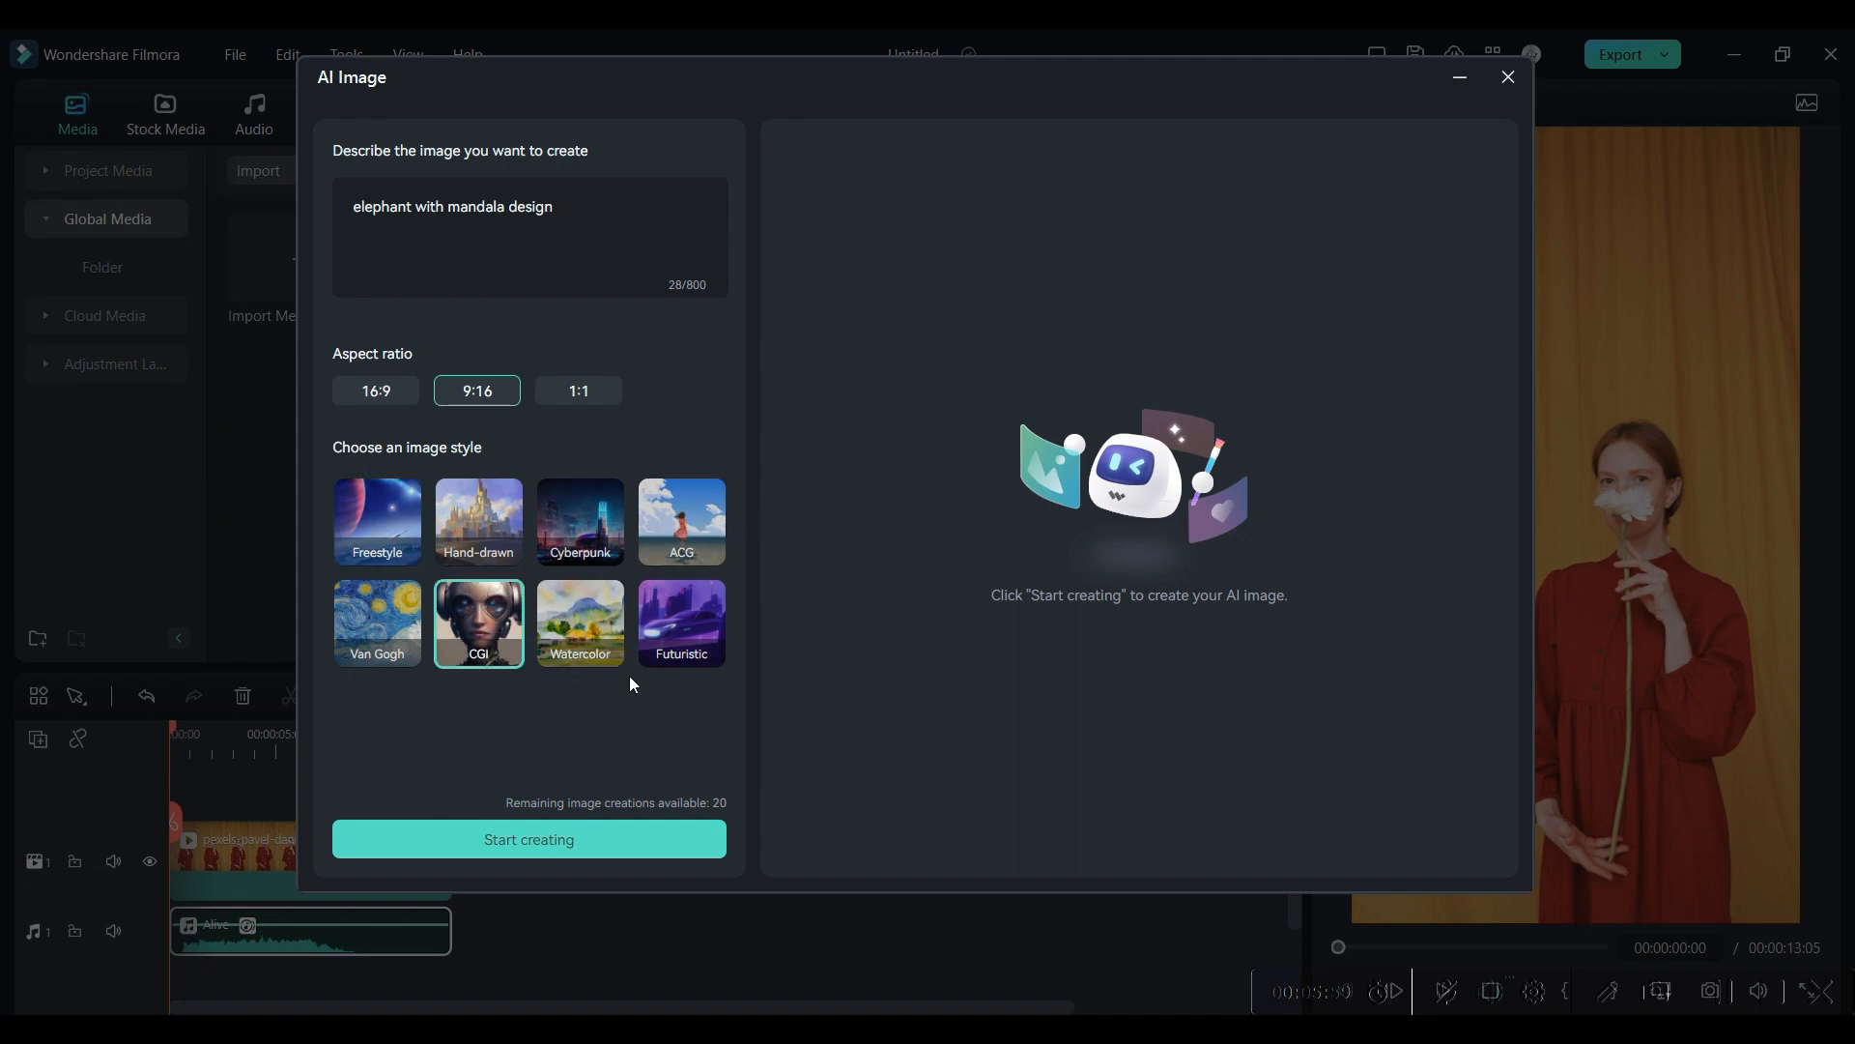
{"action": "left_click", "coordinate": [529, 846]}
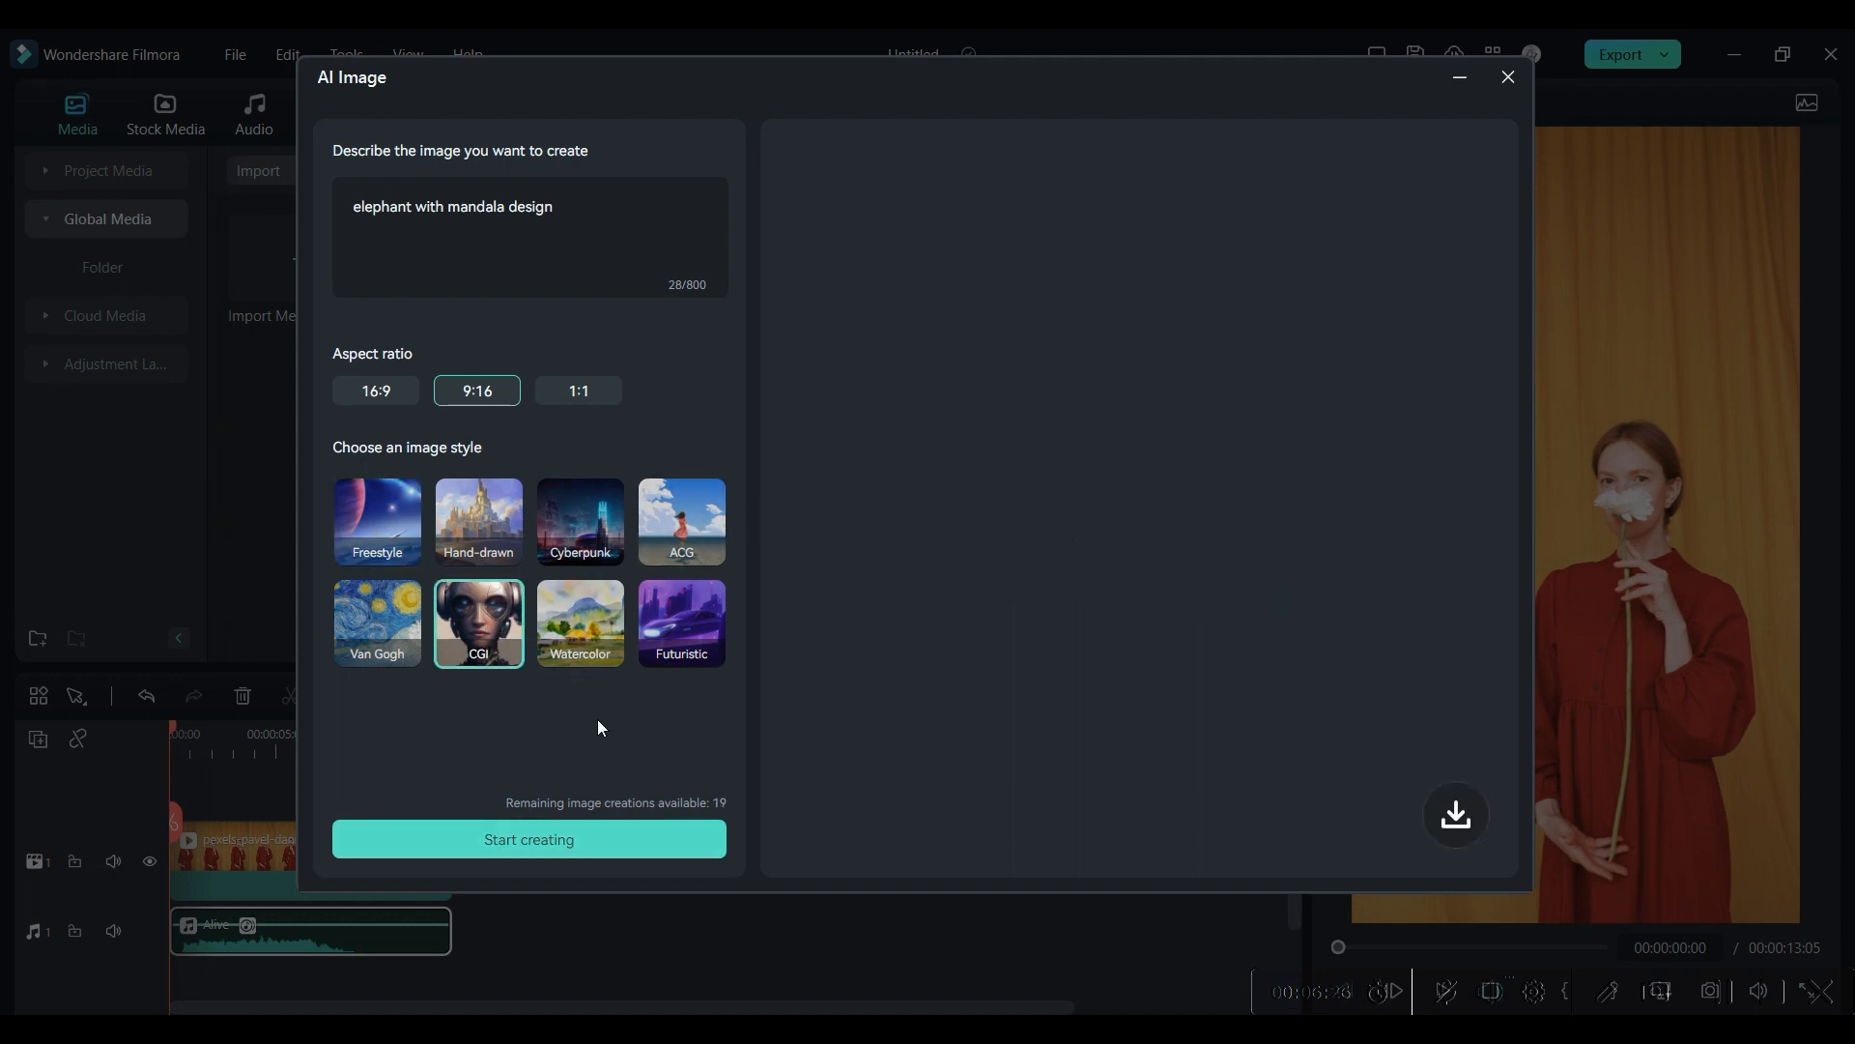
{"action": "left_click", "coordinate": [528, 844]}
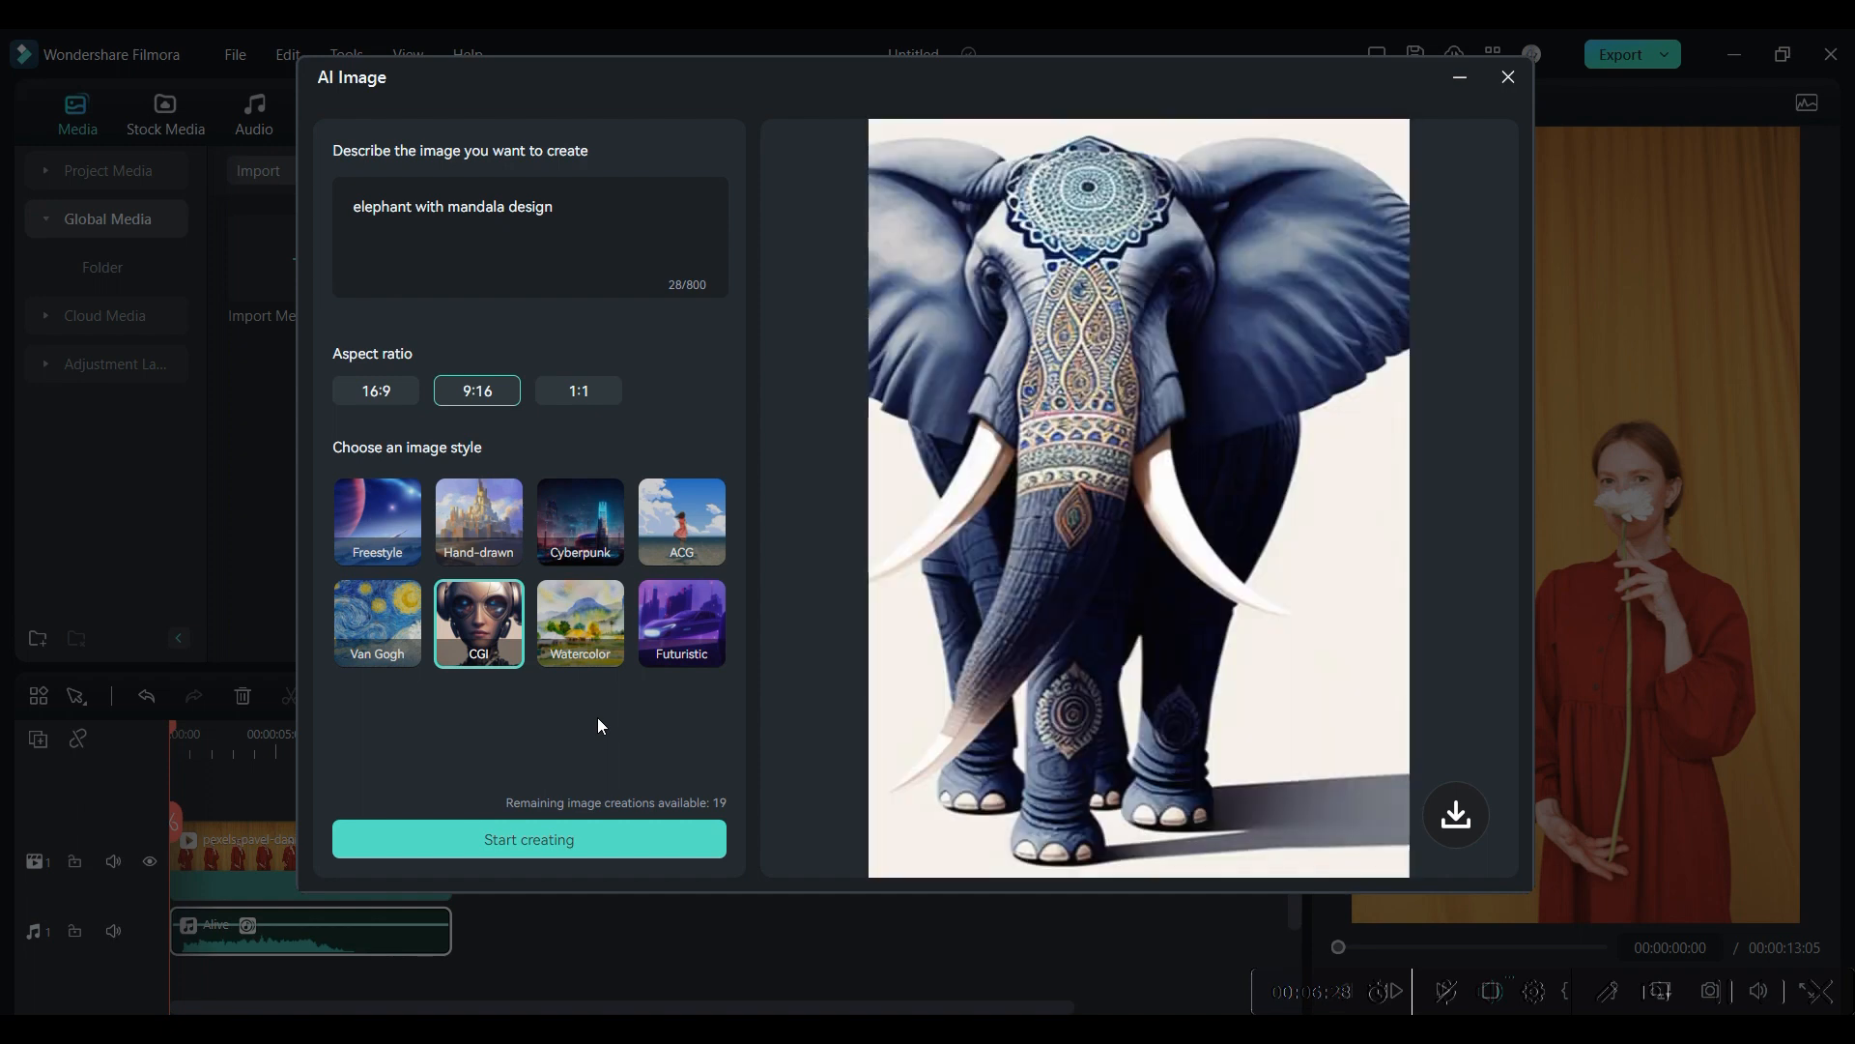
{"action": "left_click", "coordinate": [1508, 78]}
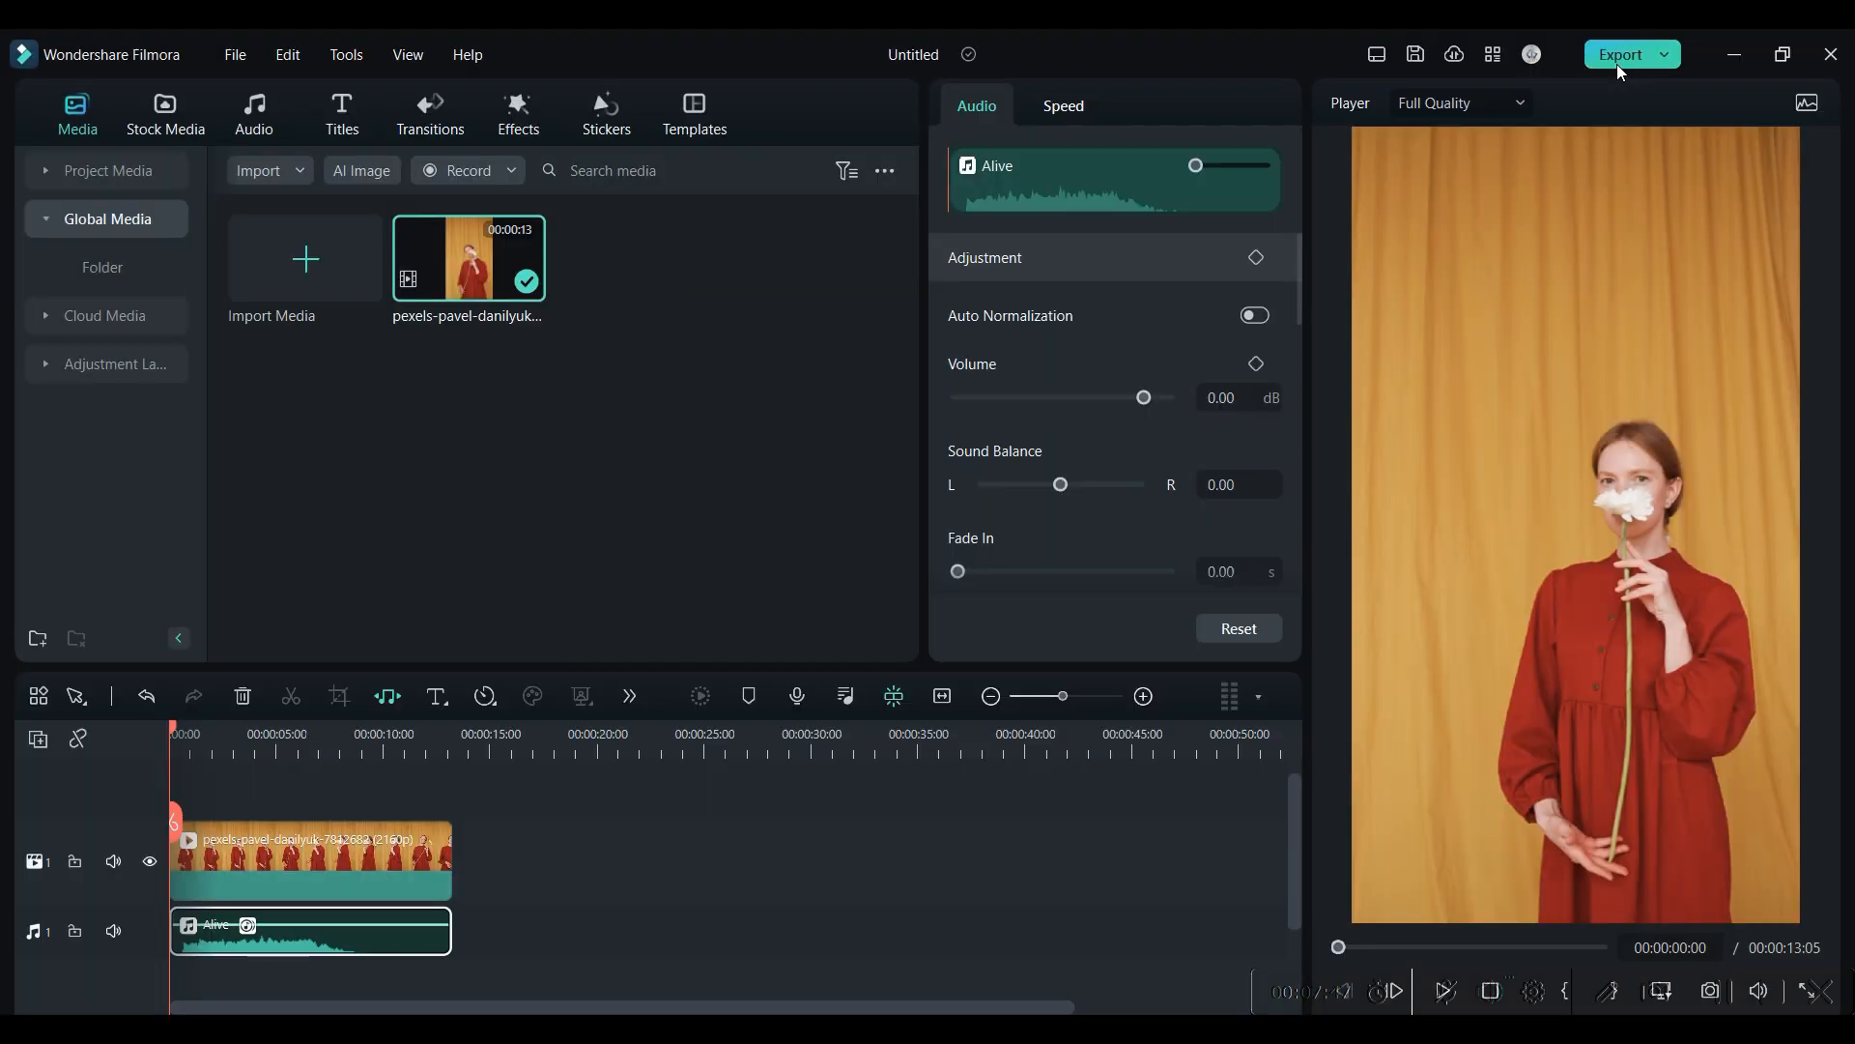
From Export, generate AI title suggestions for 'woman in red dress holding white flower'
{"action": "left_click", "coordinate": [1622, 54]}
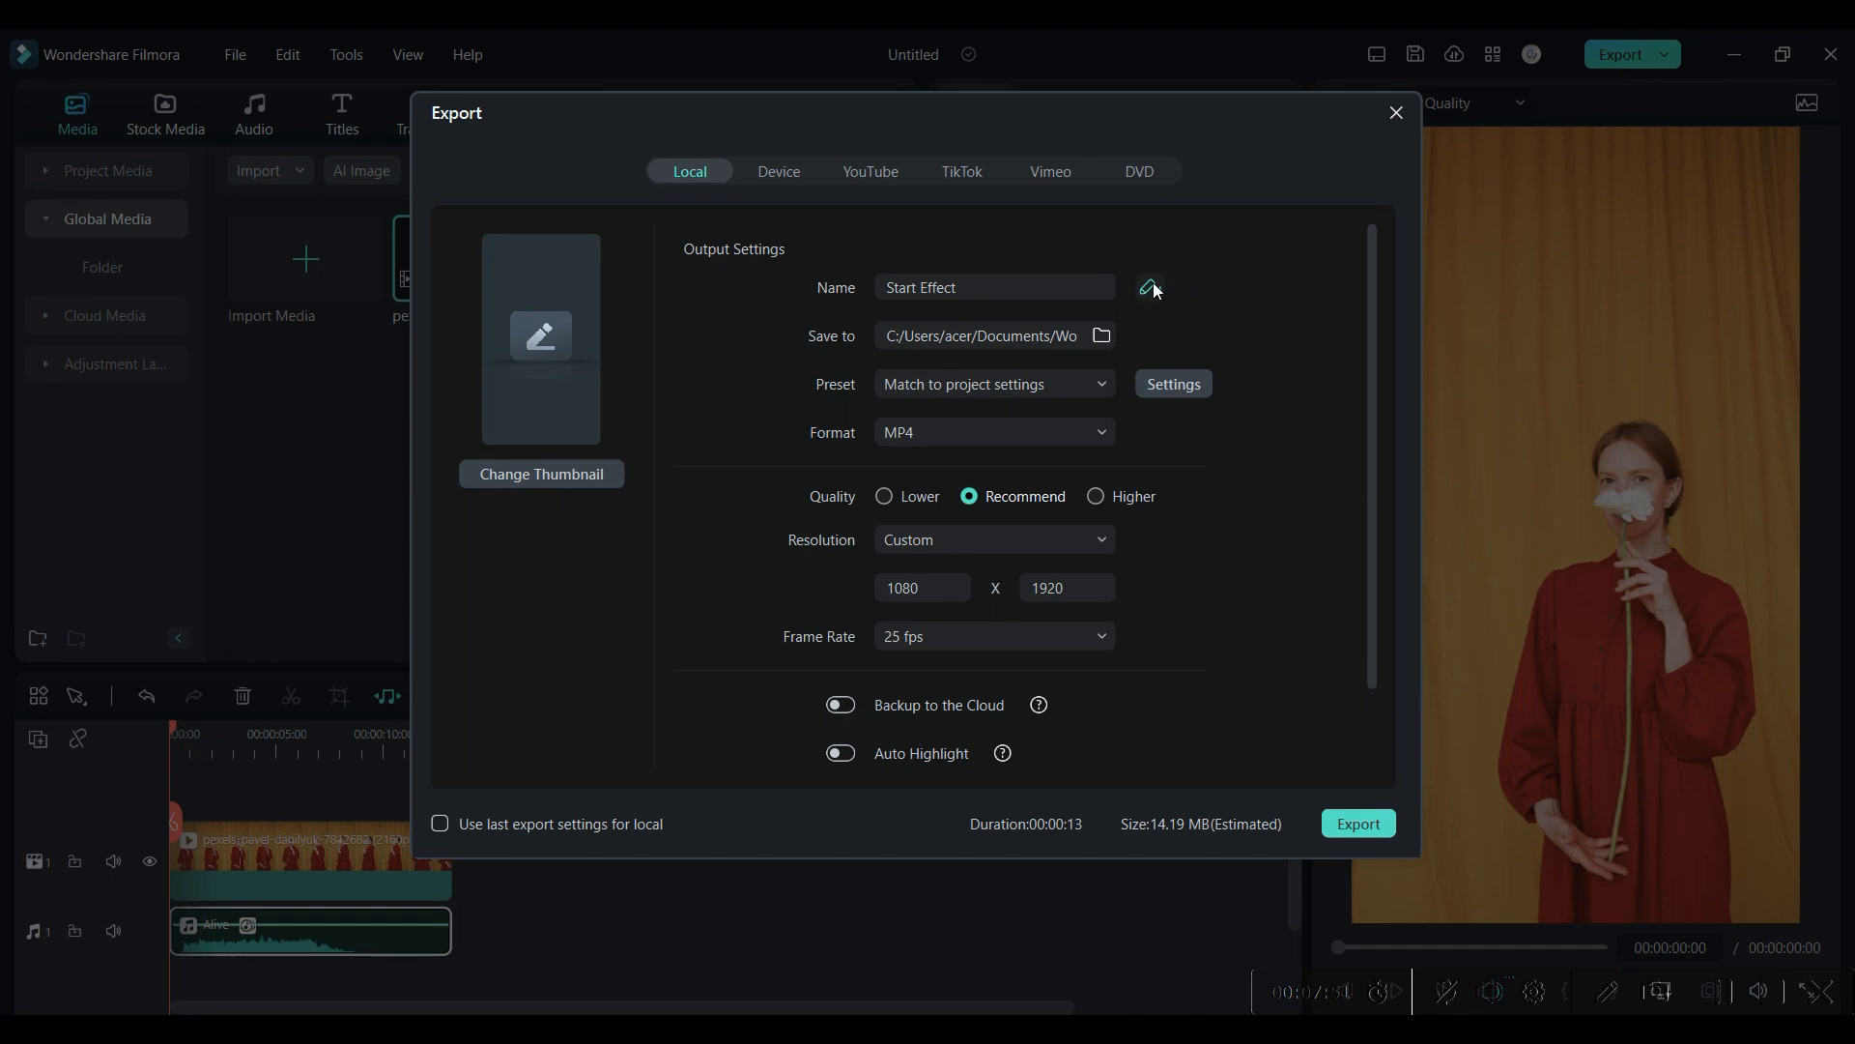
{"action": "left_click", "coordinate": [1148, 288]}
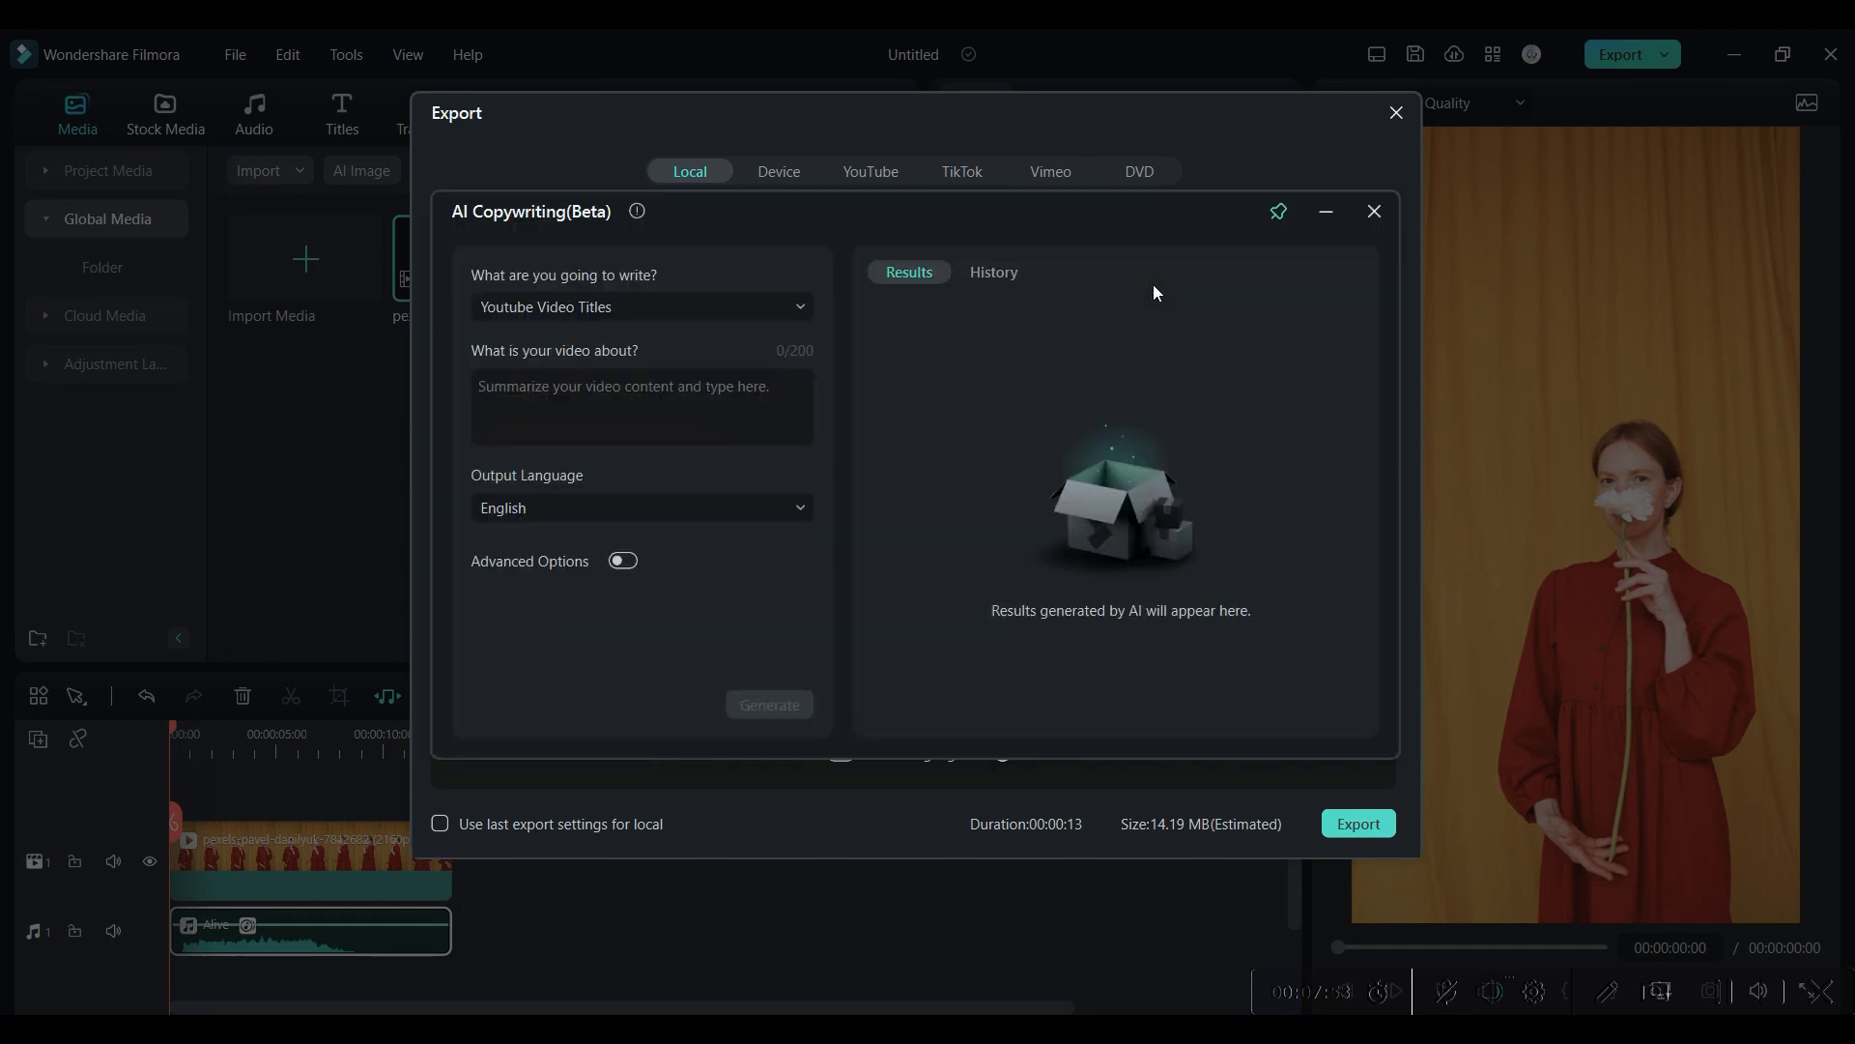
{"action": "type", "text": "women"}
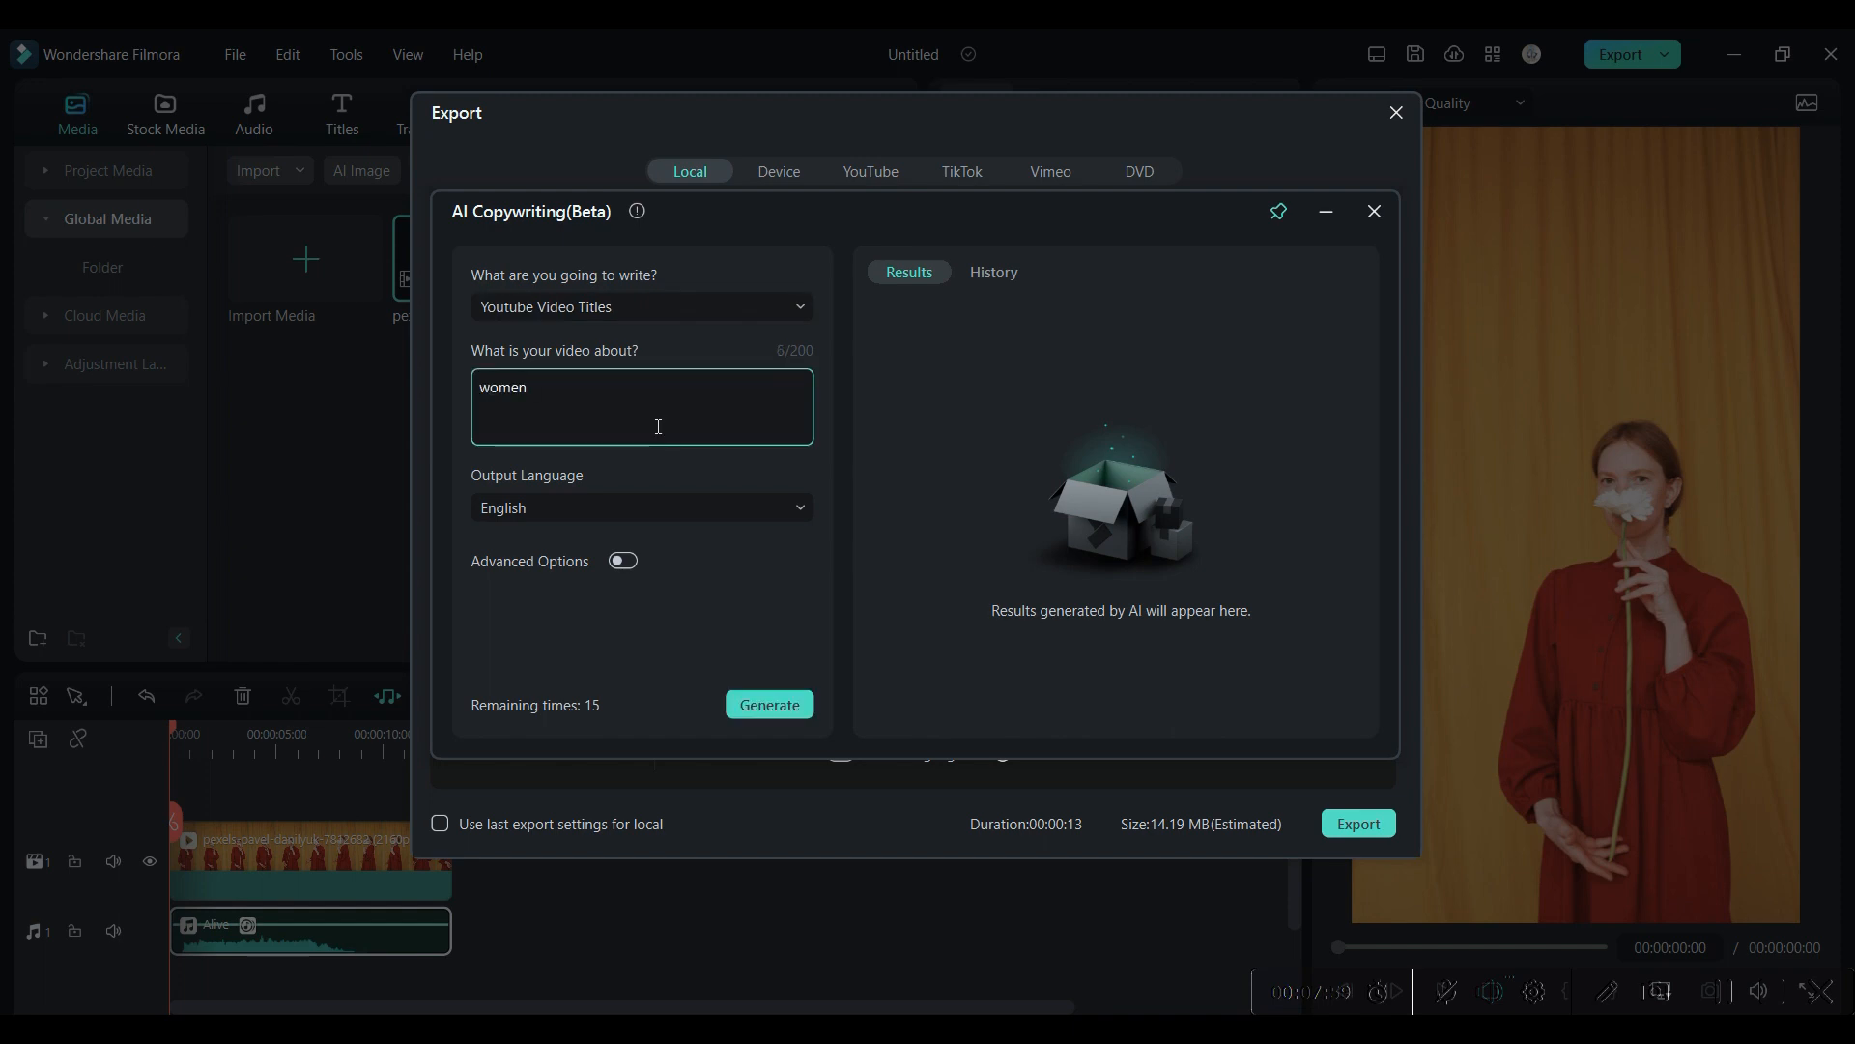
{"action": "type", "text": "oman in red dress holding white"}
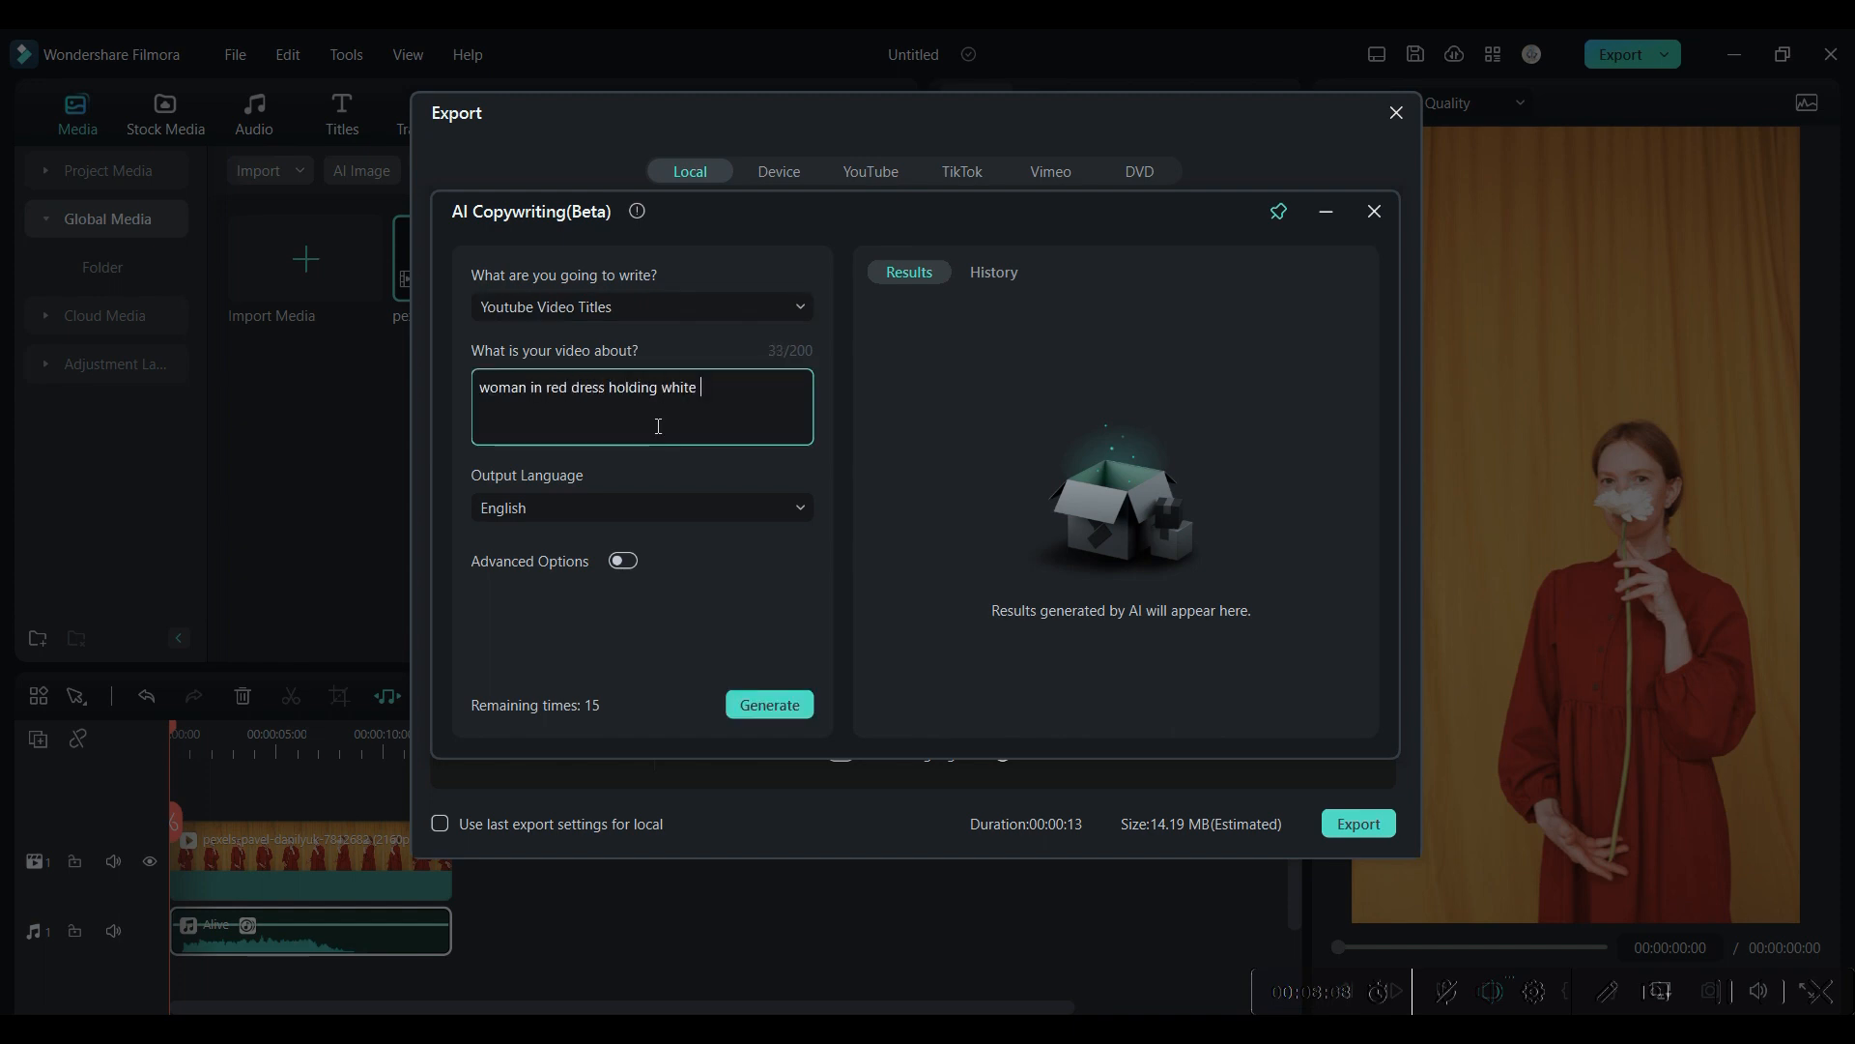
{"action": "left_click", "coordinate": [769, 704]}
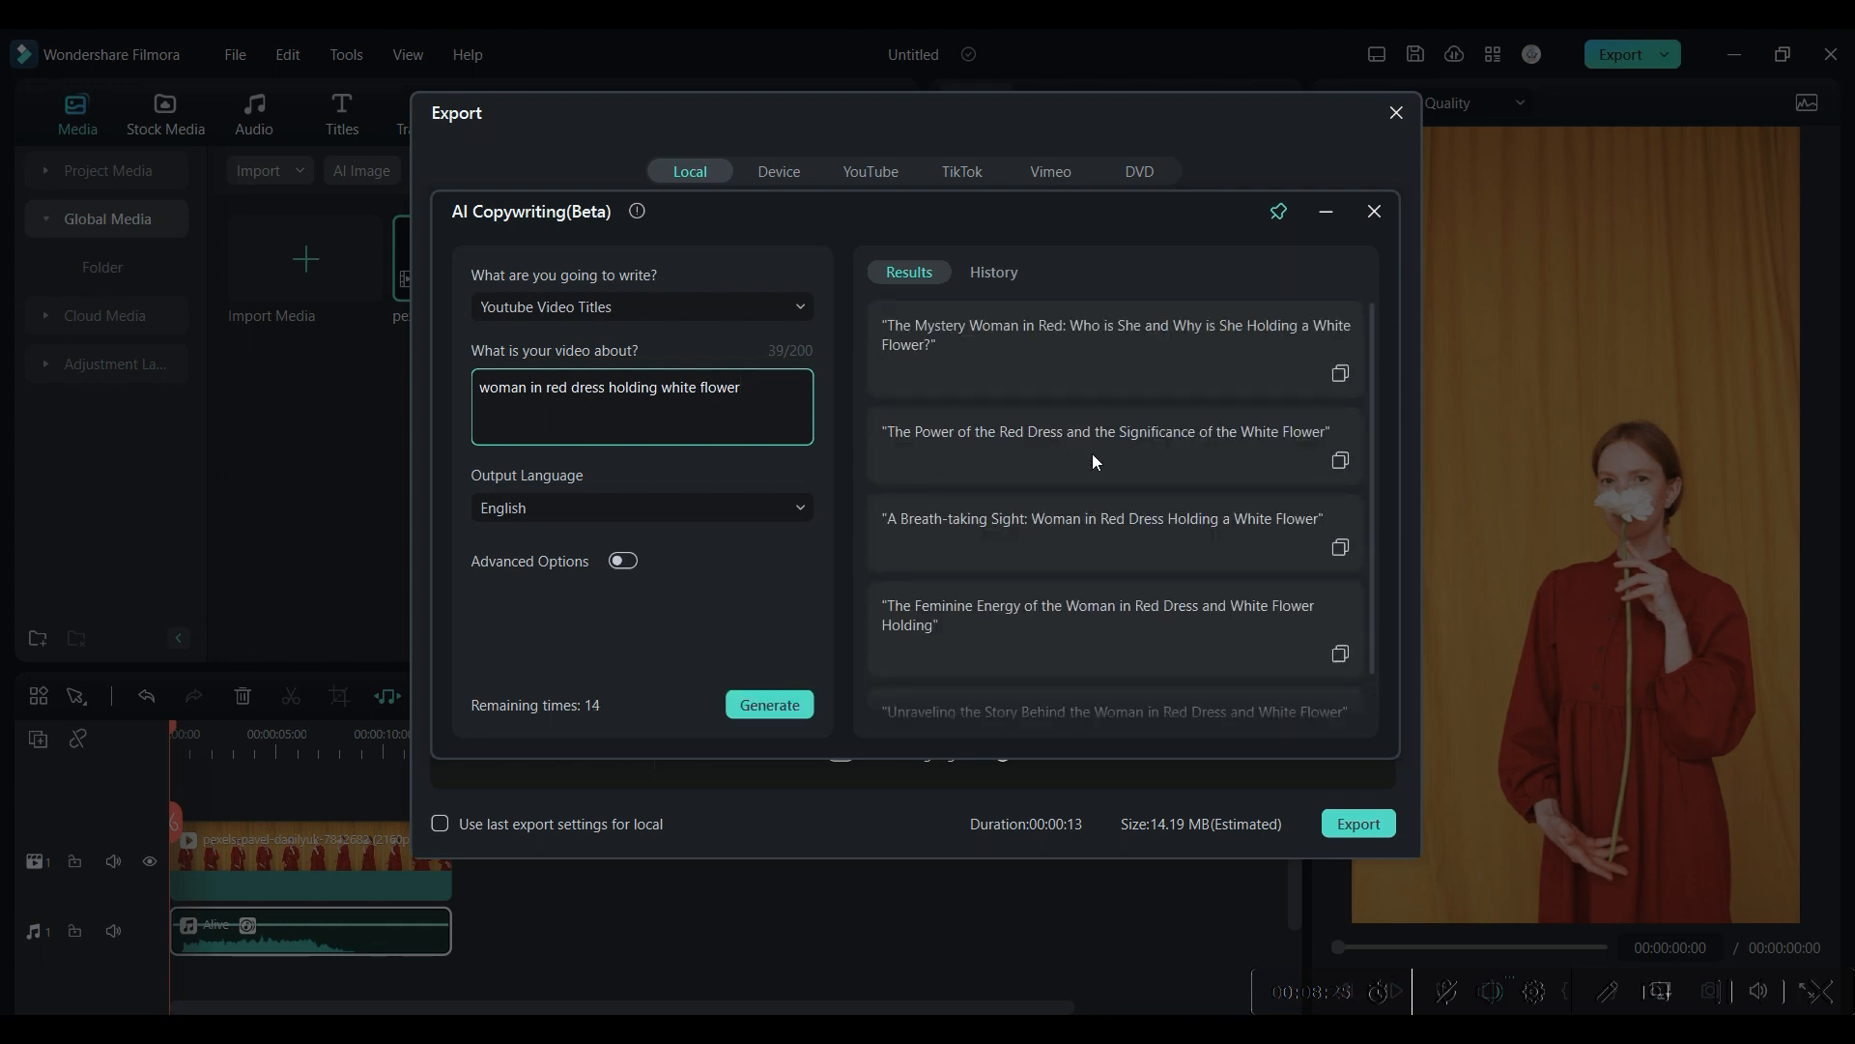
{"action": "mouse_move", "coordinate": [1177, 697]}
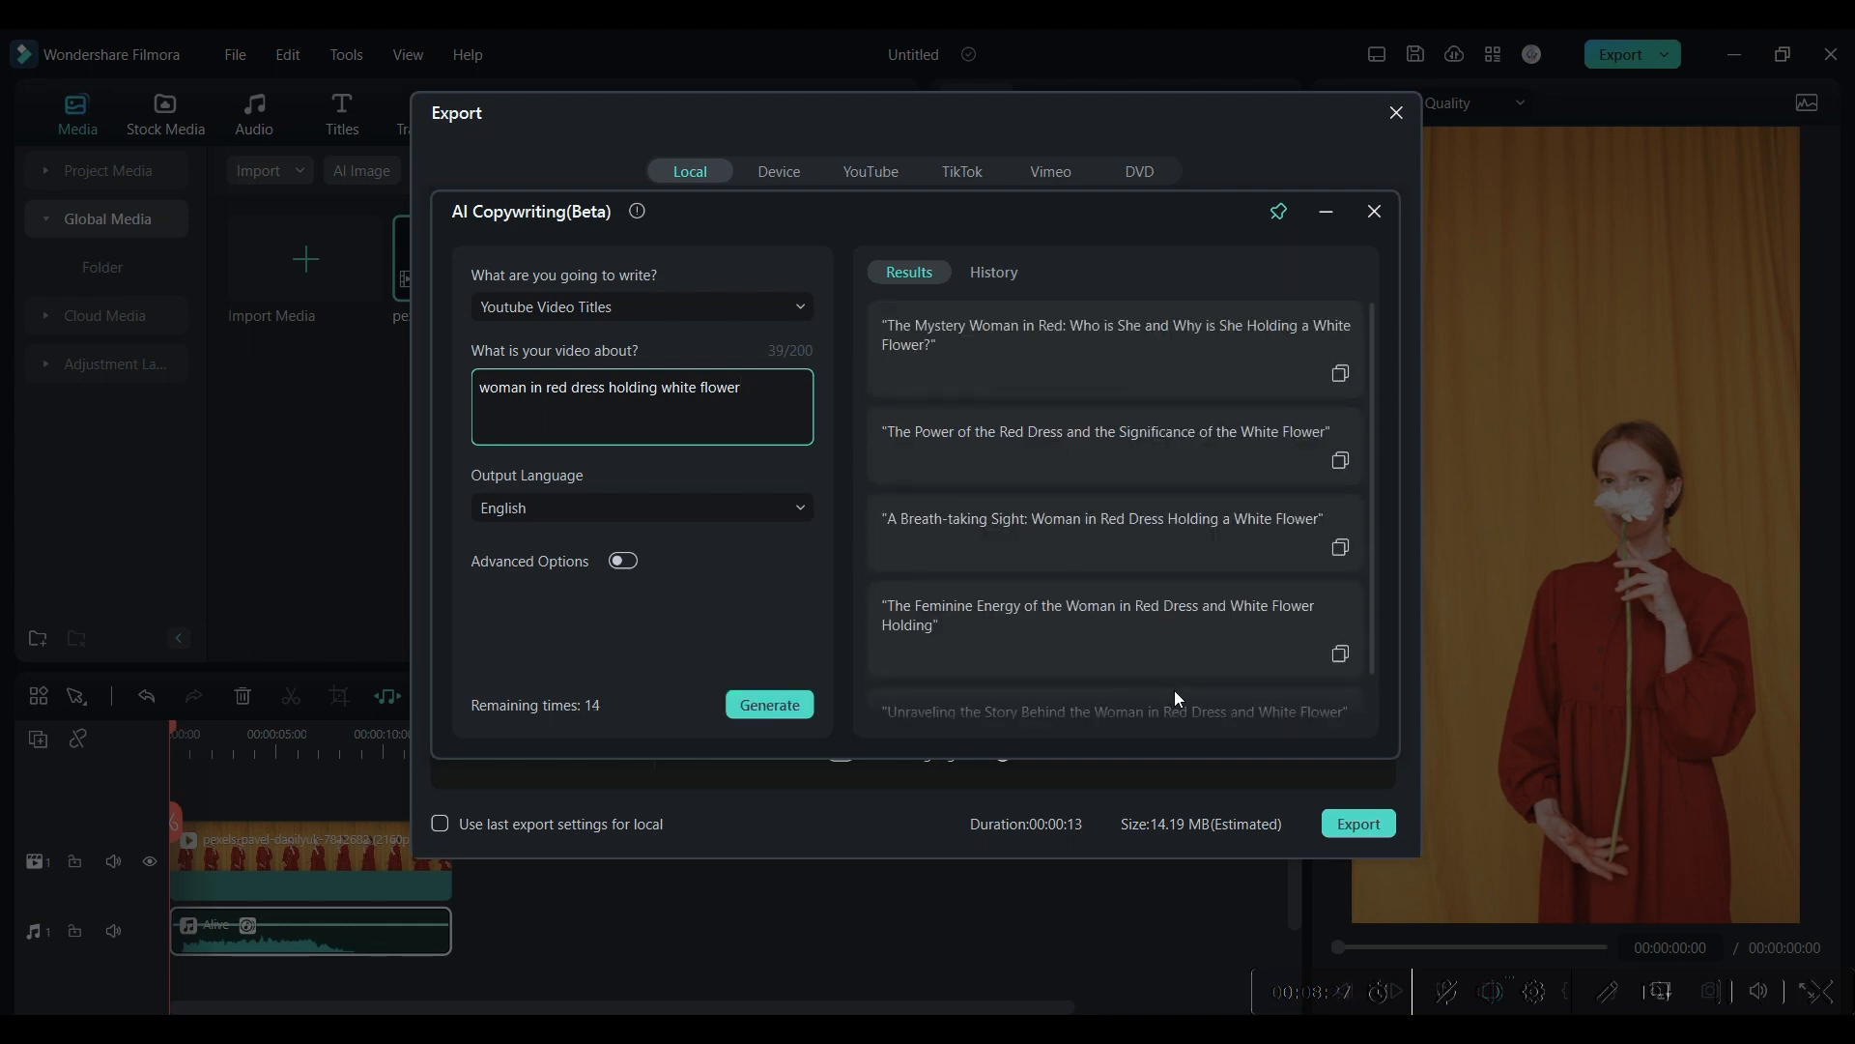
{"action": "mouse_move", "coordinate": [1442, 201]}
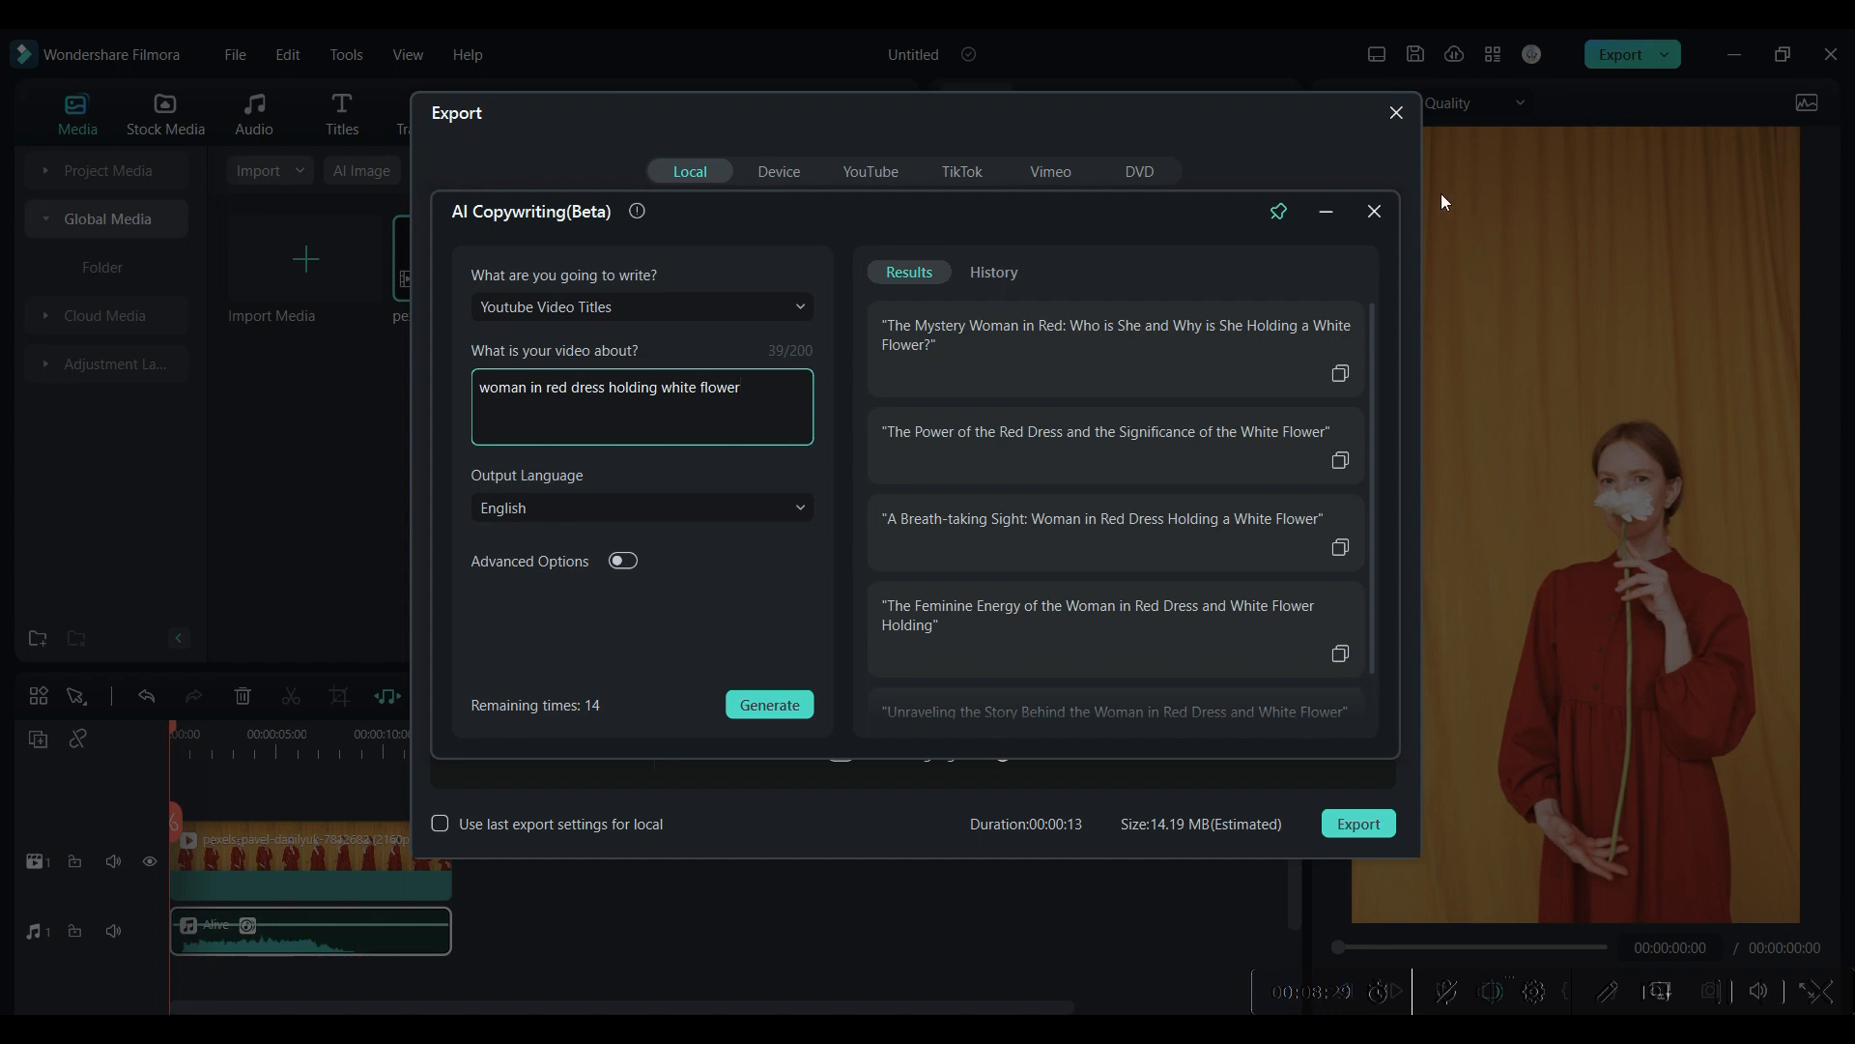